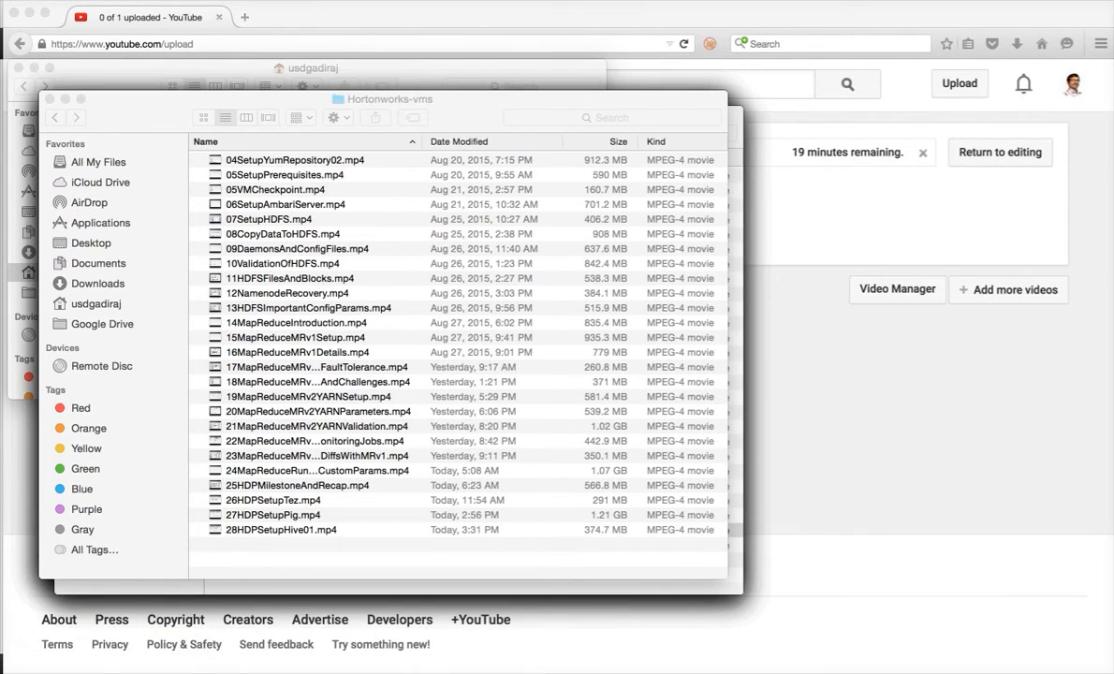
pyautogui.moveTo(502, 659)
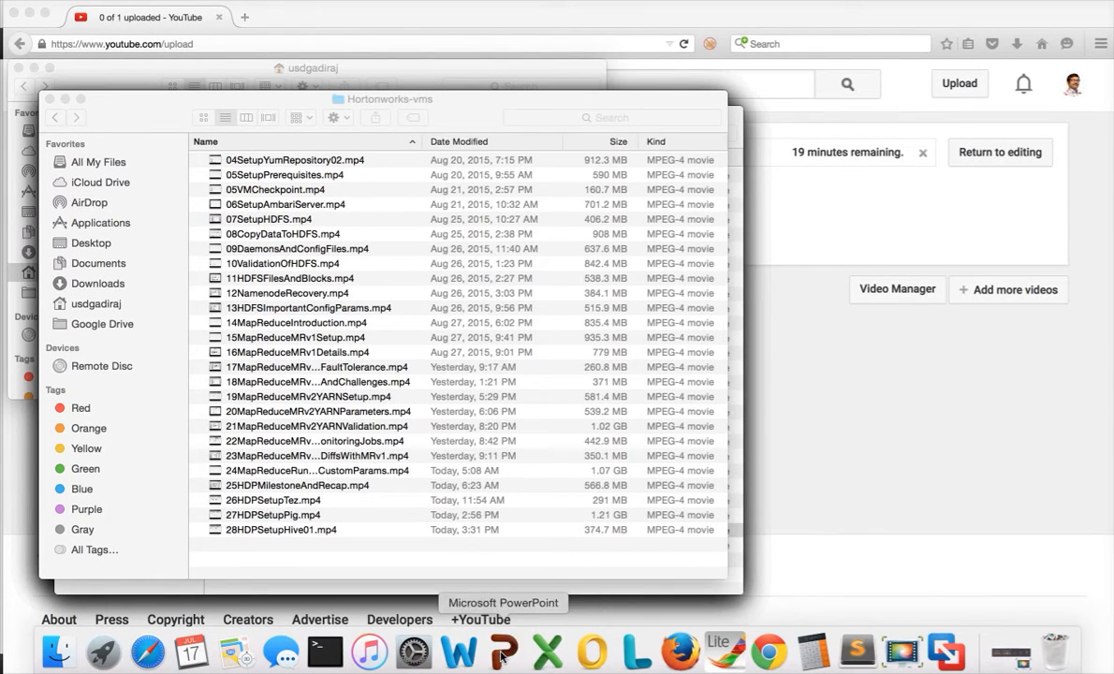
# Bring the 08SetupHive presentation's third-party wizards slide to the front in PowerPoint
pyautogui.click(502, 651)
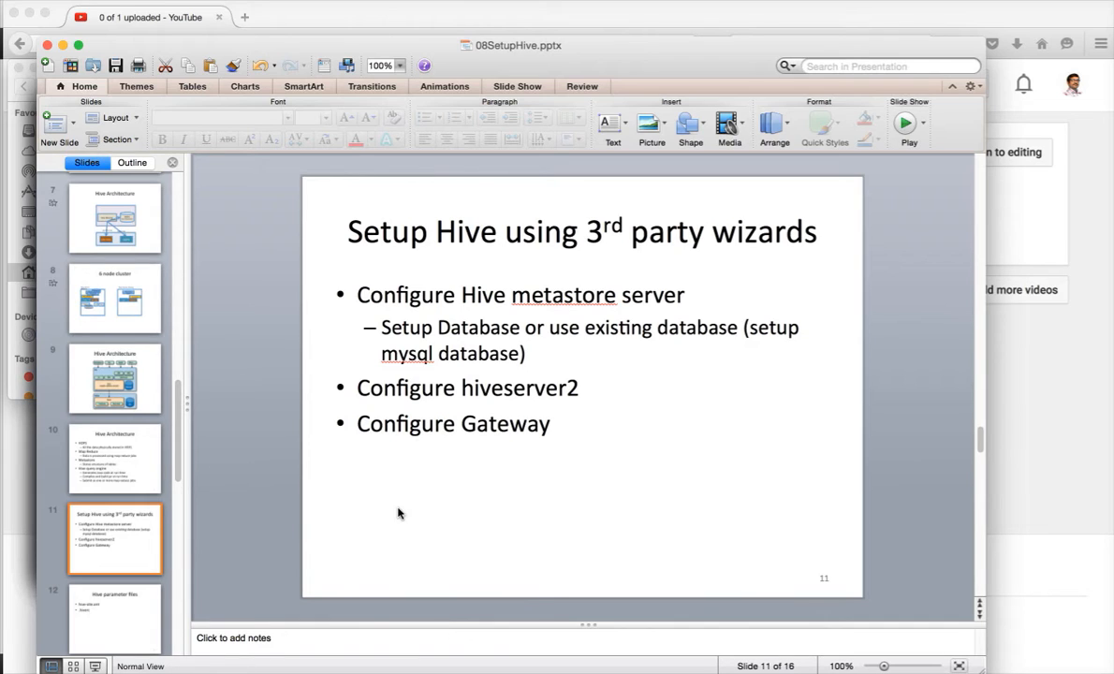
pyautogui.moveTo(469, 458)
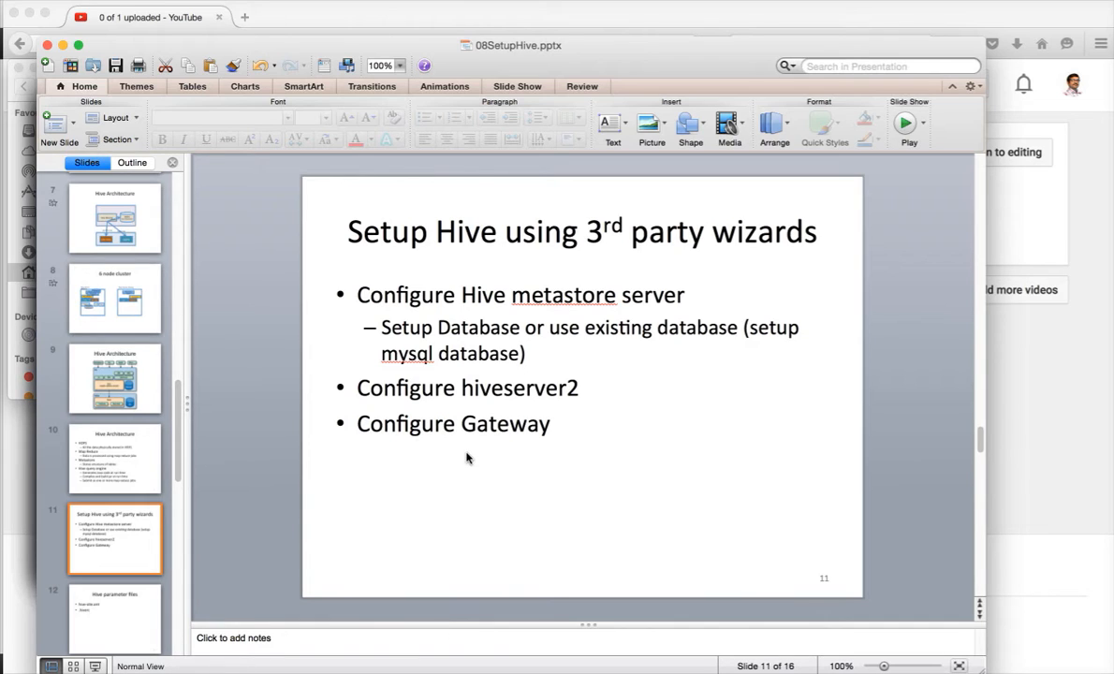
pyautogui.moveTo(554, 367)
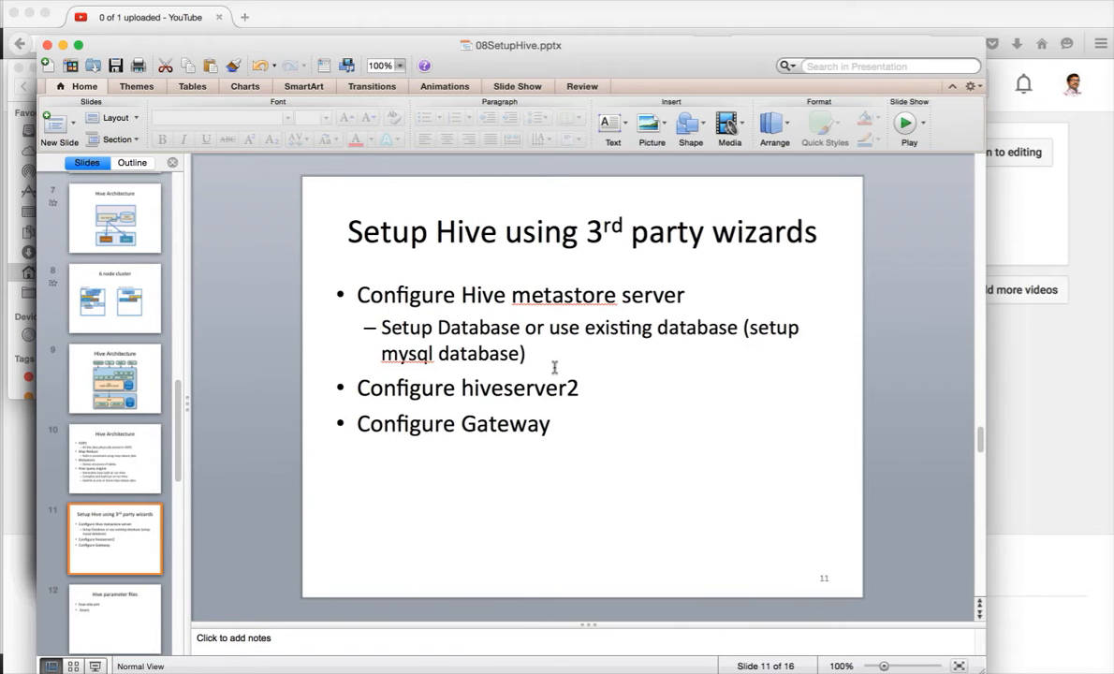
# From the Ambari dashboard, launch Actions > Add Service and pick Hive in Choose Services
pyautogui.click(146, 20)
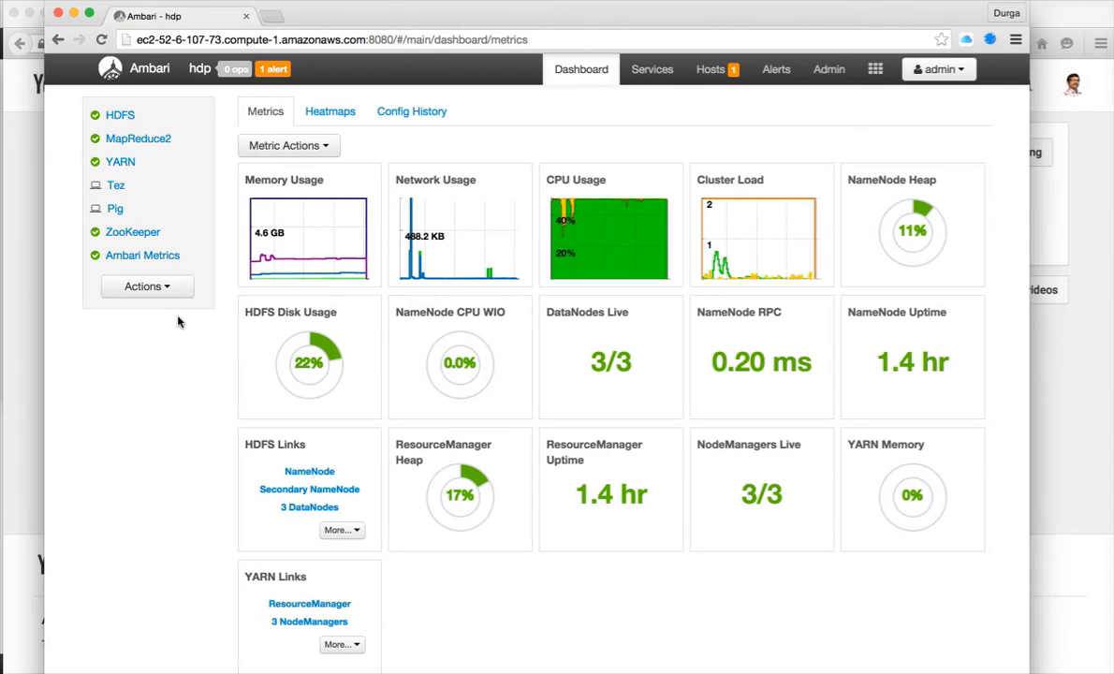
pyautogui.click(146, 287)
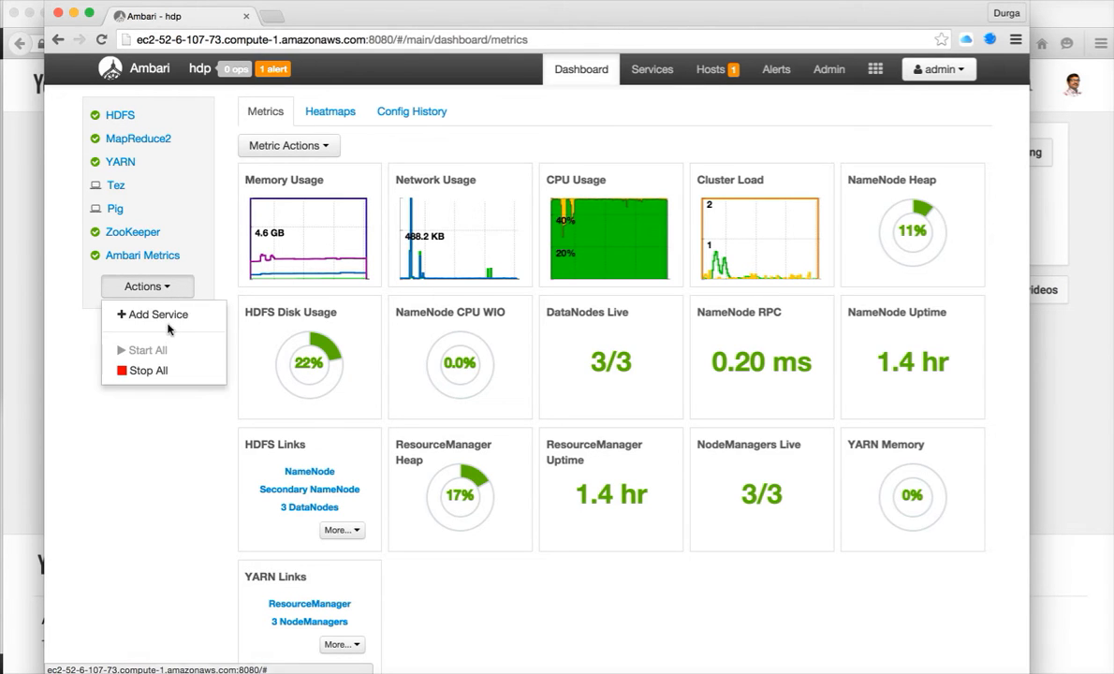
pyautogui.click(157, 315)
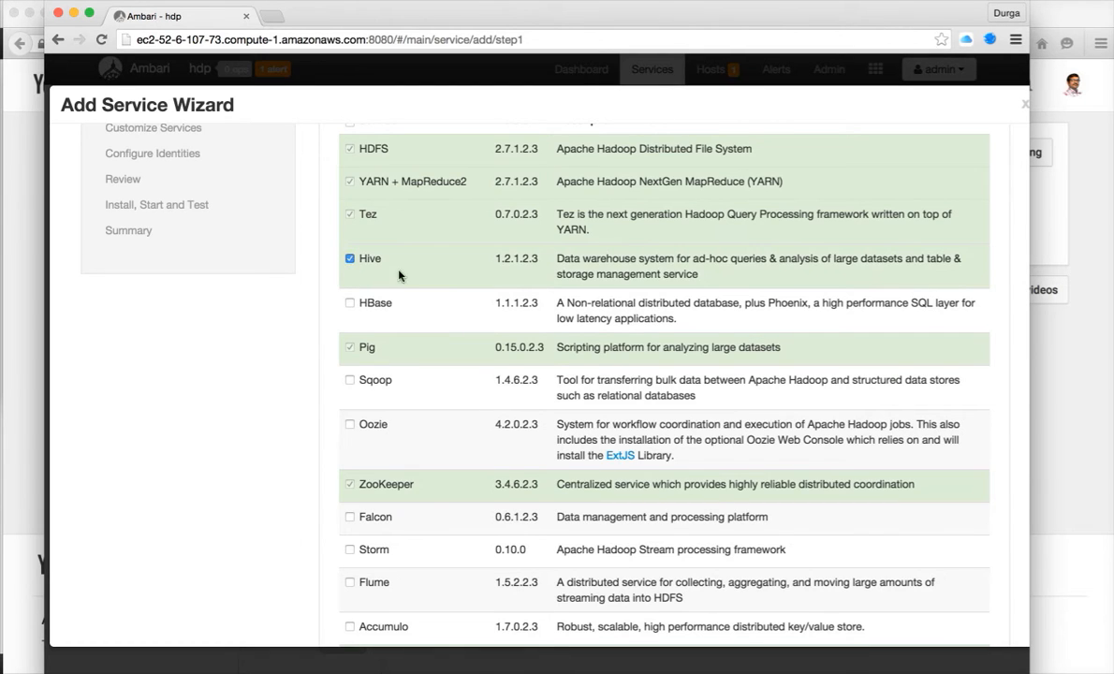
pyautogui.scroll(-3)
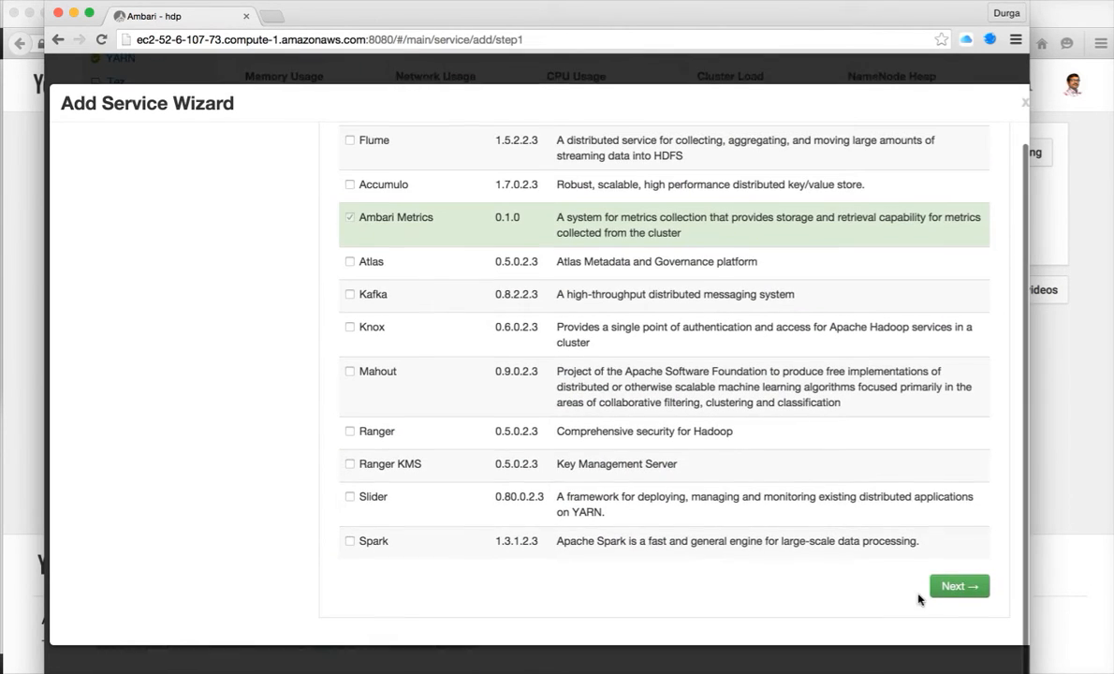
# Assign Hive Metastore, WebHCat Server and HiveServer2 to host ip-10-0-0-11 and continue
pyautogui.click(959, 584)
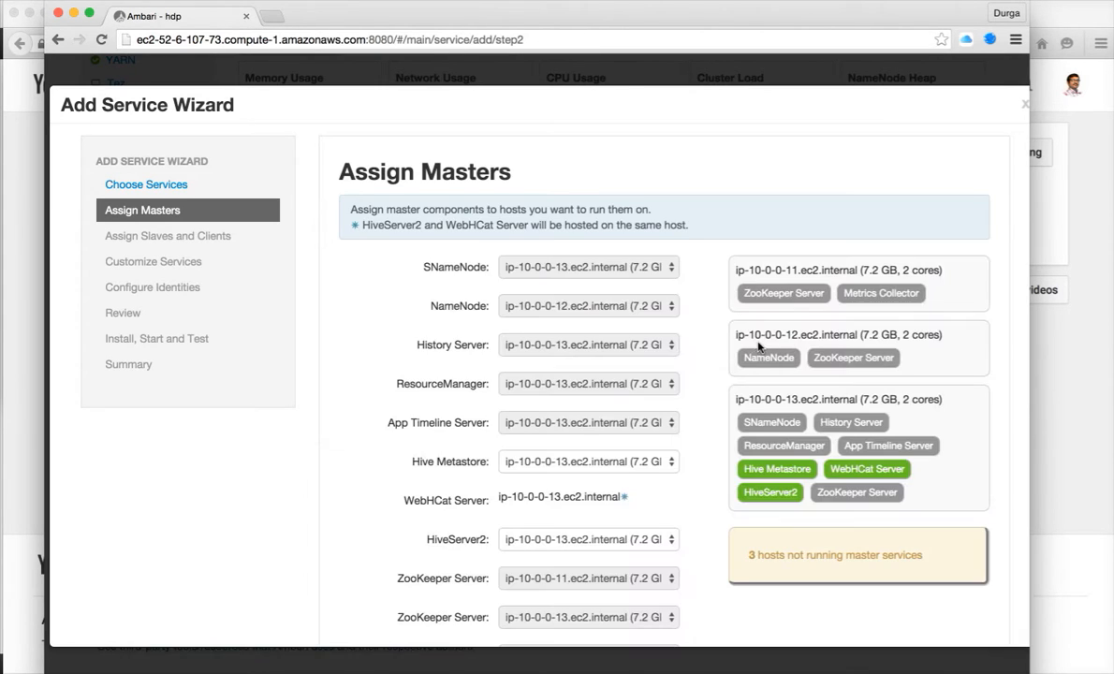
pyautogui.moveTo(390, 496)
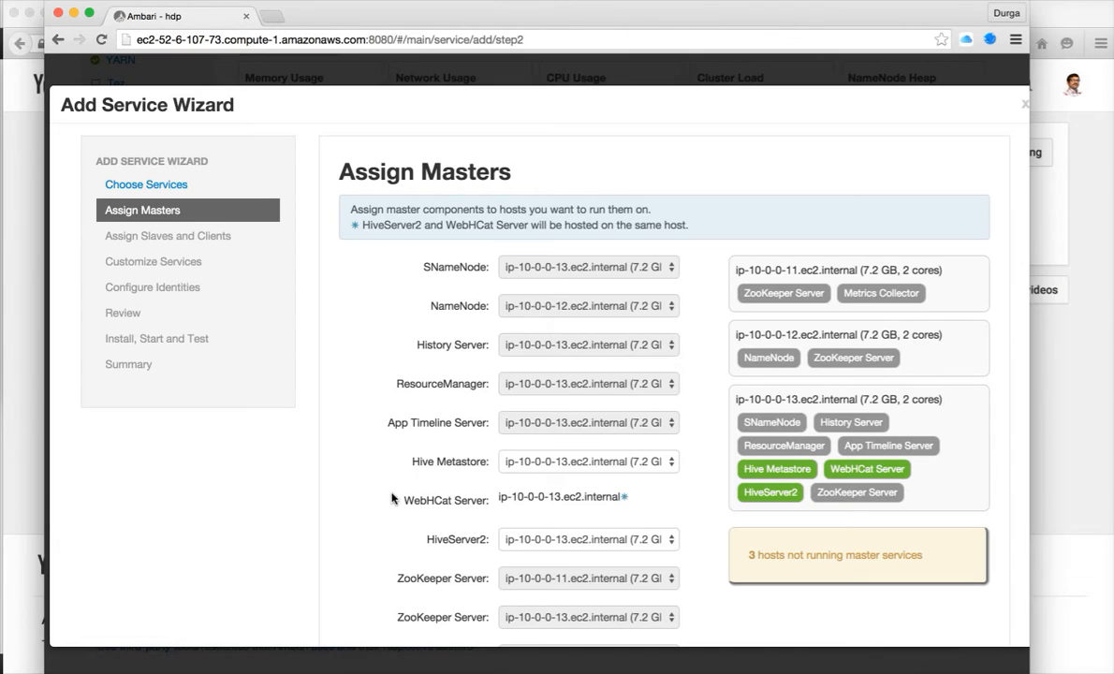
pyautogui.scroll(-3)
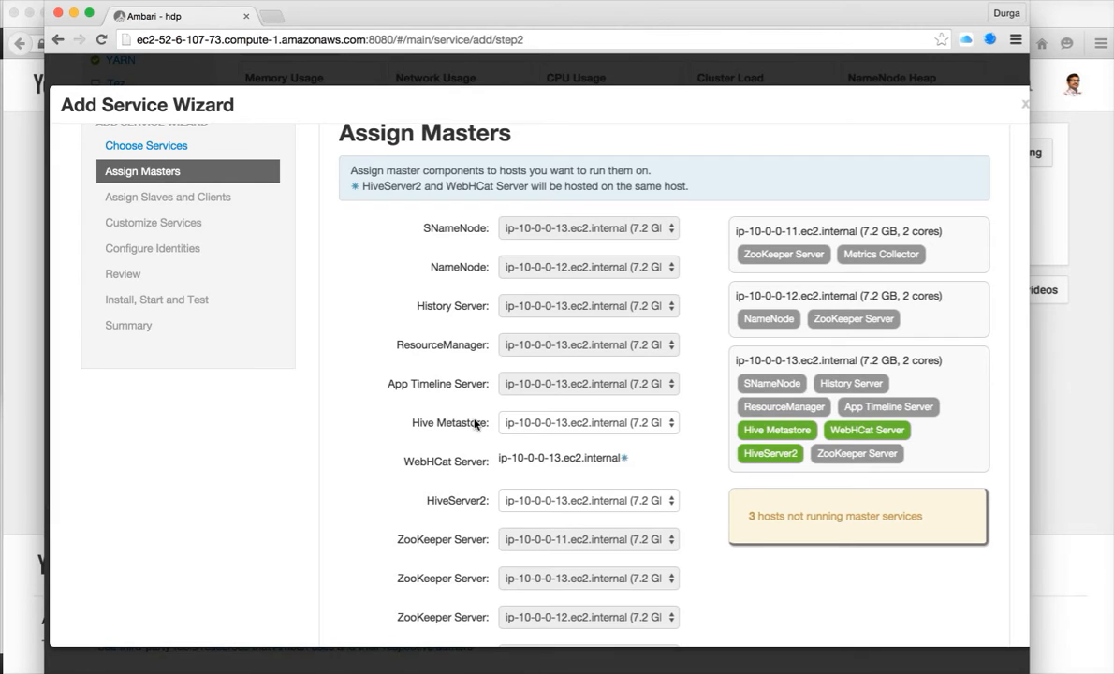
pyautogui.moveTo(472, 429)
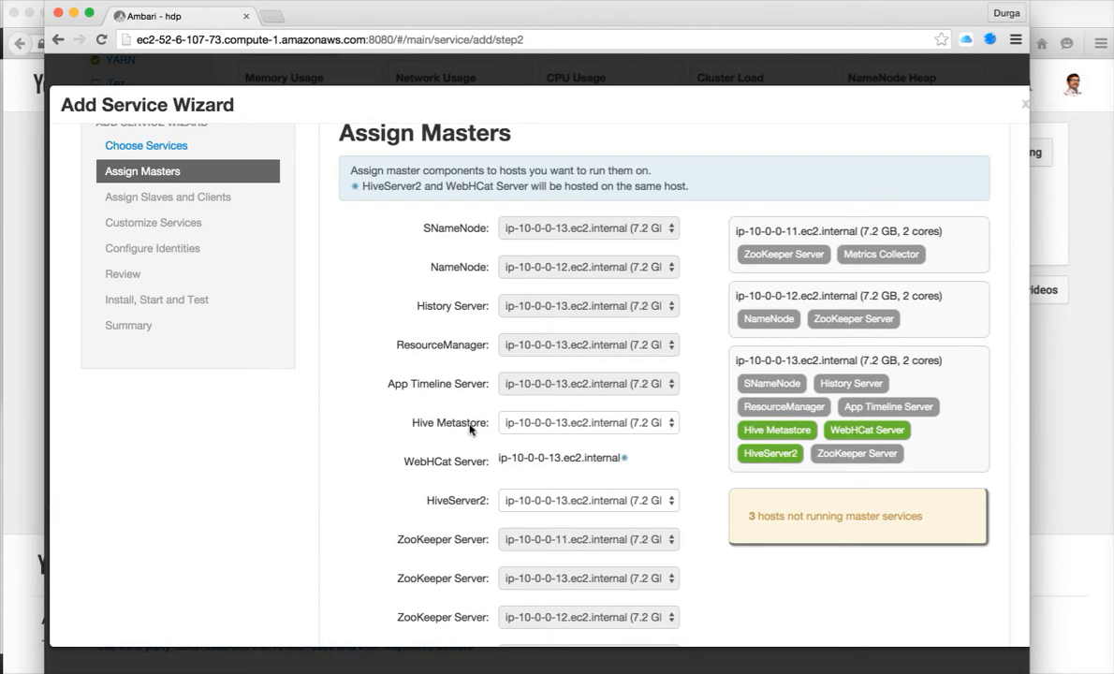
pyautogui.moveTo(487, 509)
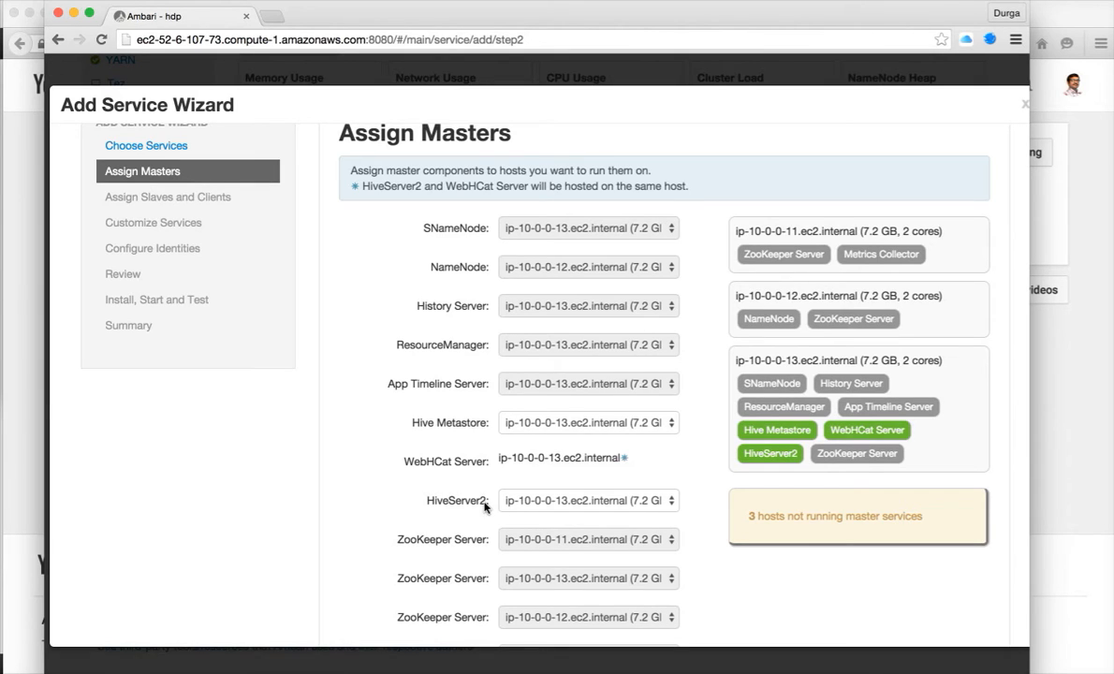
pyautogui.moveTo(495, 505)
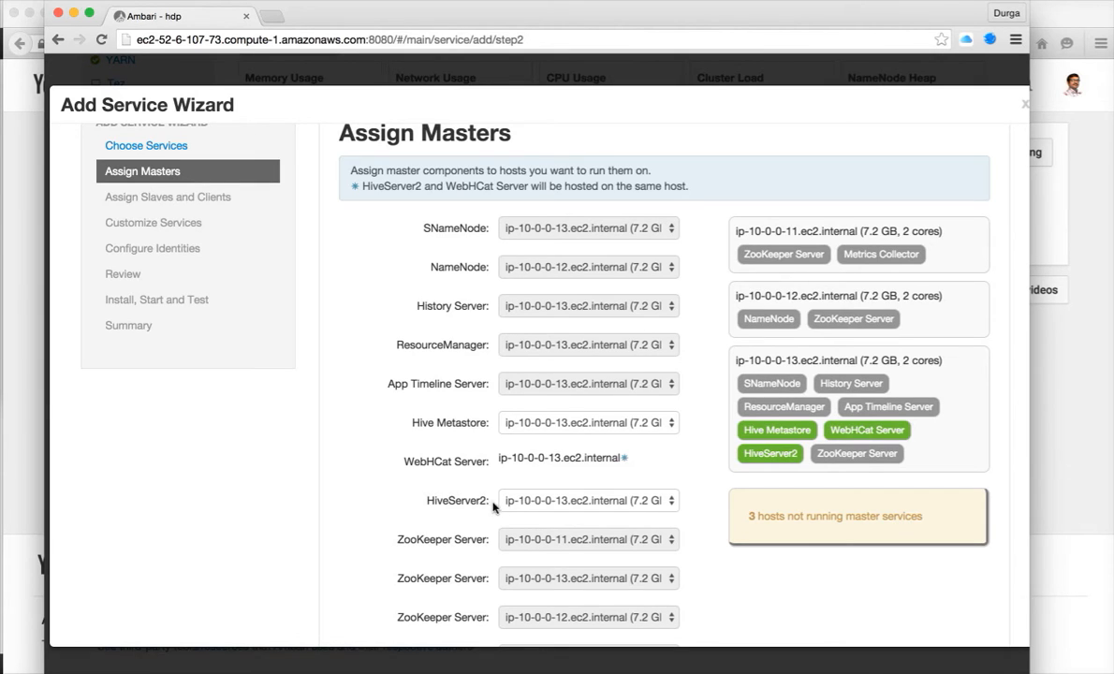
pyautogui.moveTo(472, 490)
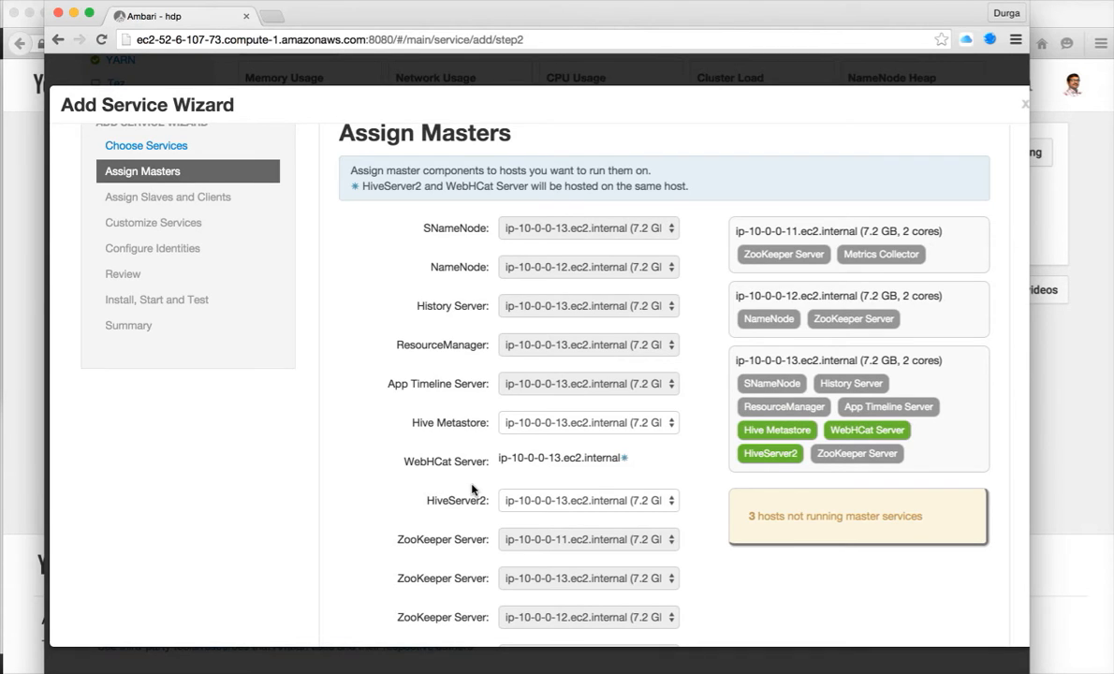
pyautogui.scroll(-3)
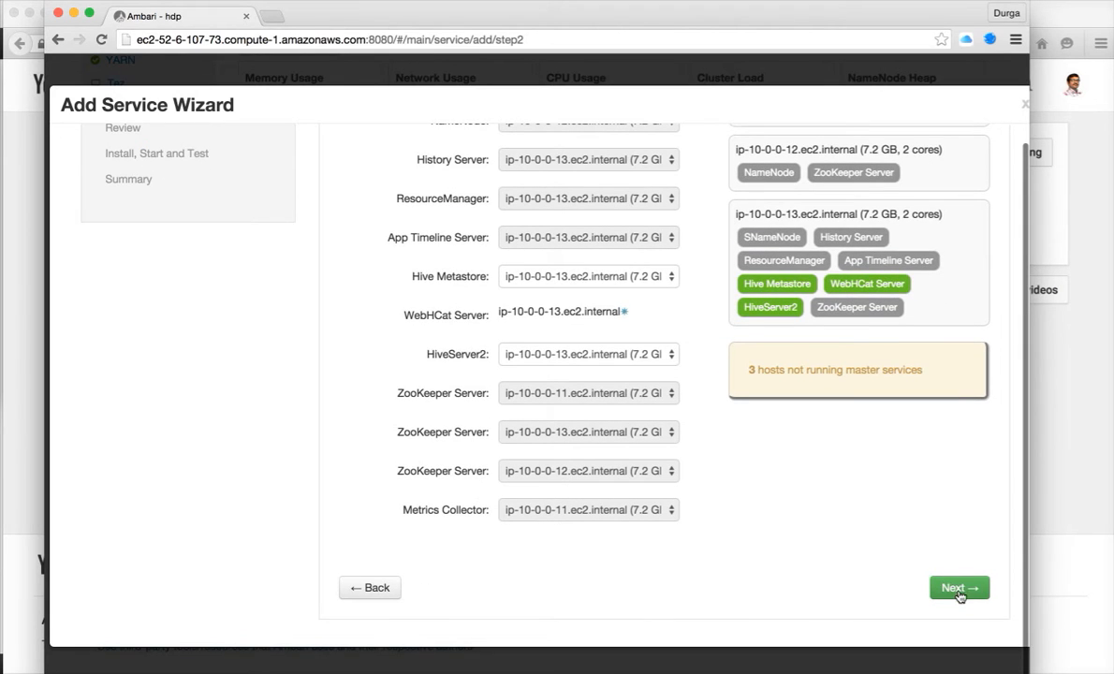
pyautogui.click(959, 588)
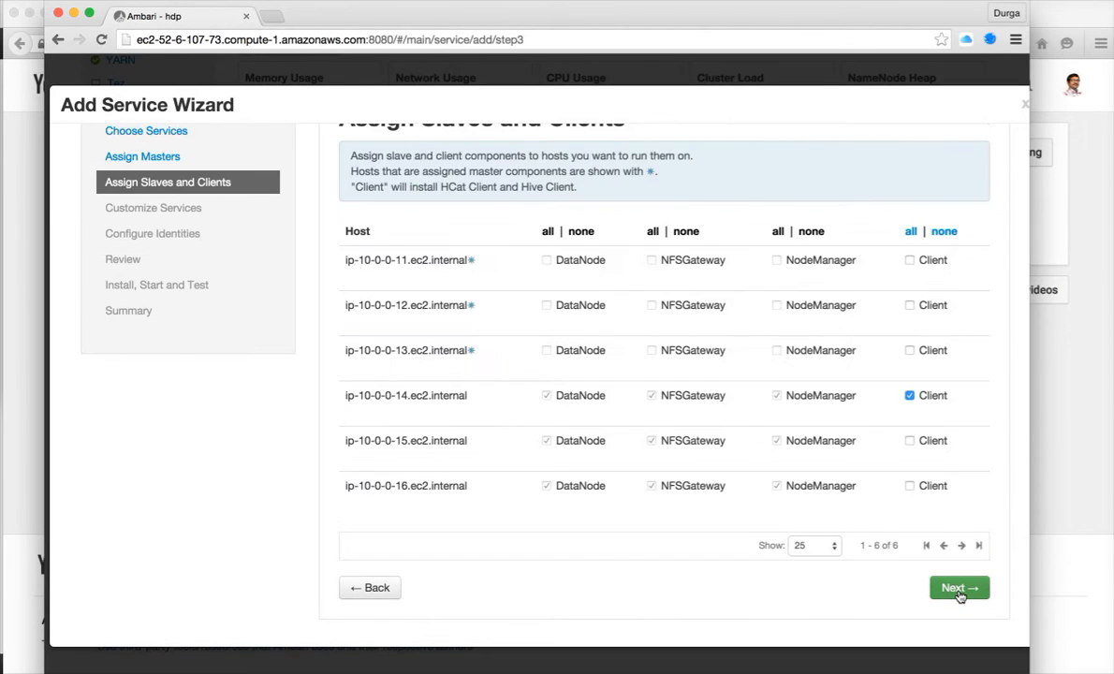
pyautogui.click(371, 588)
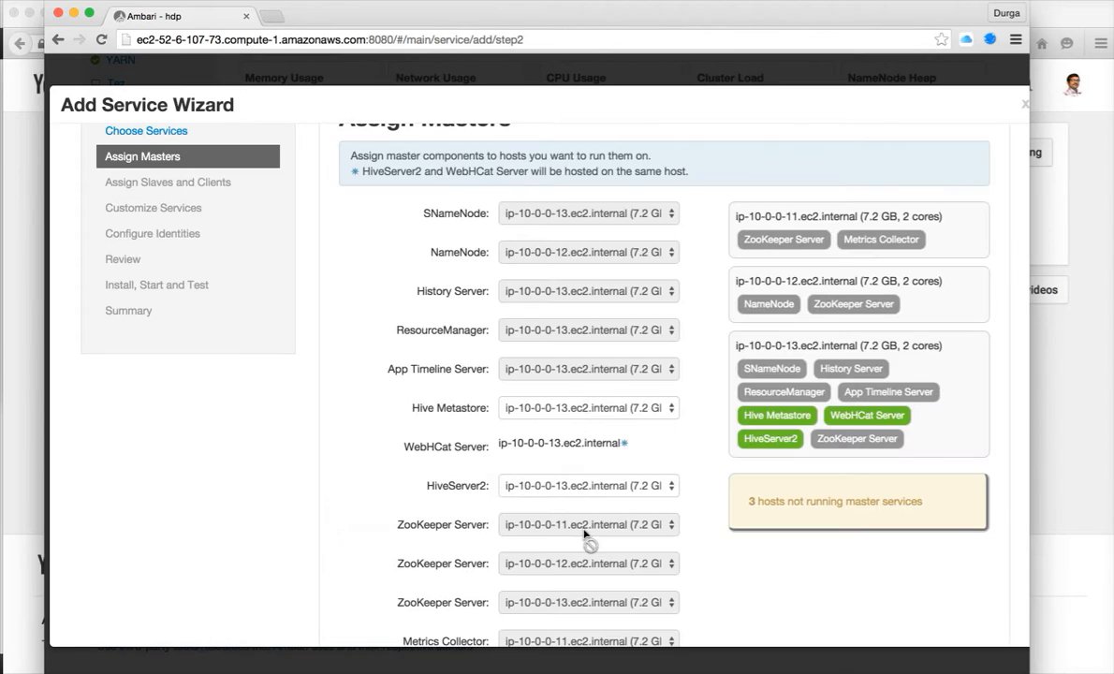
pyautogui.moveTo(674, 416)
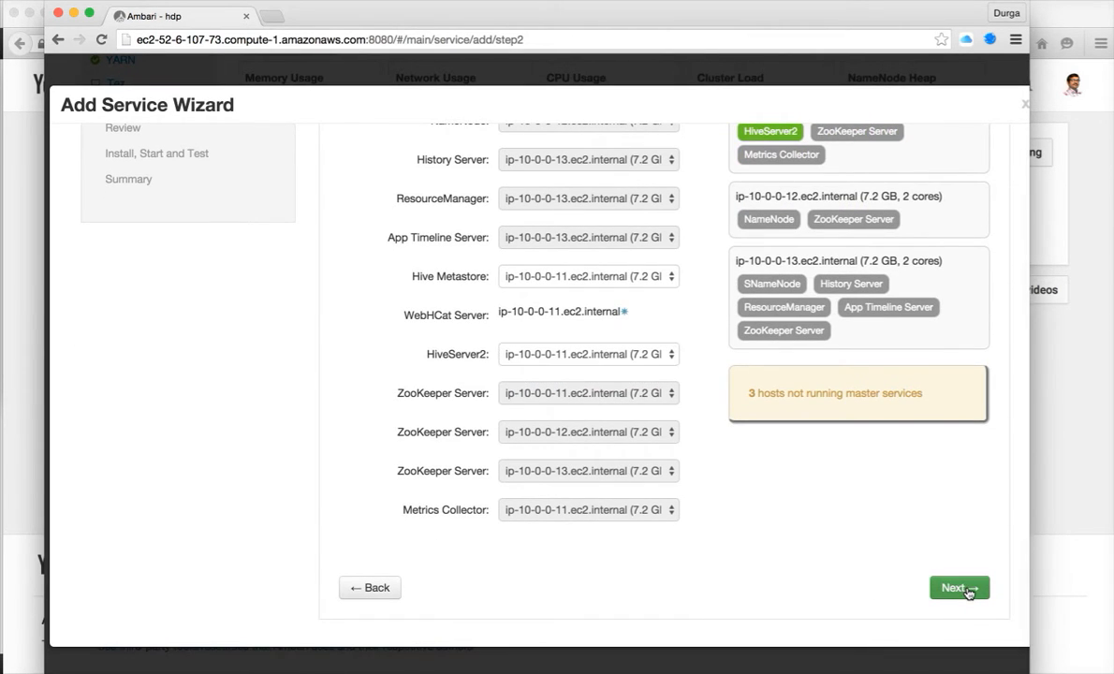
pyautogui.click(958, 588)
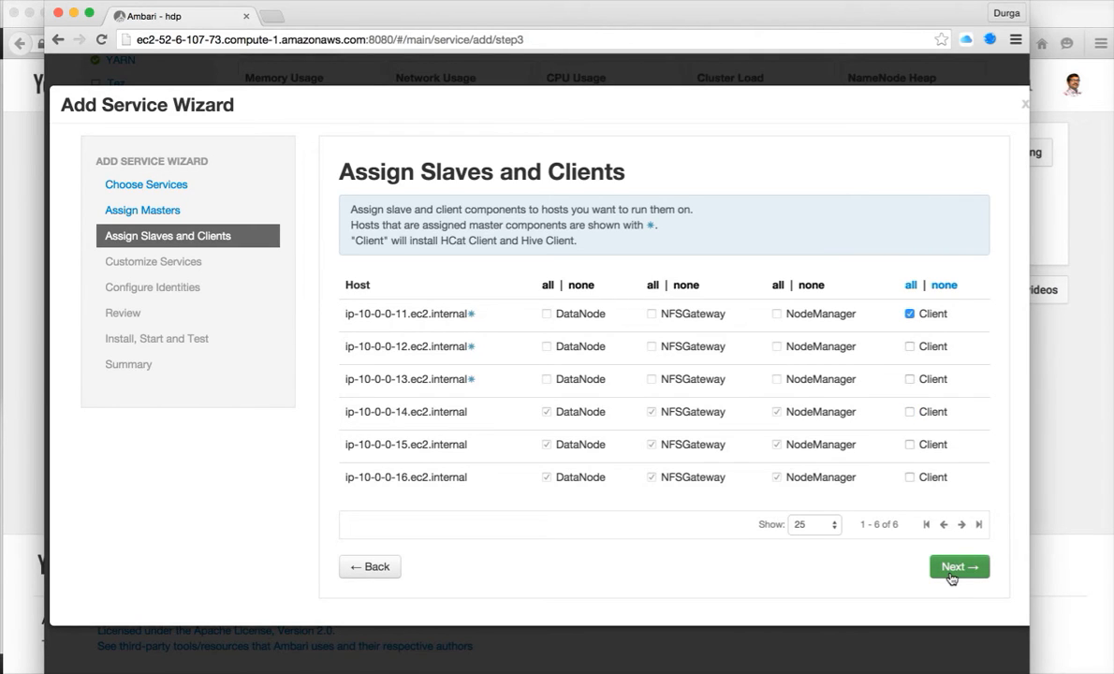
# Accept the slave and client placement and review Hive's default settings under Customize Services
pyautogui.click(959, 565)
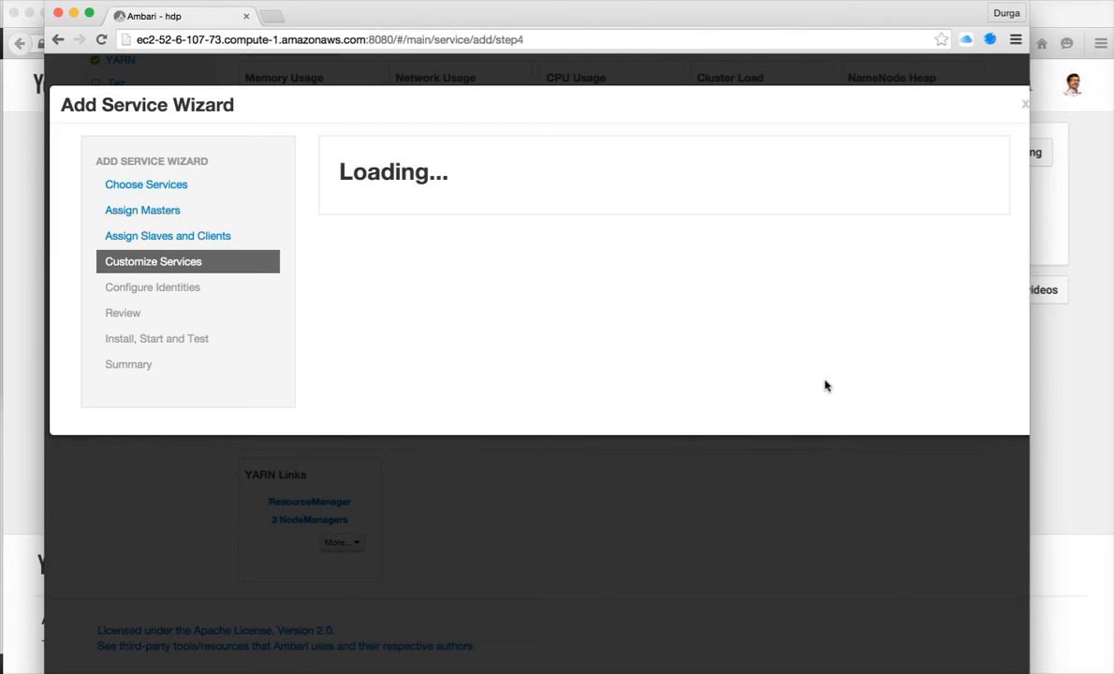
pyautogui.moveTo(464, 298)
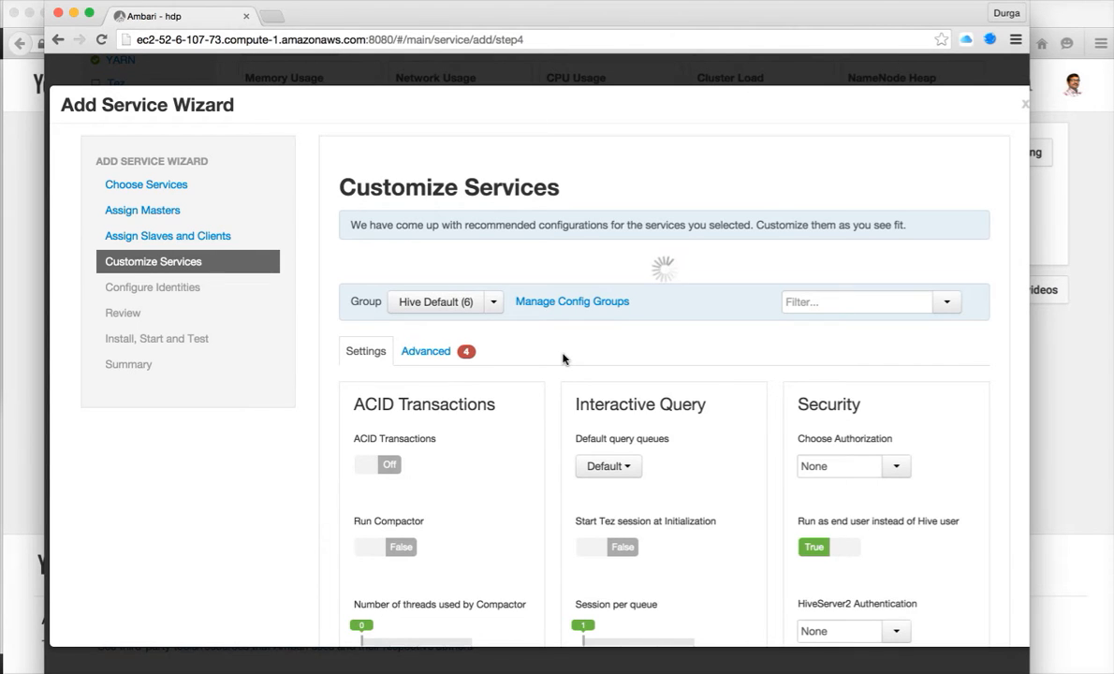
pyautogui.scroll(-3)
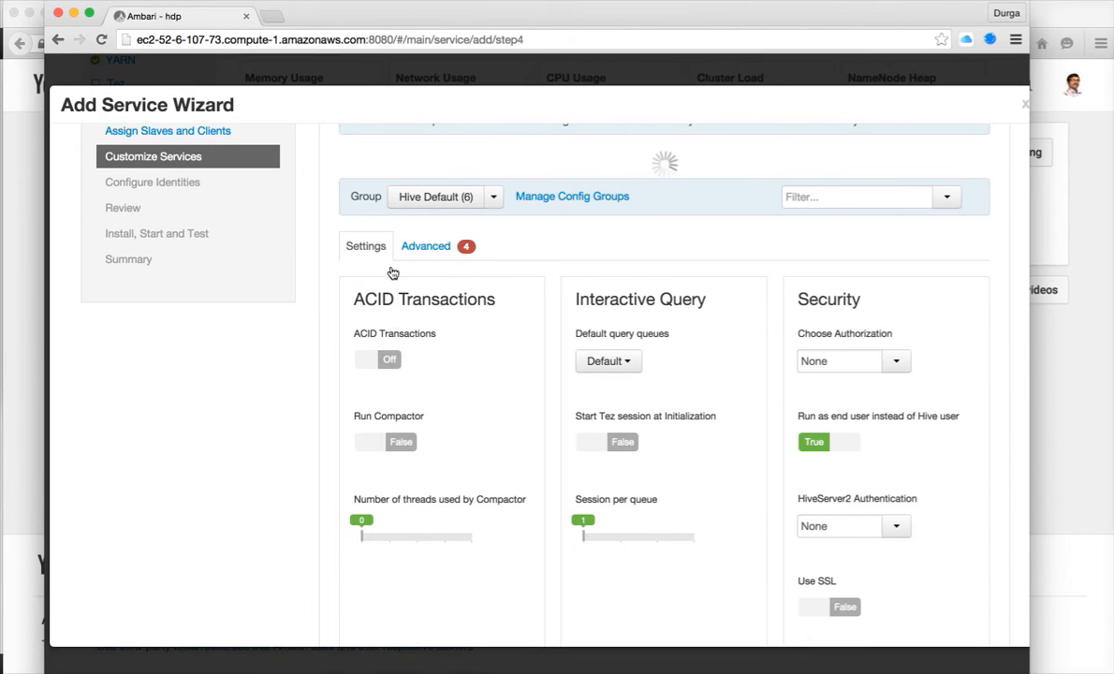
pyautogui.scroll(-3)
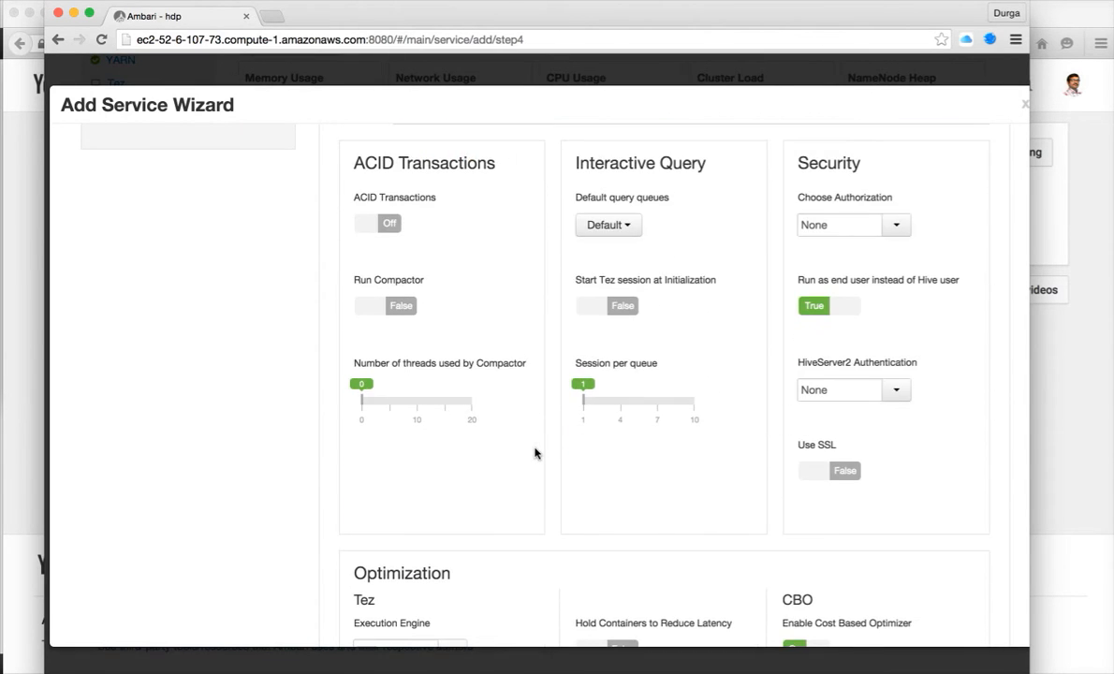
pyautogui.scroll(-3)
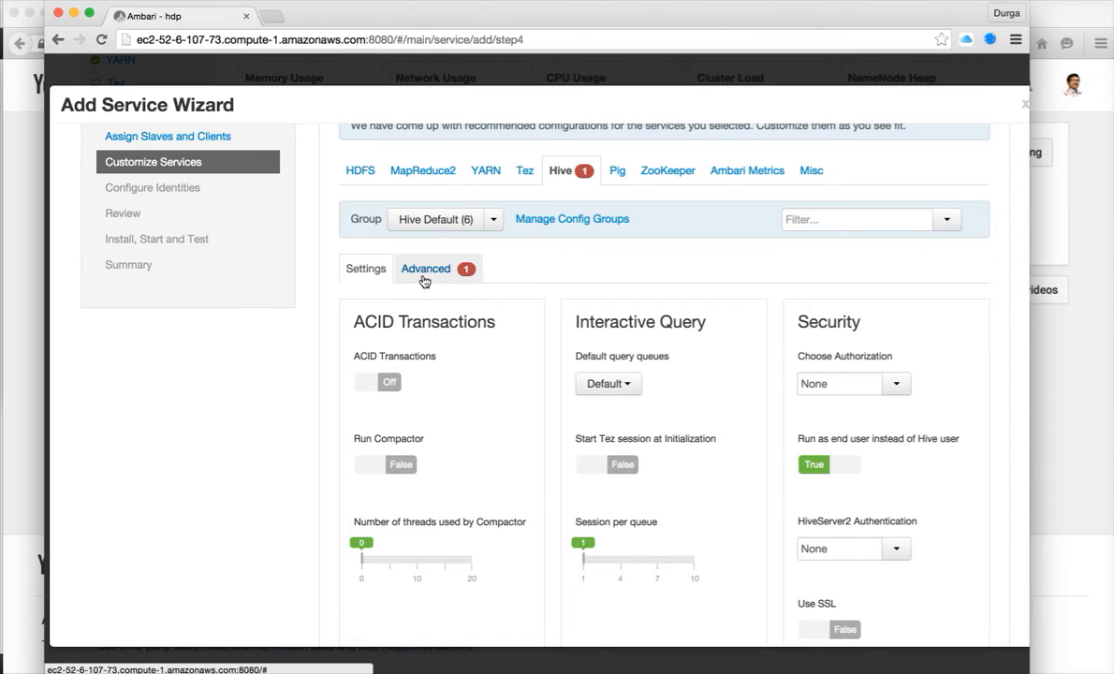
pyautogui.click(425, 270)
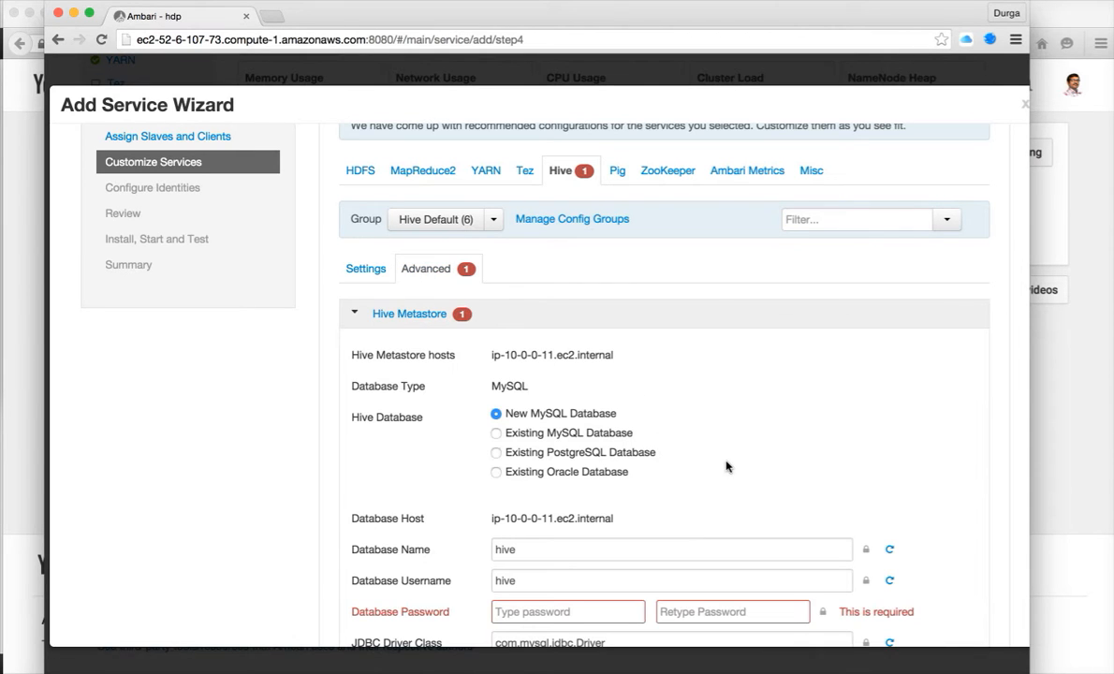
pyautogui.scroll(-3)
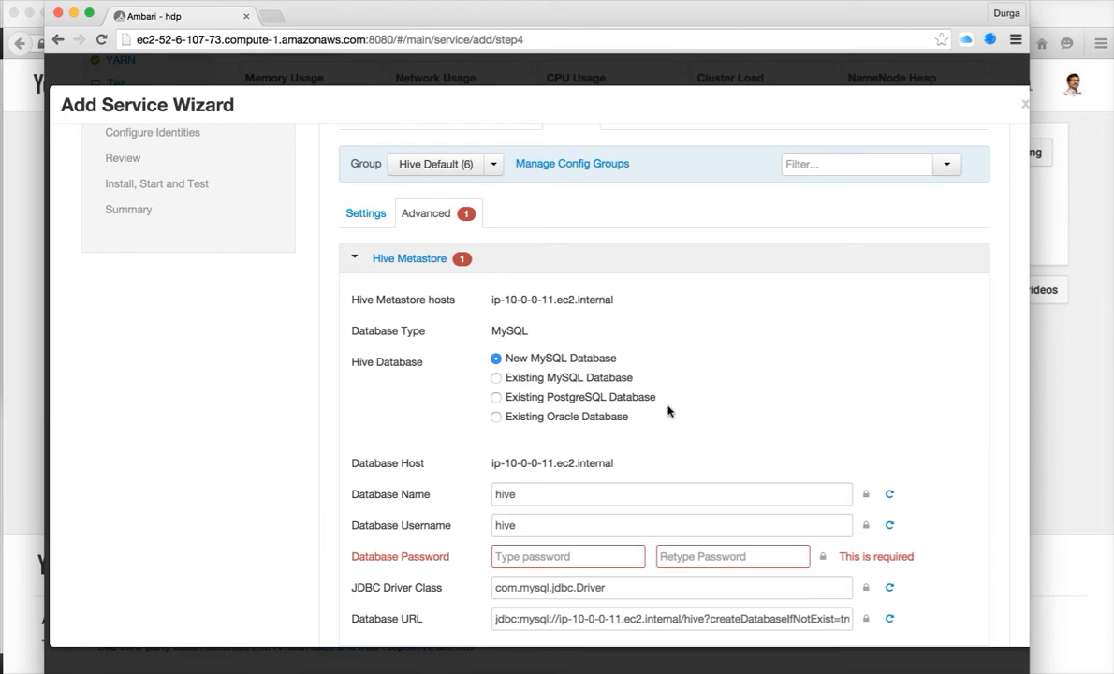
pyautogui.moveTo(651, 460)
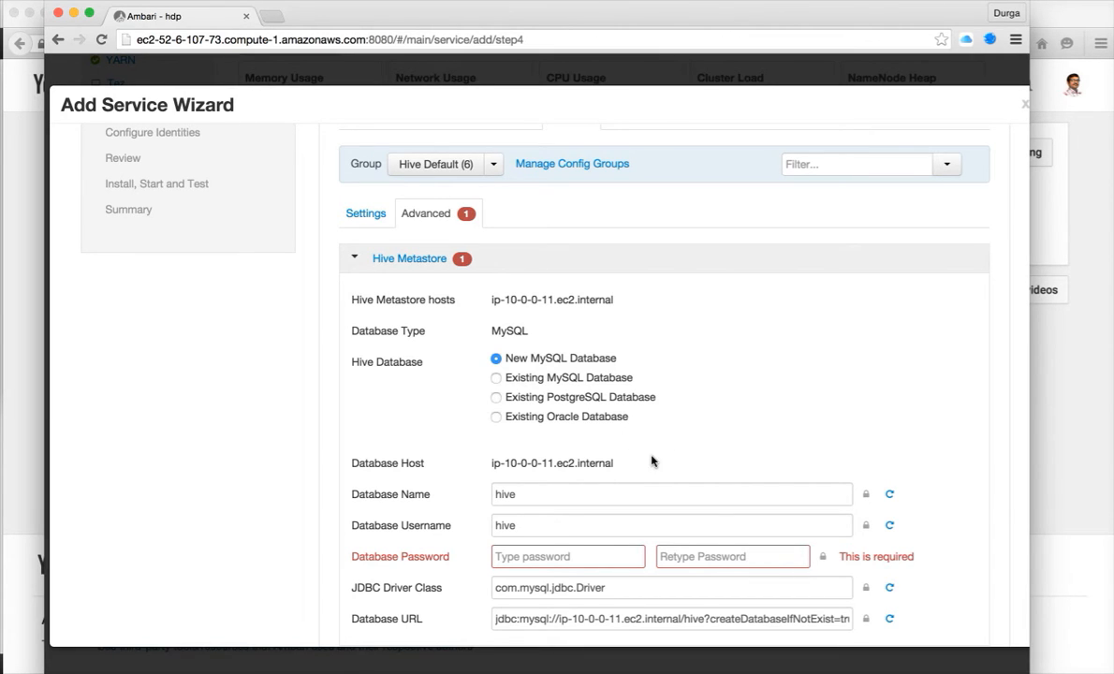
pyautogui.moveTo(646, 470)
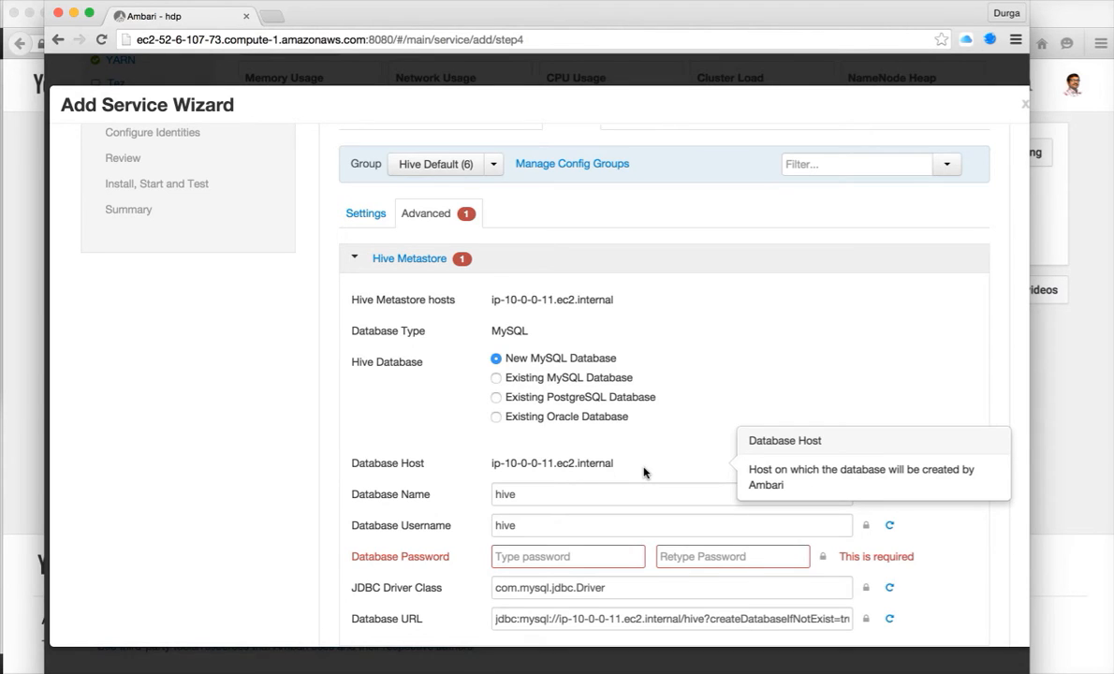
pyautogui.moveTo(676, 419)
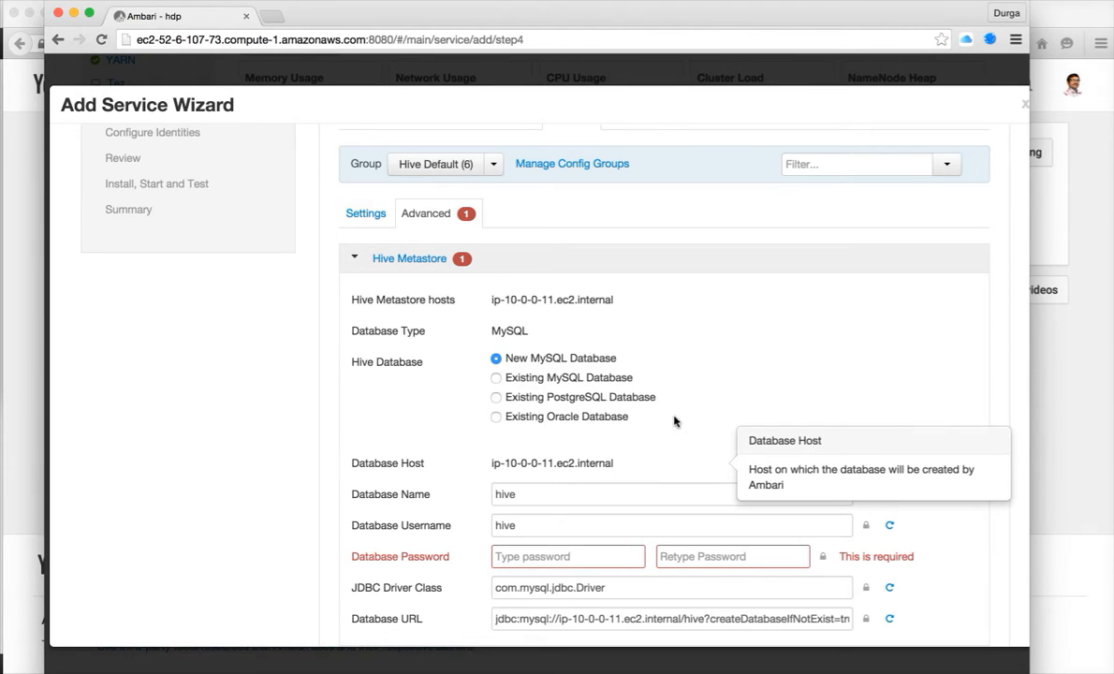
pyautogui.moveTo(642, 377)
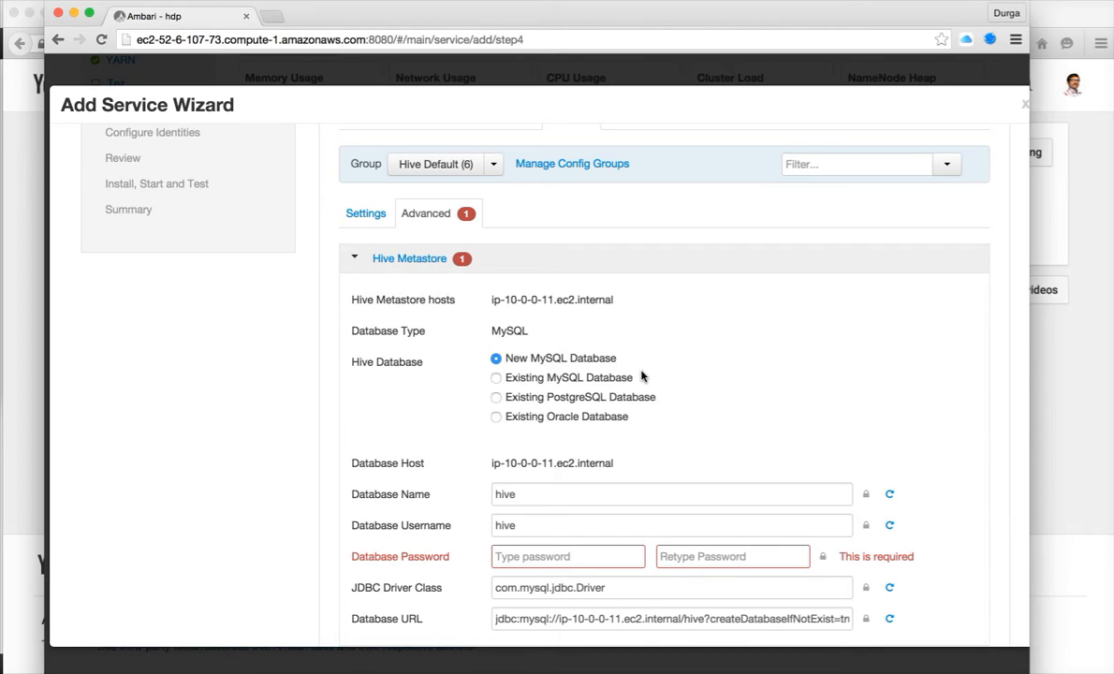
pyautogui.moveTo(712, 382)
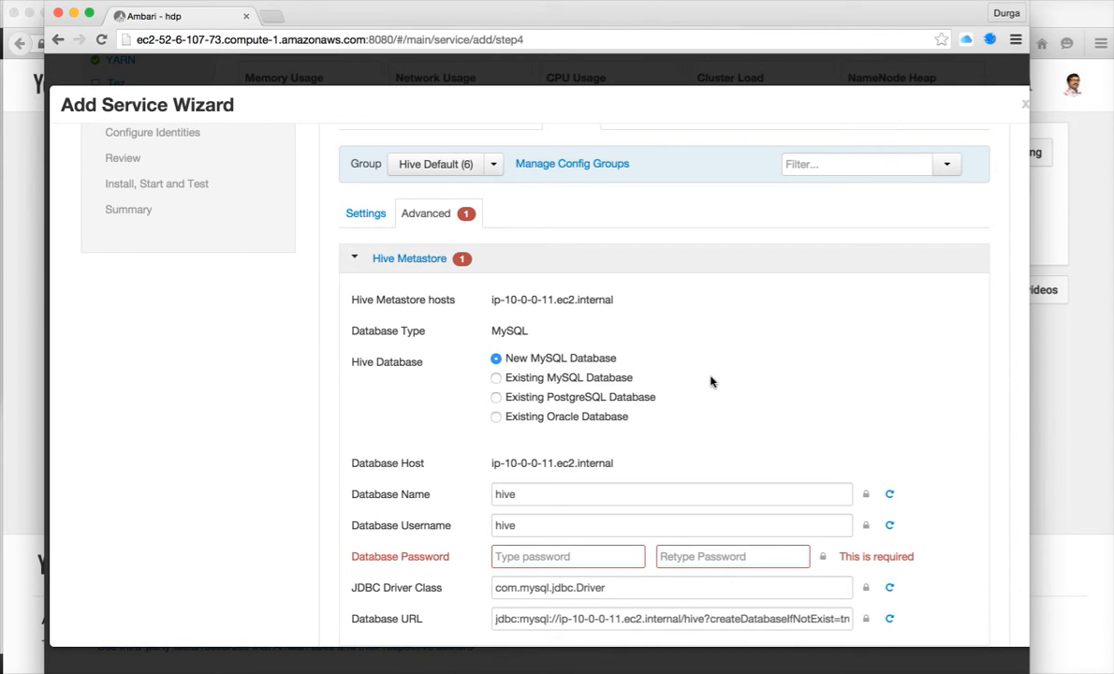
pyautogui.scroll(-3)
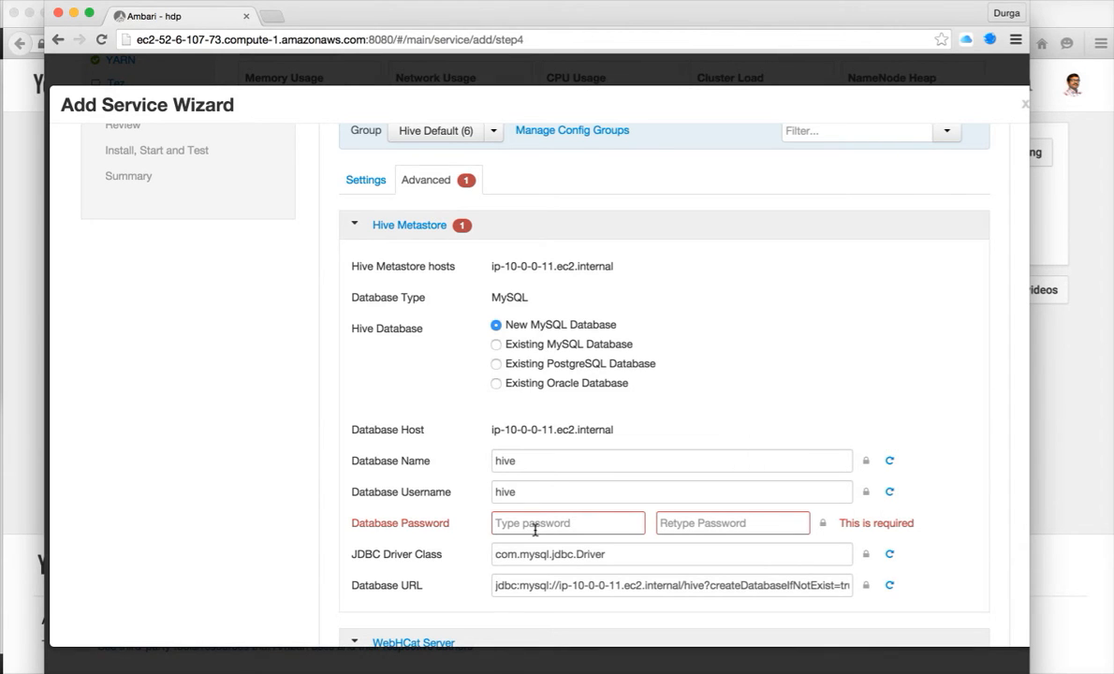
pyautogui.moveTo(535, 529)
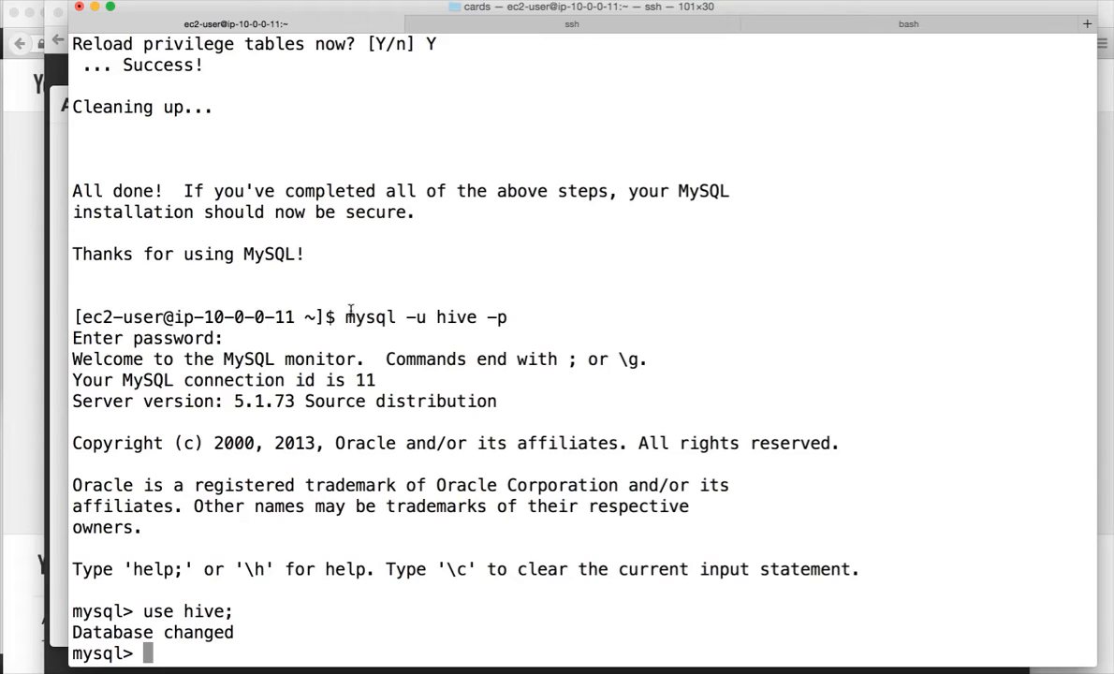
pyautogui.moveTo(344, 316)
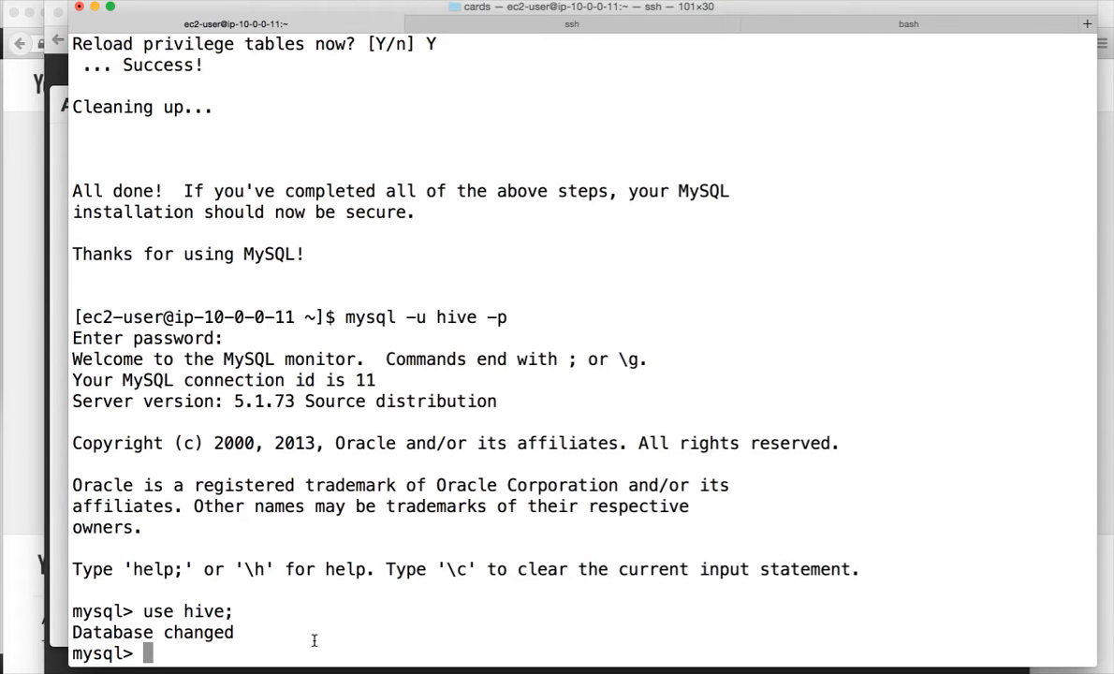
# Run 'show tables;' on the hive MySQL database and confirm it returns an empty set
pyautogui.write('show tables;')
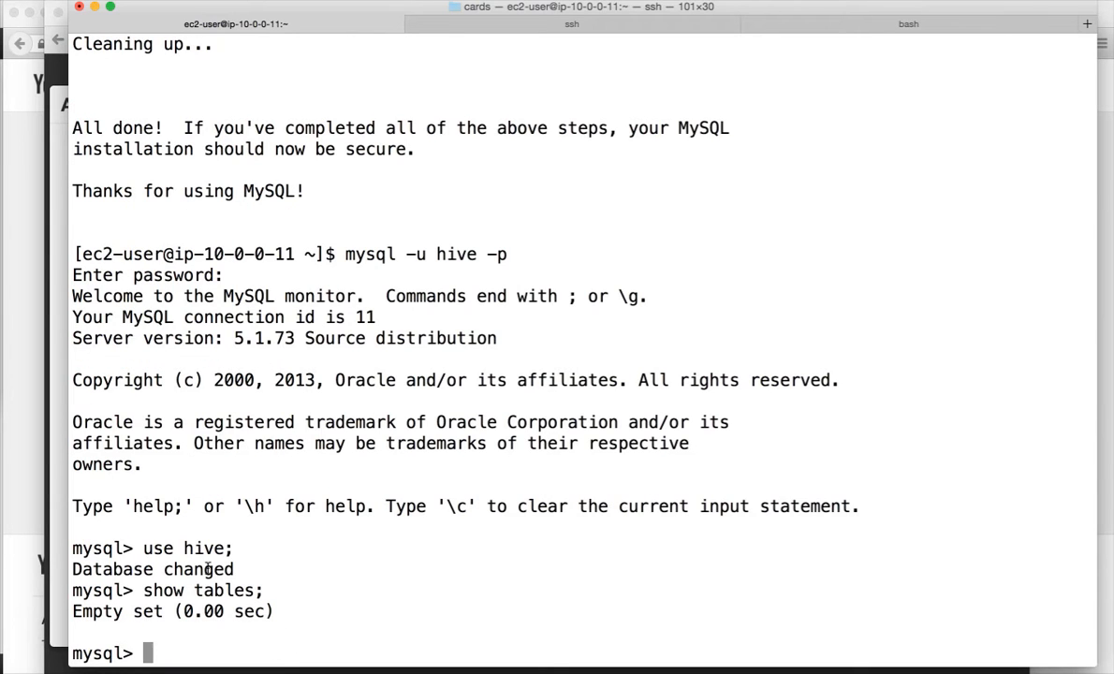
pyautogui.moveTo(271, 422)
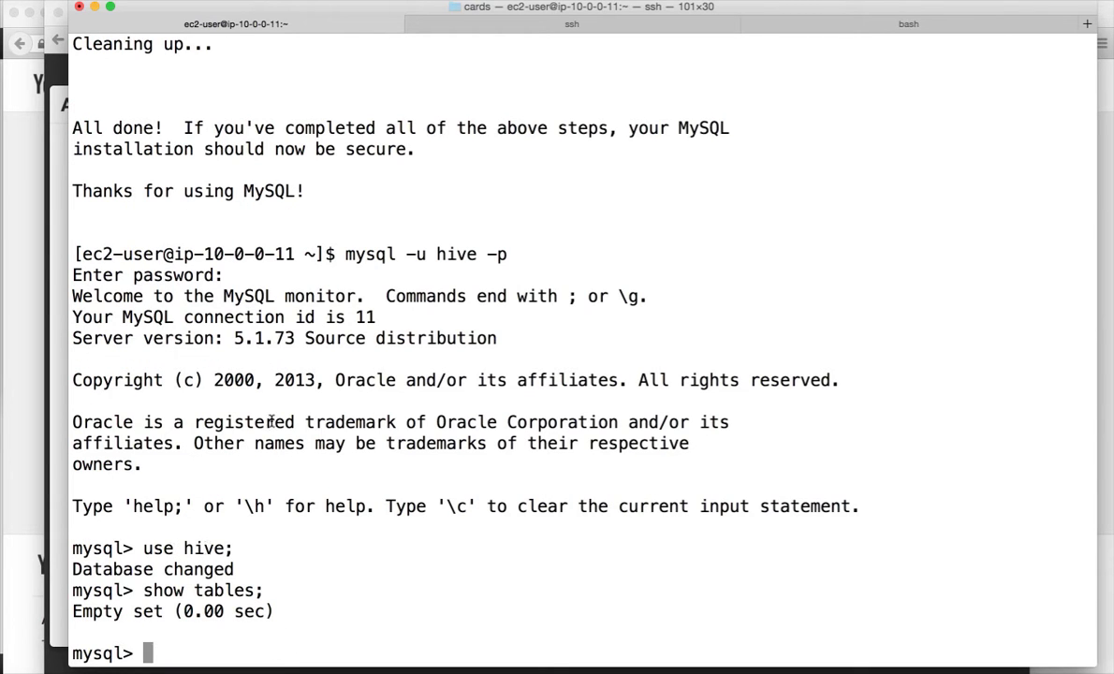
pyautogui.doubleClick(457, 254)
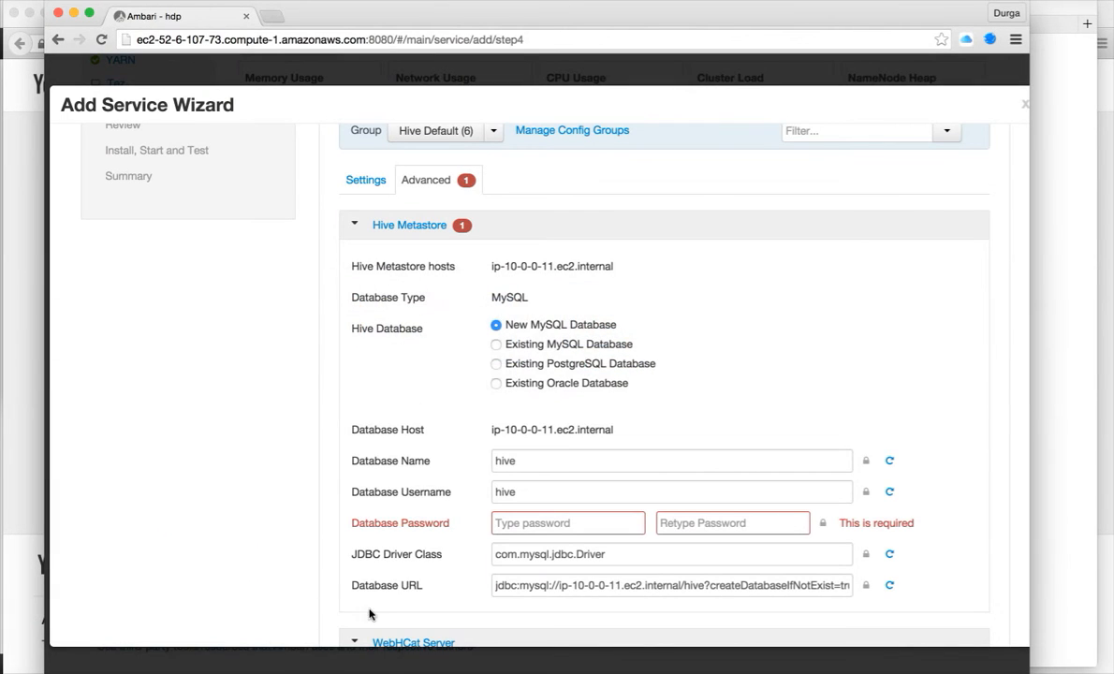
pyautogui.moveTo(501, 333)
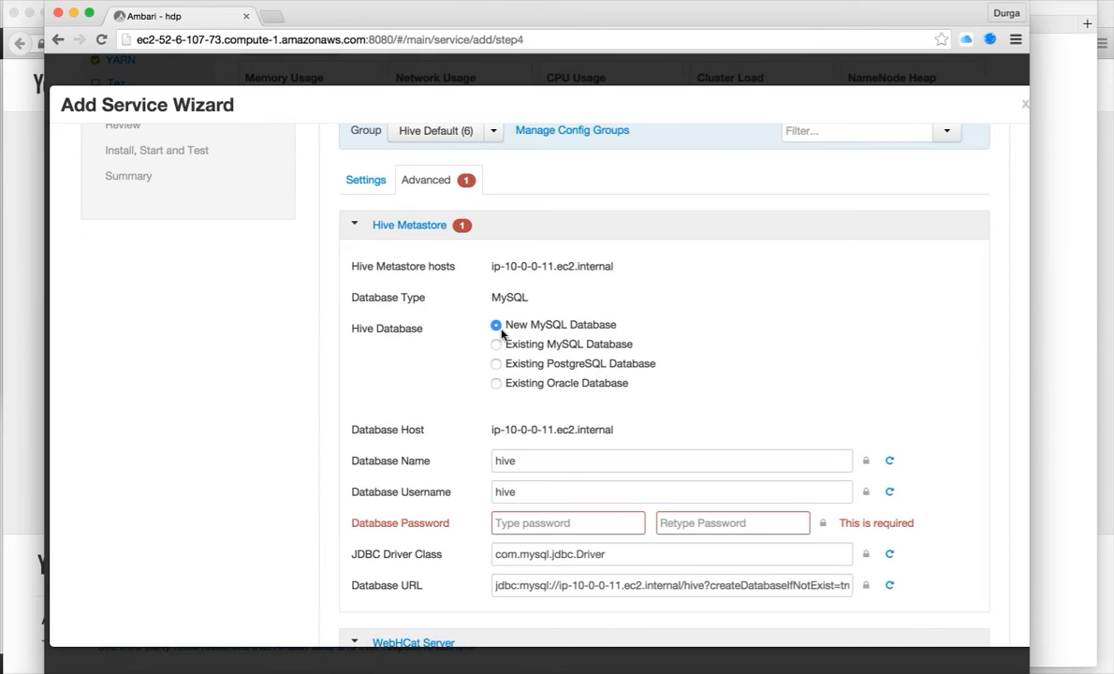
pyautogui.moveTo(515, 420)
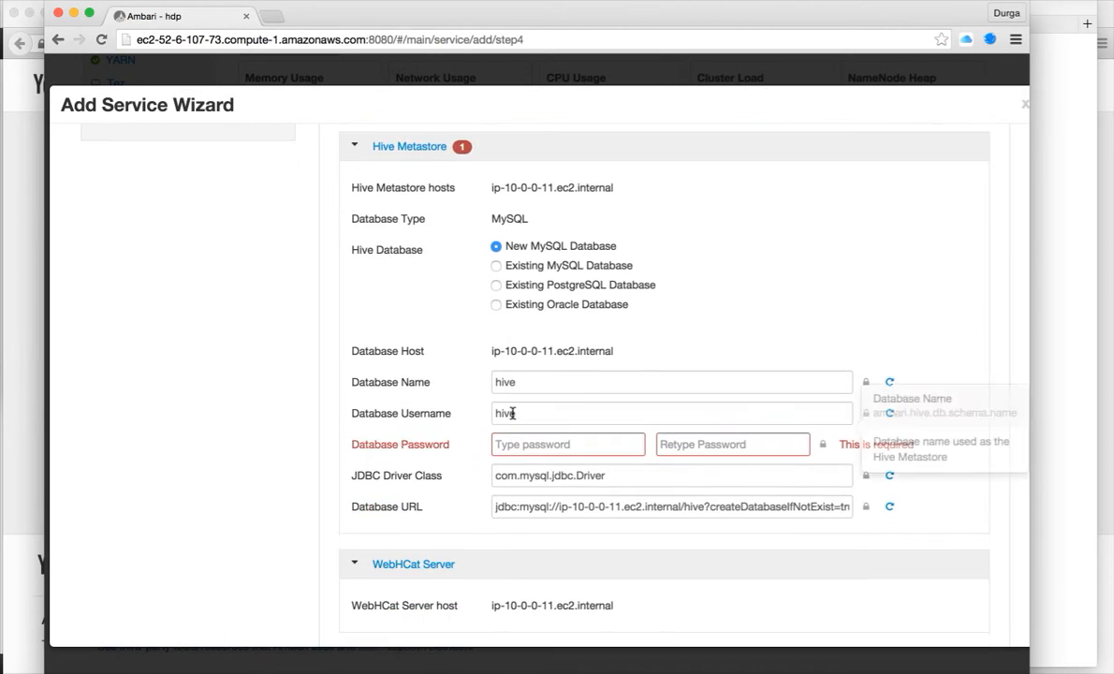
# Review the General, Advanced and Custom Hive configuration sections after entering the metastore password
pyautogui.scroll(-3)
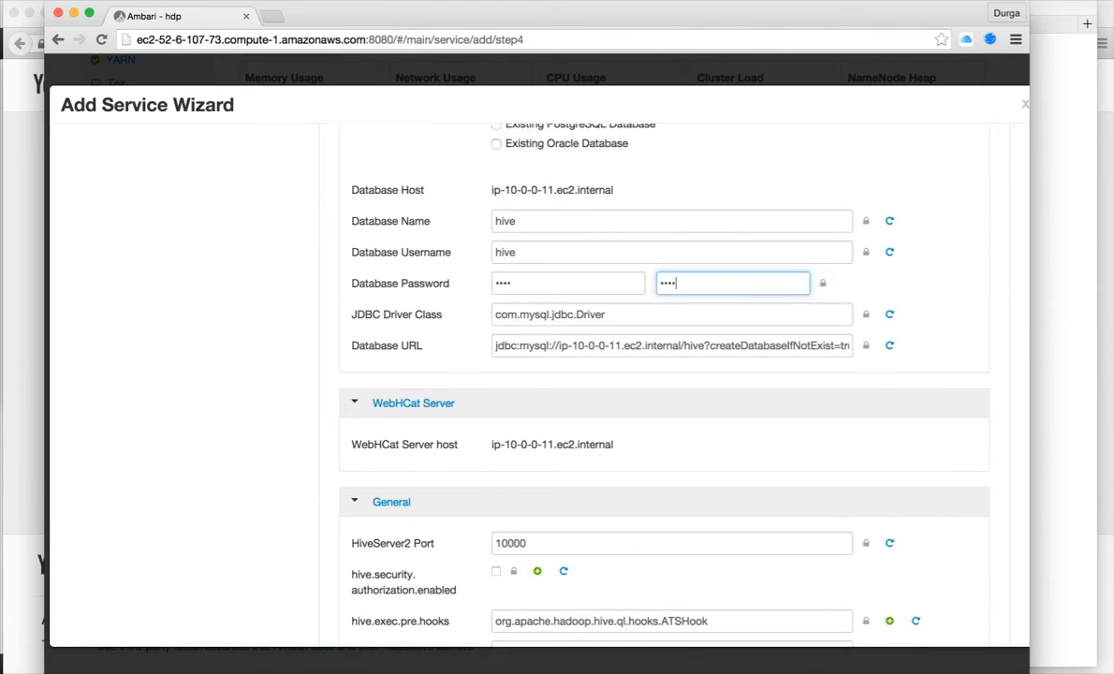
pyautogui.scroll(-3)
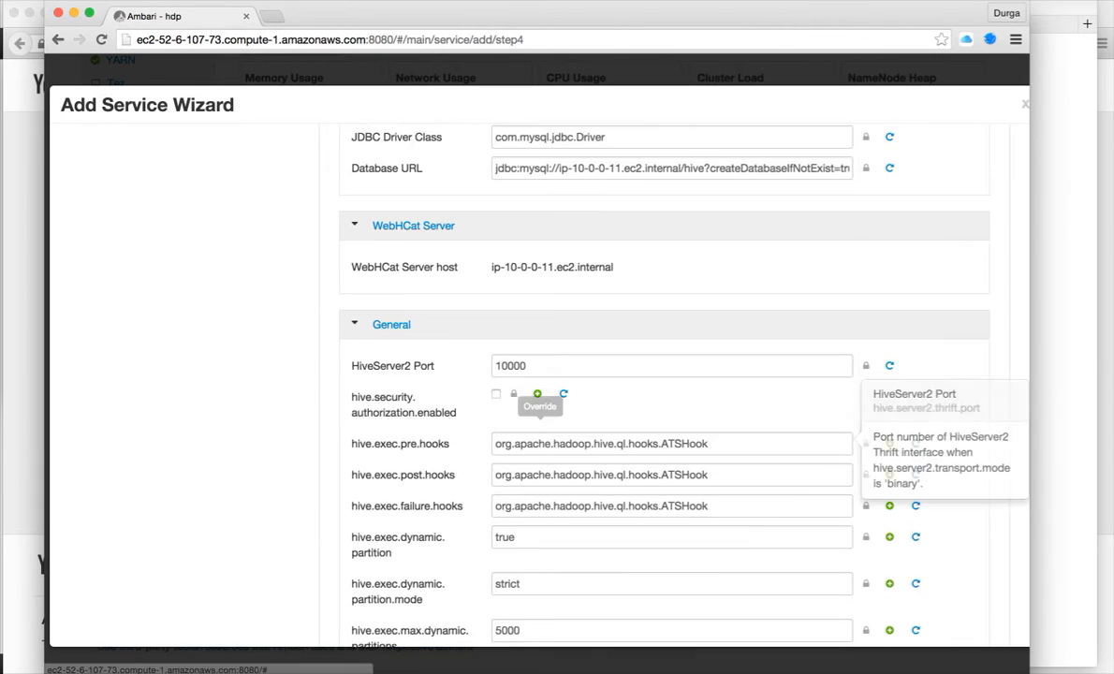
pyautogui.scroll(-3)
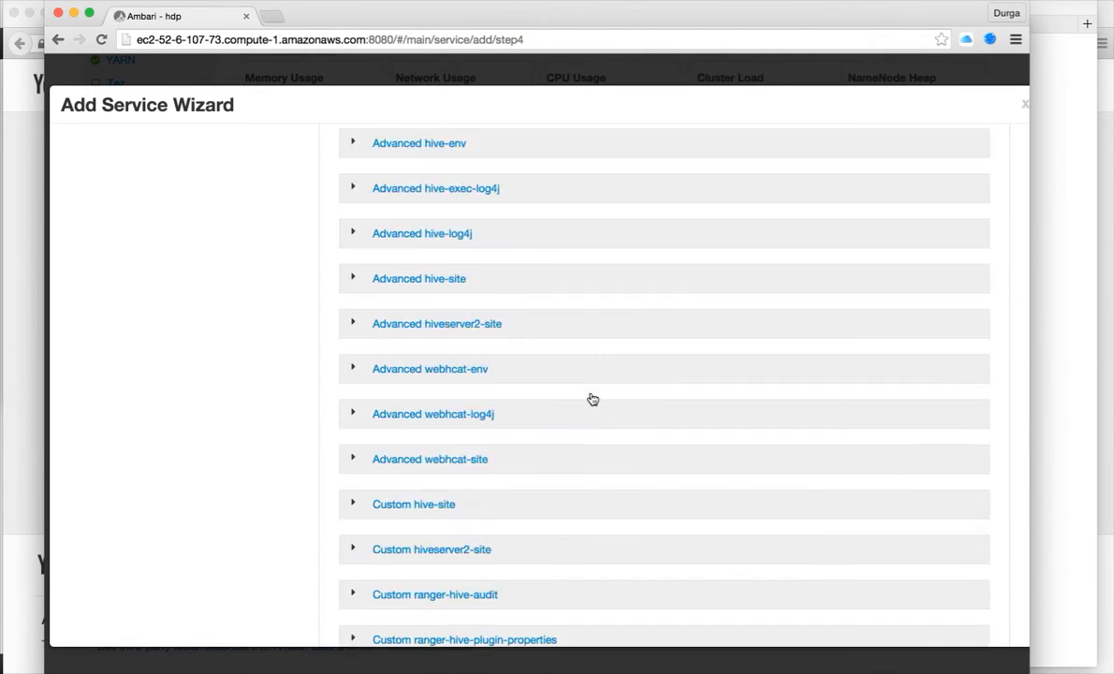
pyautogui.scroll(-3)
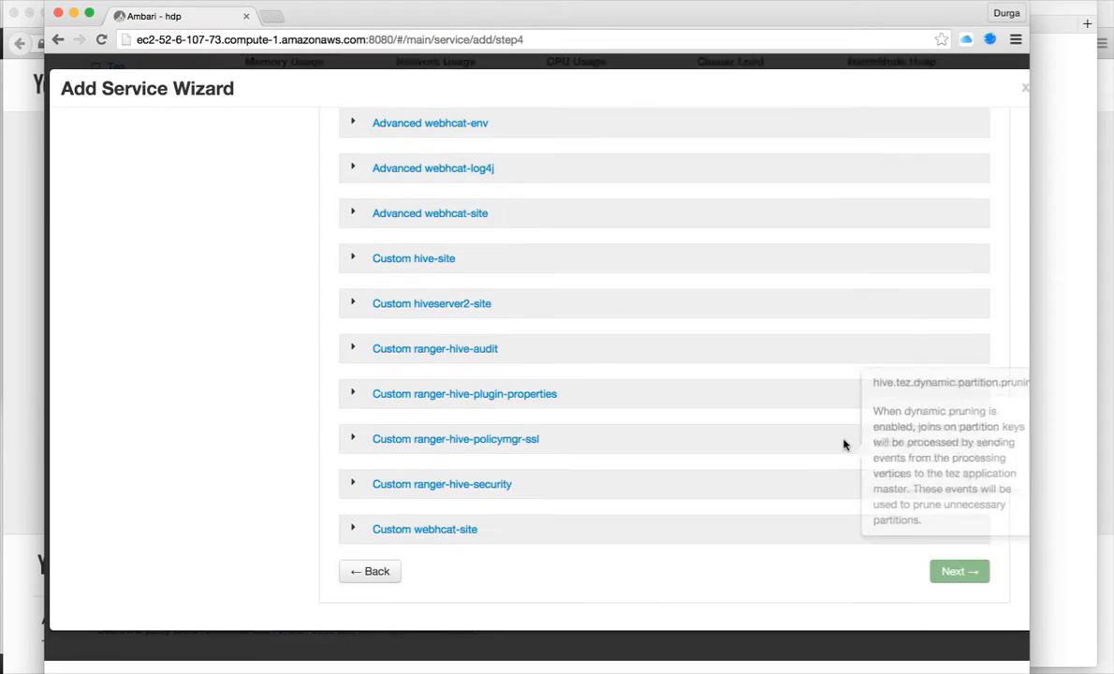
# Proceed anyway past the MapReduce2 below-recommended memory configuration warnings
pyautogui.click(959, 571)
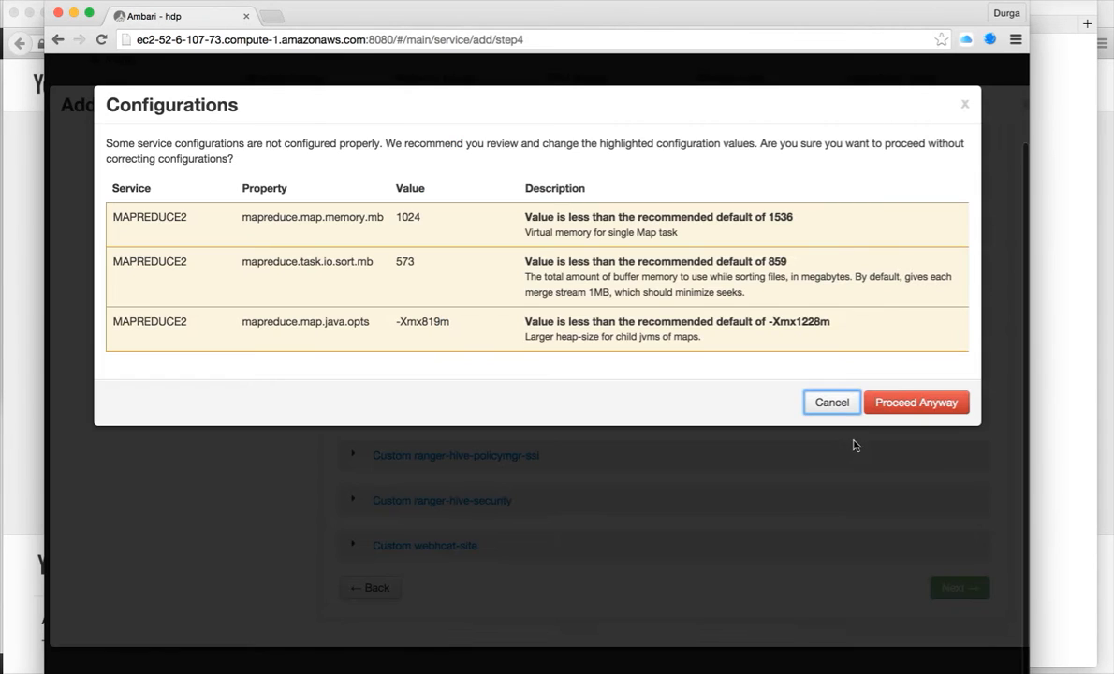
pyautogui.moveTo(524, 234)
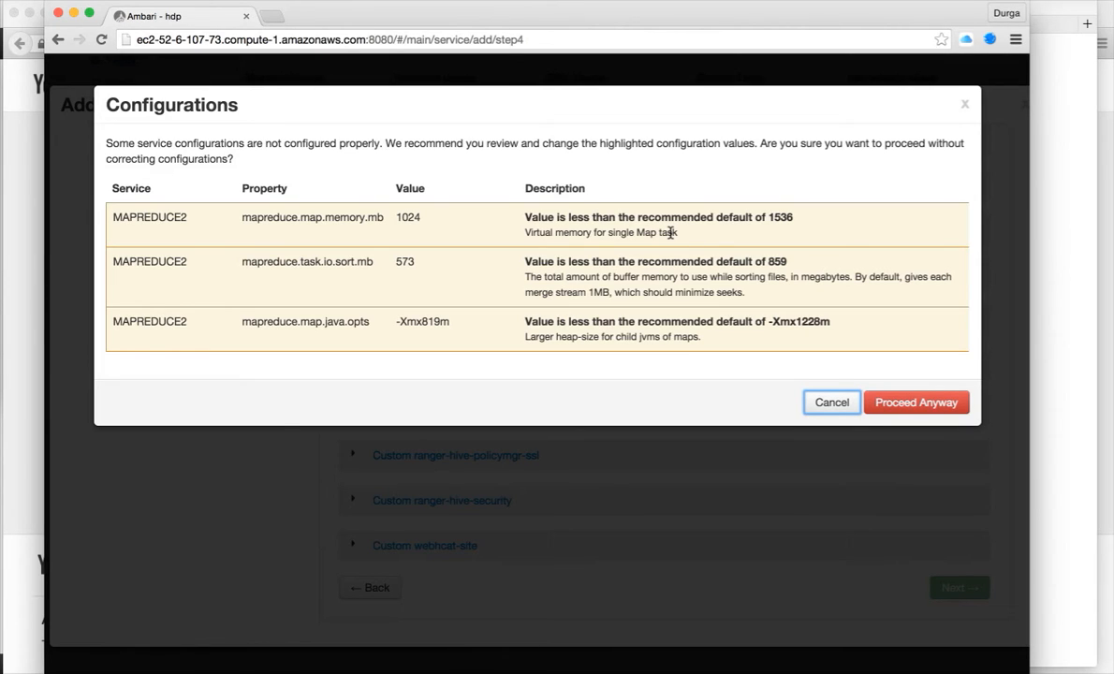
pyautogui.moveTo(711, 255)
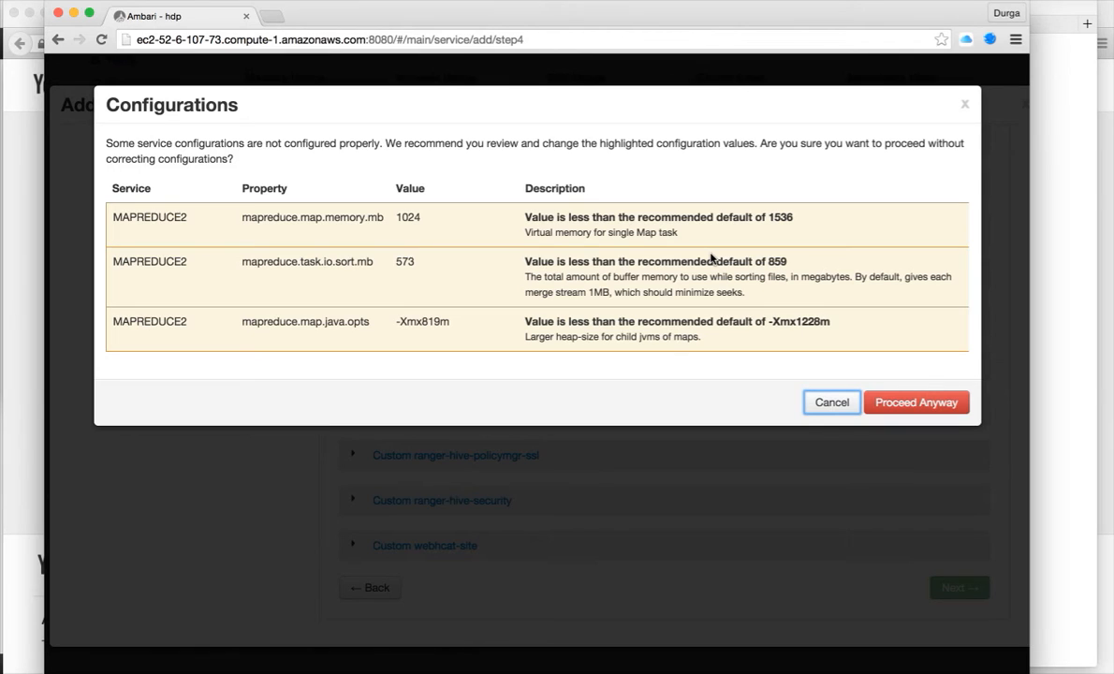
pyautogui.moveTo(904, 412)
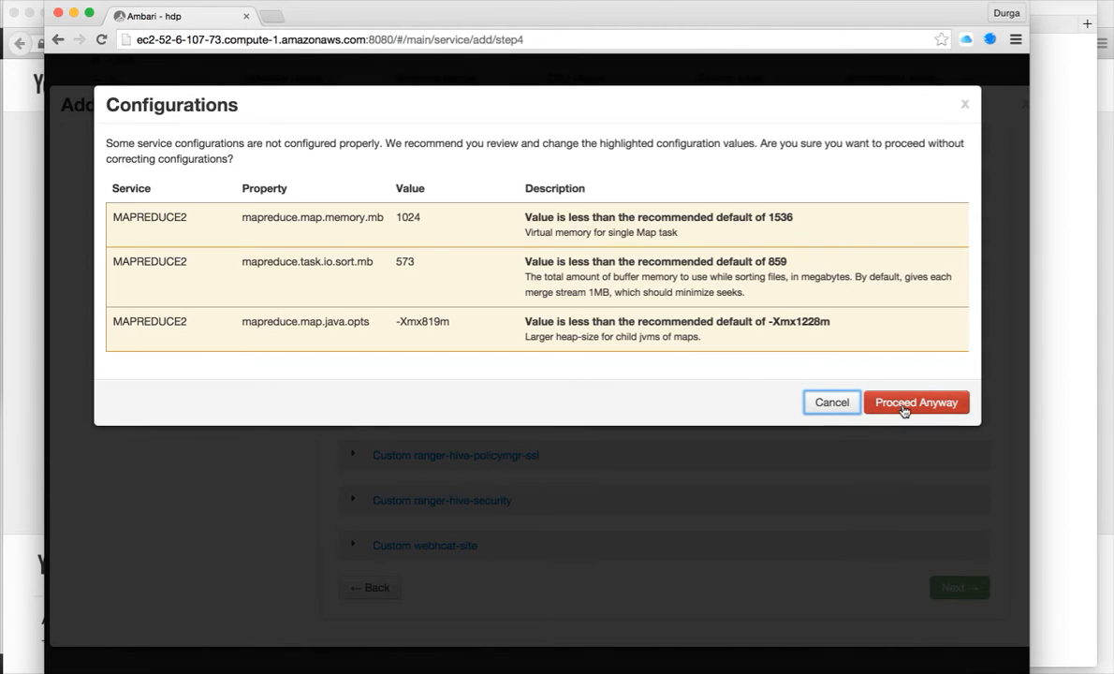
pyautogui.click(916, 403)
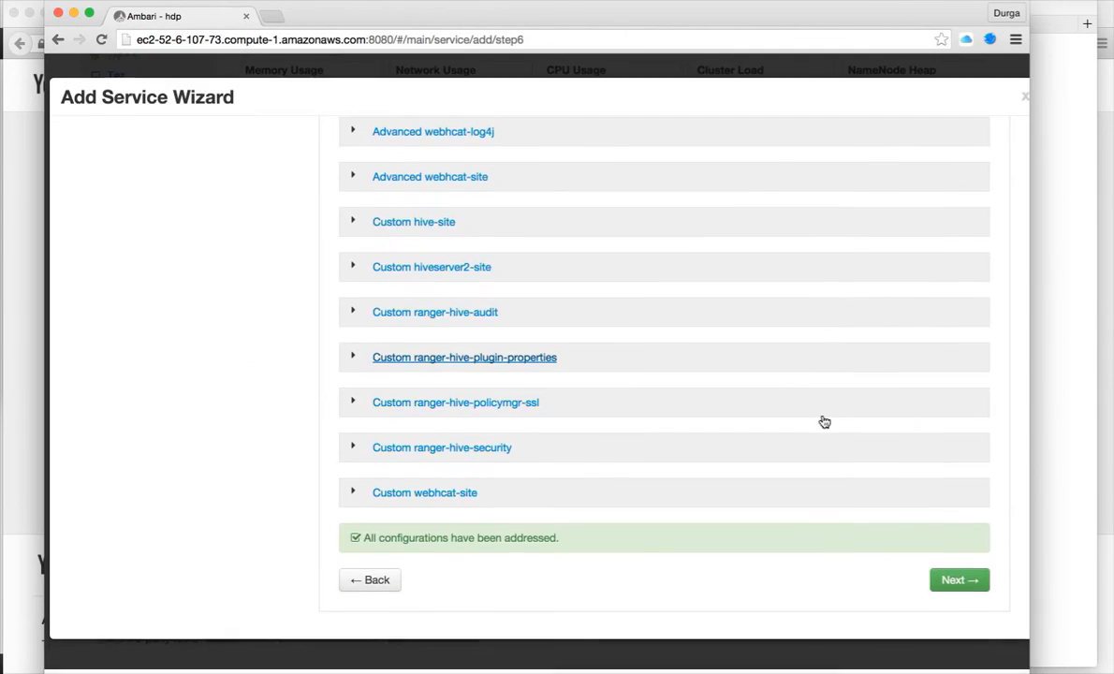
# Review repositories and services, then deploy Hive to start Install, Start and Test on six hosts
pyautogui.click(959, 580)
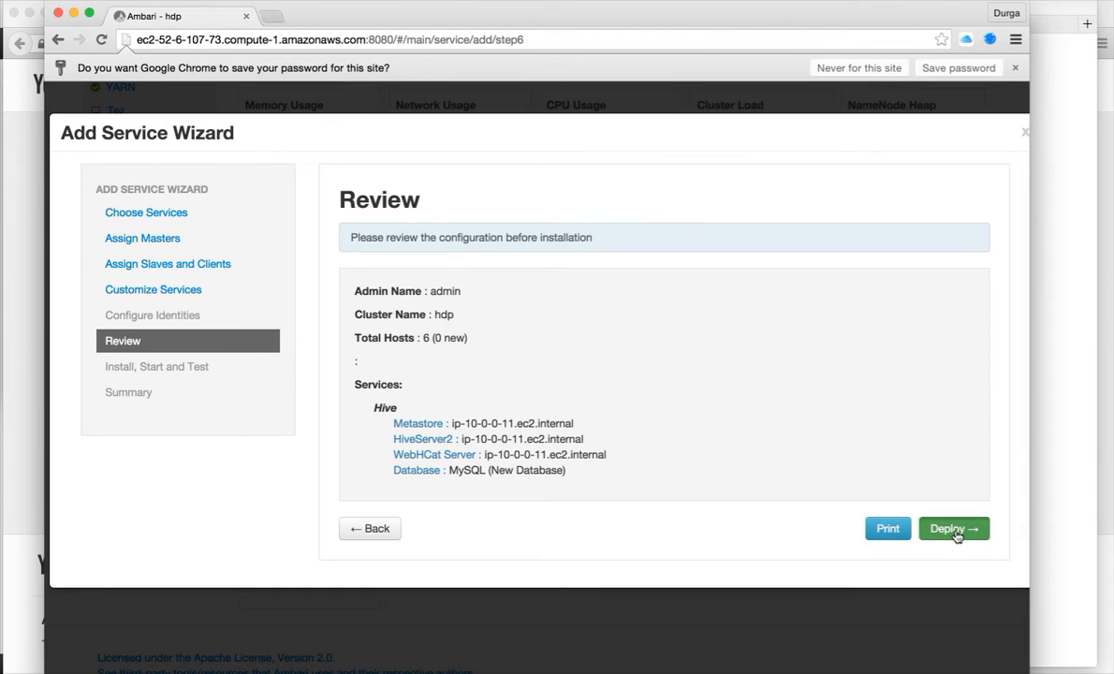
pyautogui.click(953, 528)
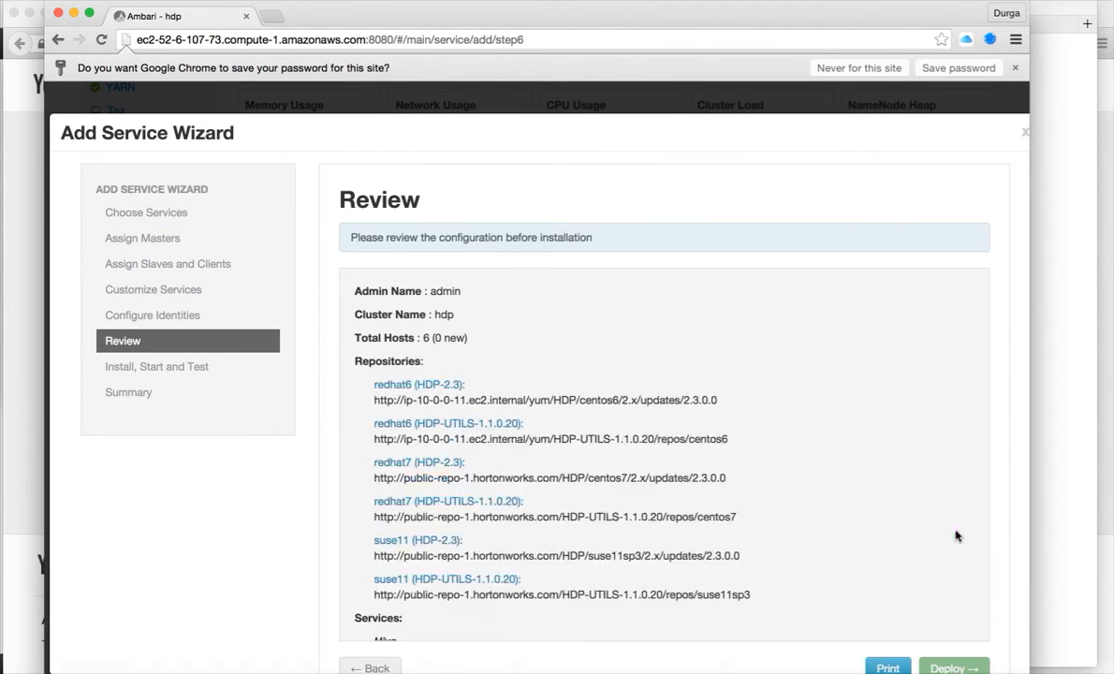
pyautogui.click(959, 667)
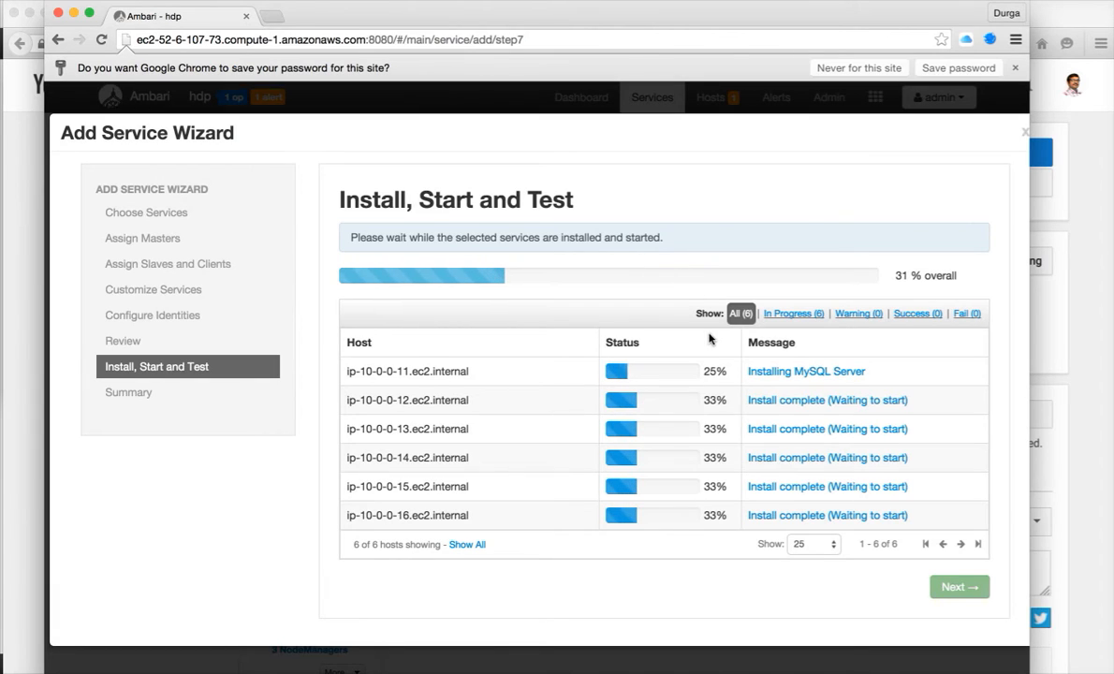
pyautogui.moveTo(749, 385)
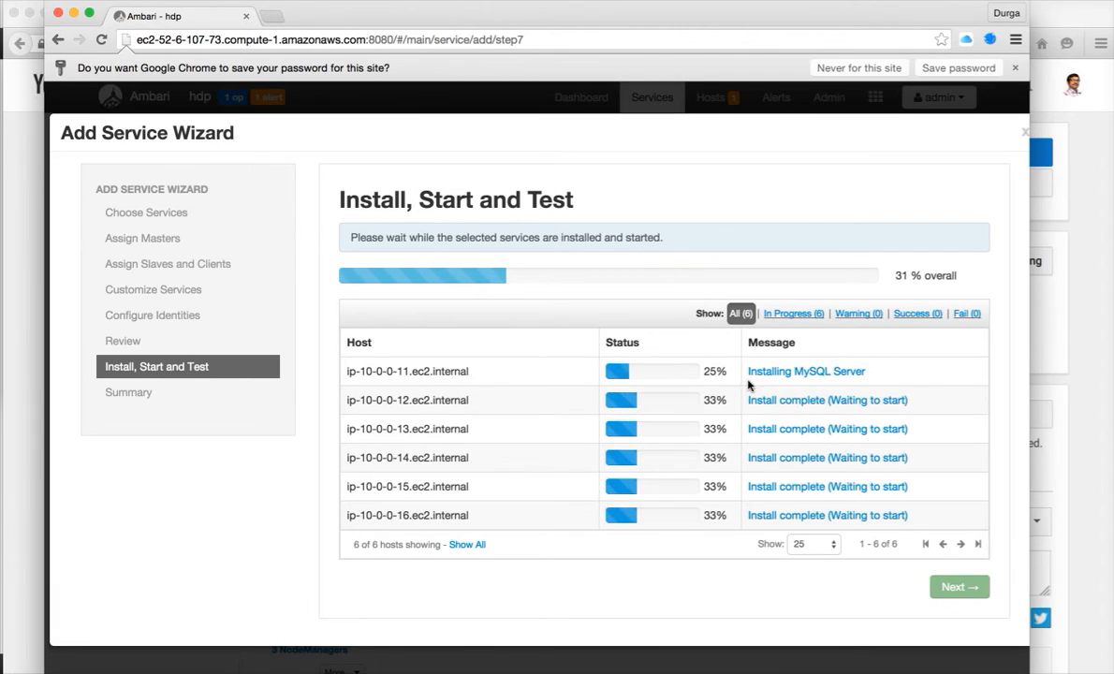
pyautogui.moveTo(805, 375)
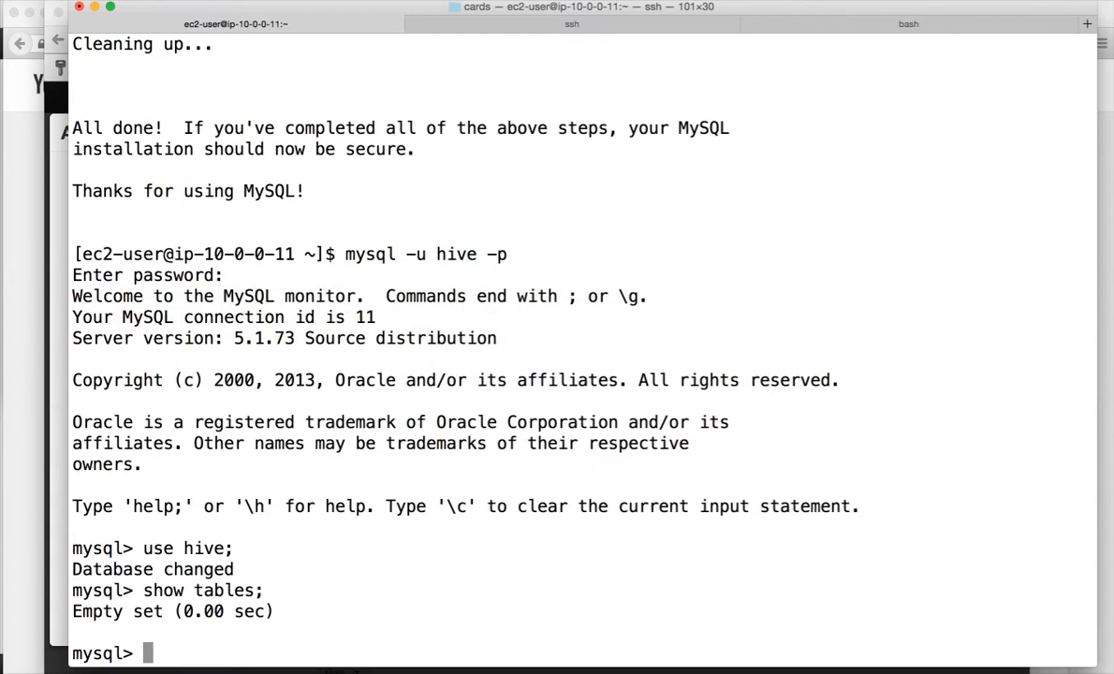
# Reconnect to MySQL as the hive user, select the hive database and list its tables
pyautogui.write('show tables;')
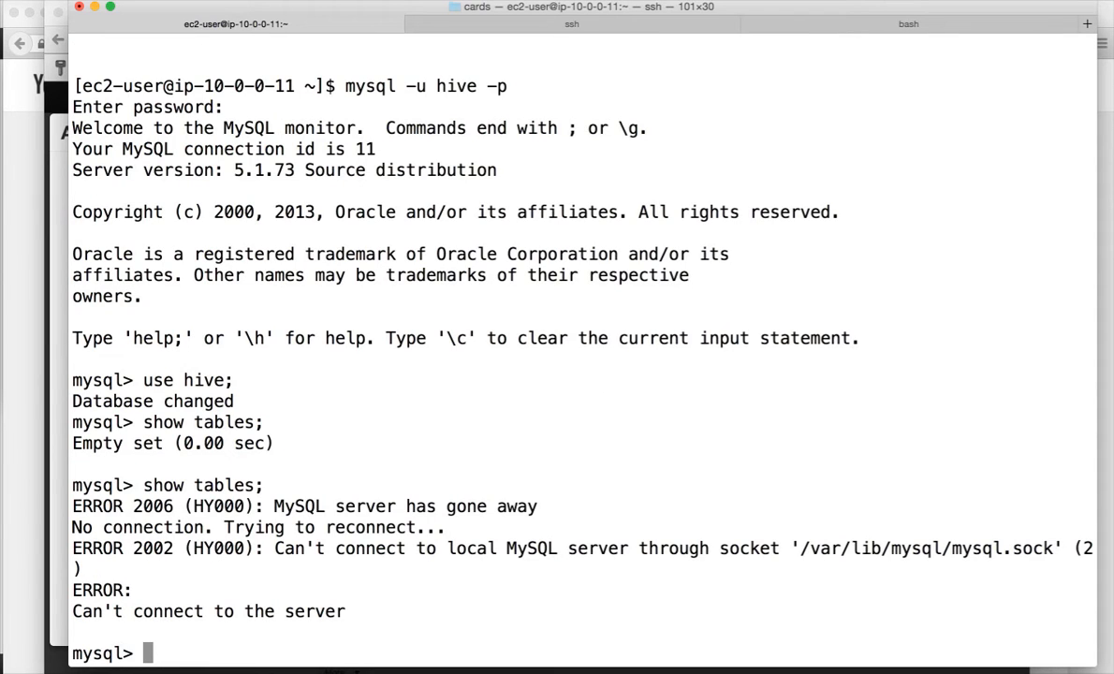
pyautogui.write('exit;')
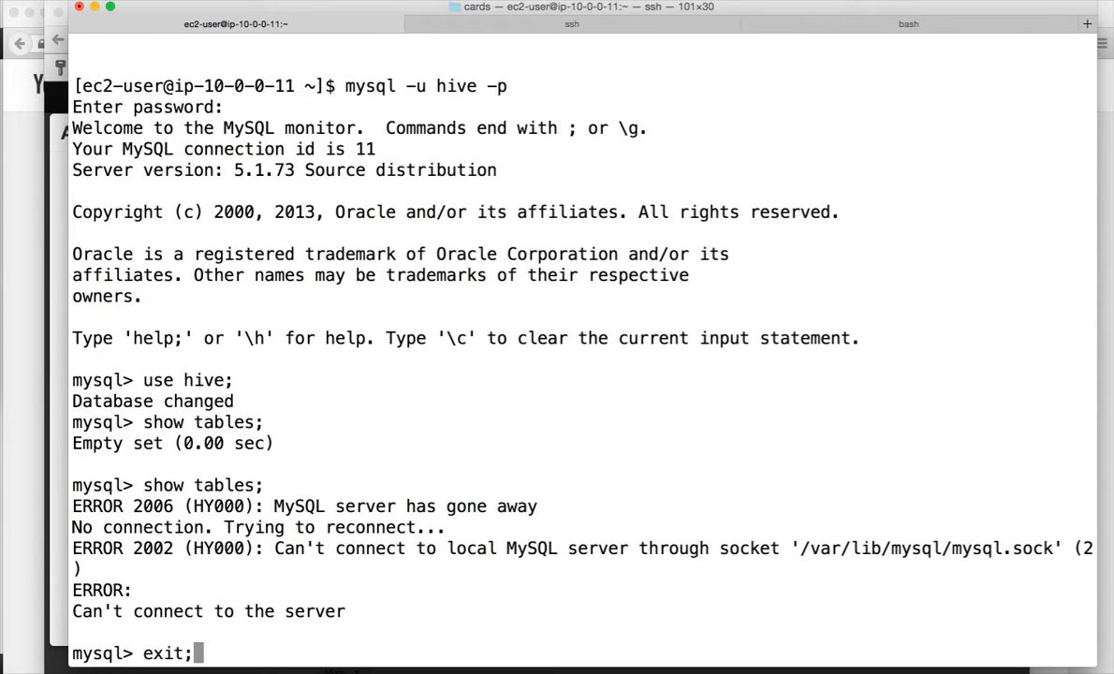
pyautogui.press('Return')
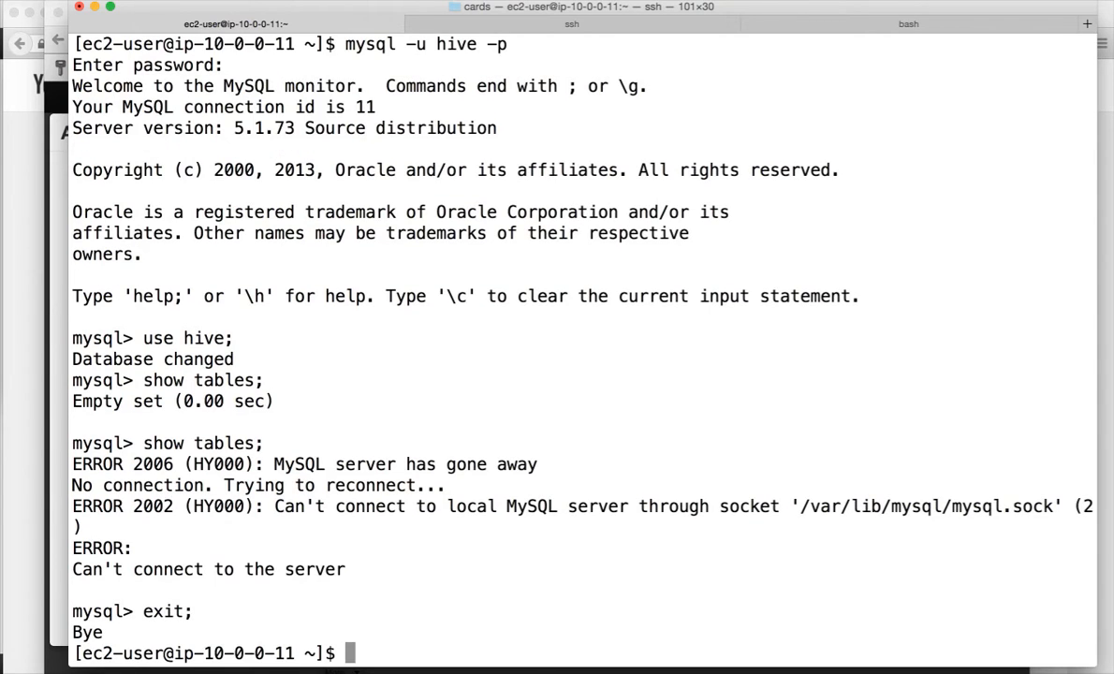
pyautogui.write('mysql -u hive -p')
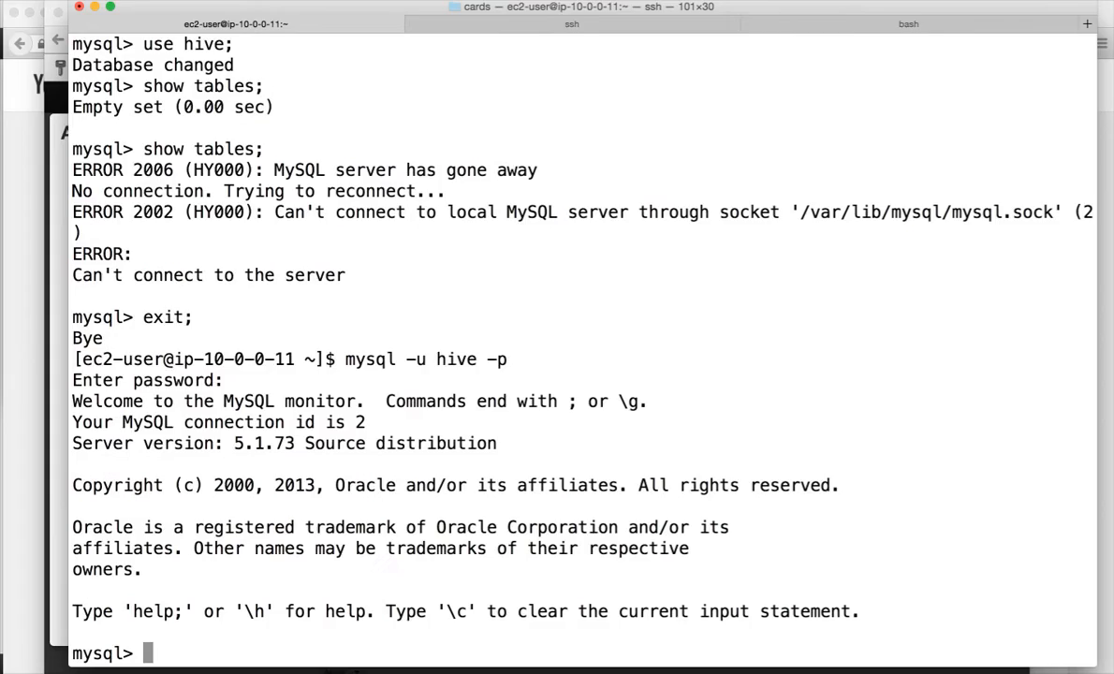
pyautogui.write('user')
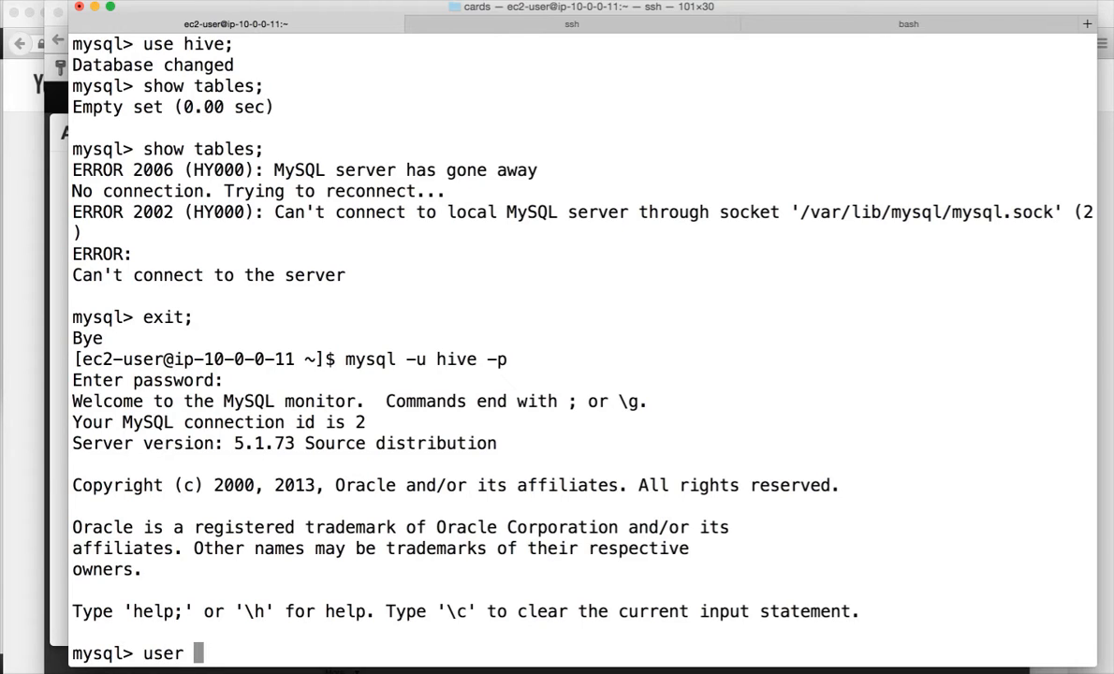
pyautogui.write('use hive')
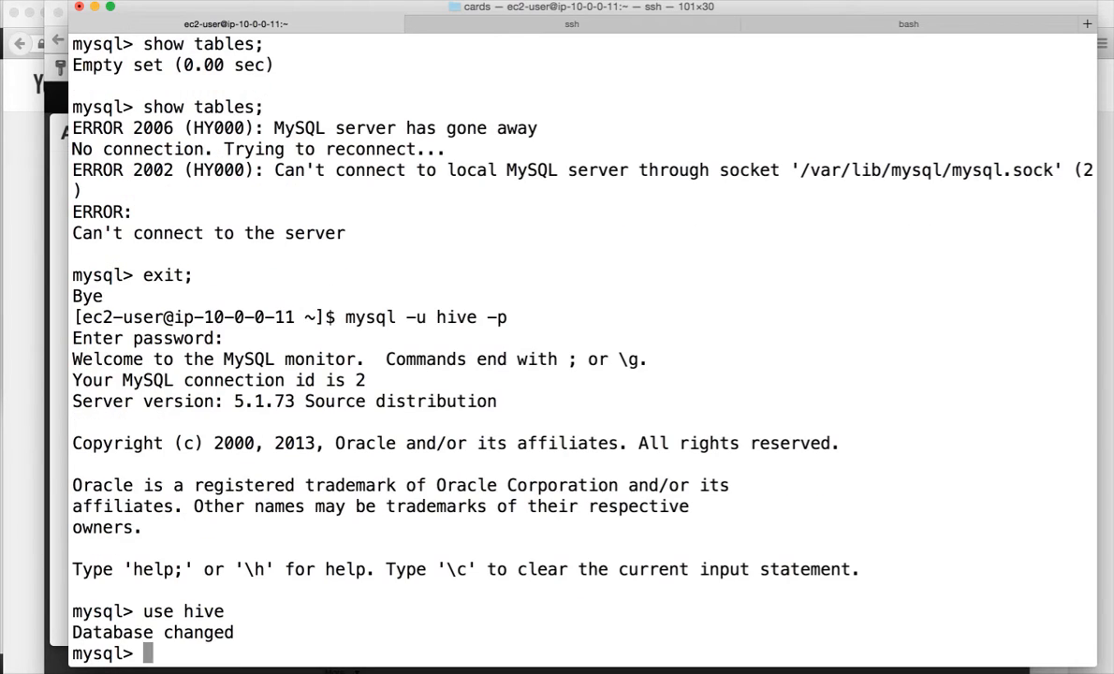
pyautogui.write('show tables')
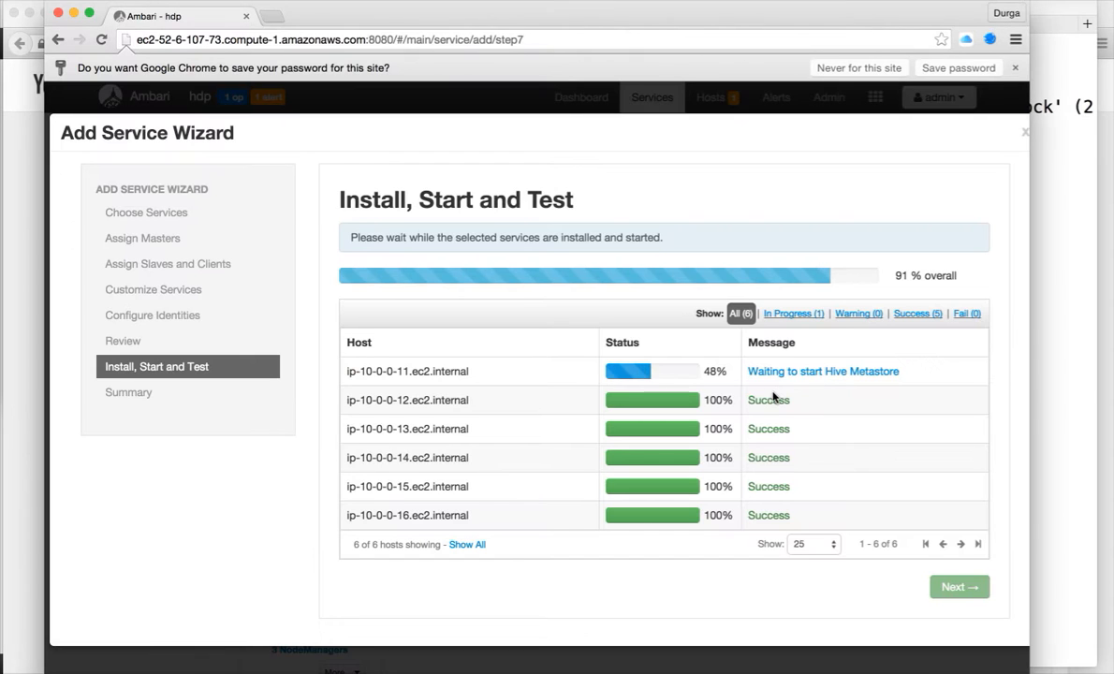
pyautogui.moveTo(824, 376)
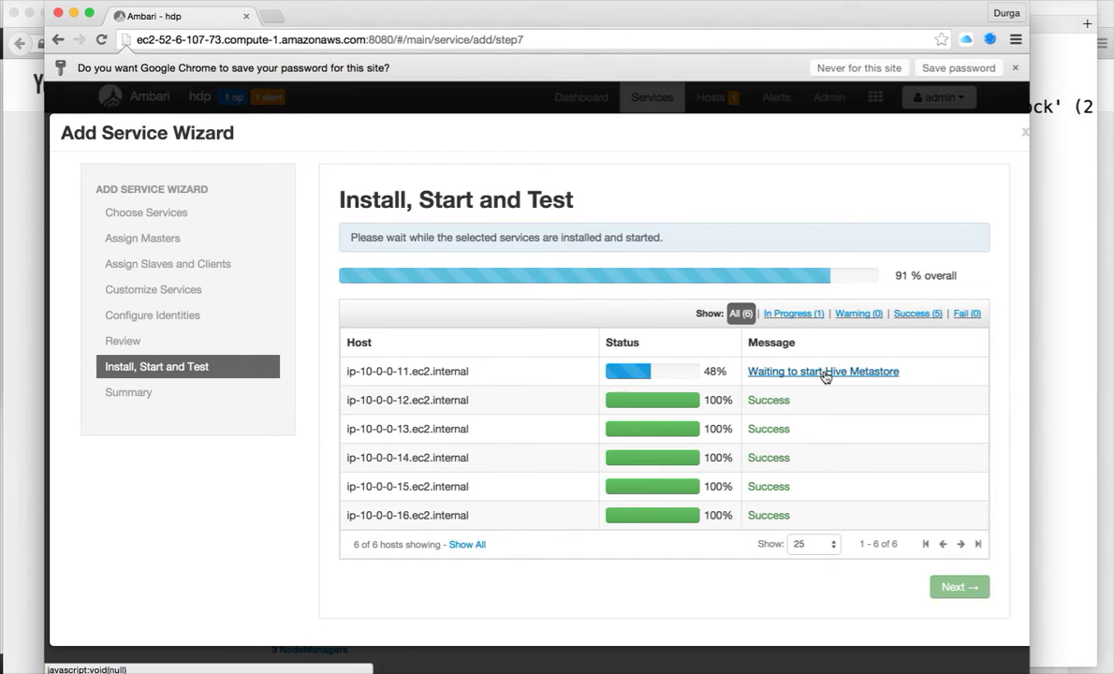
pyautogui.moveTo(828, 385)
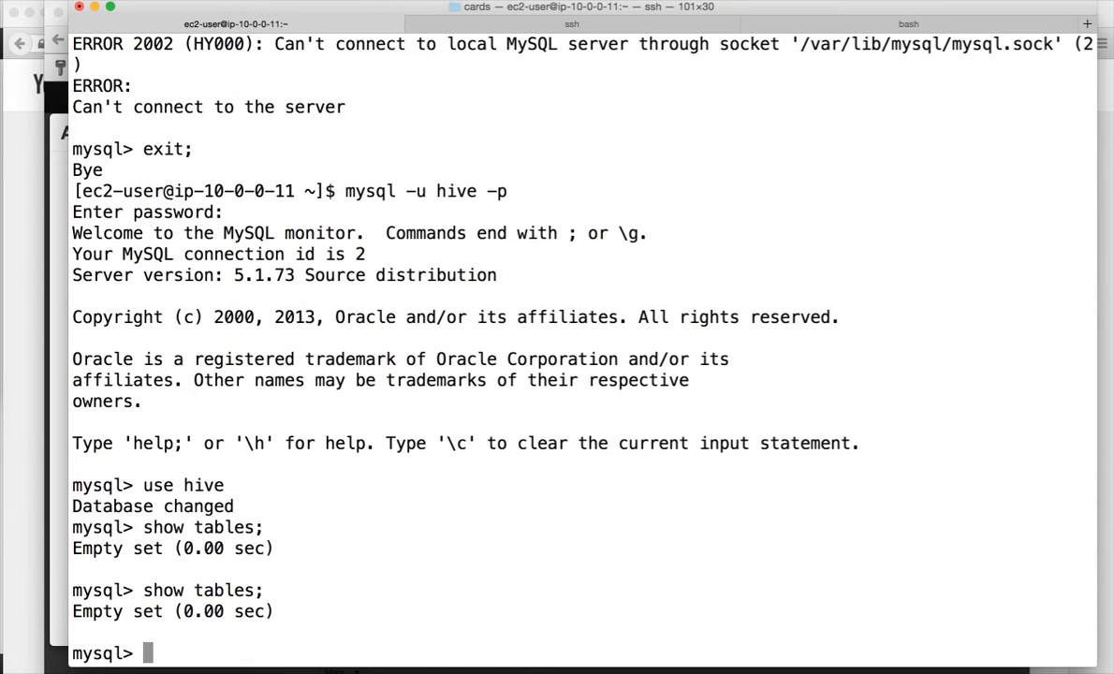
# Select the hive database again to recheck that it still holds no tables
pyautogui.write('use hive')
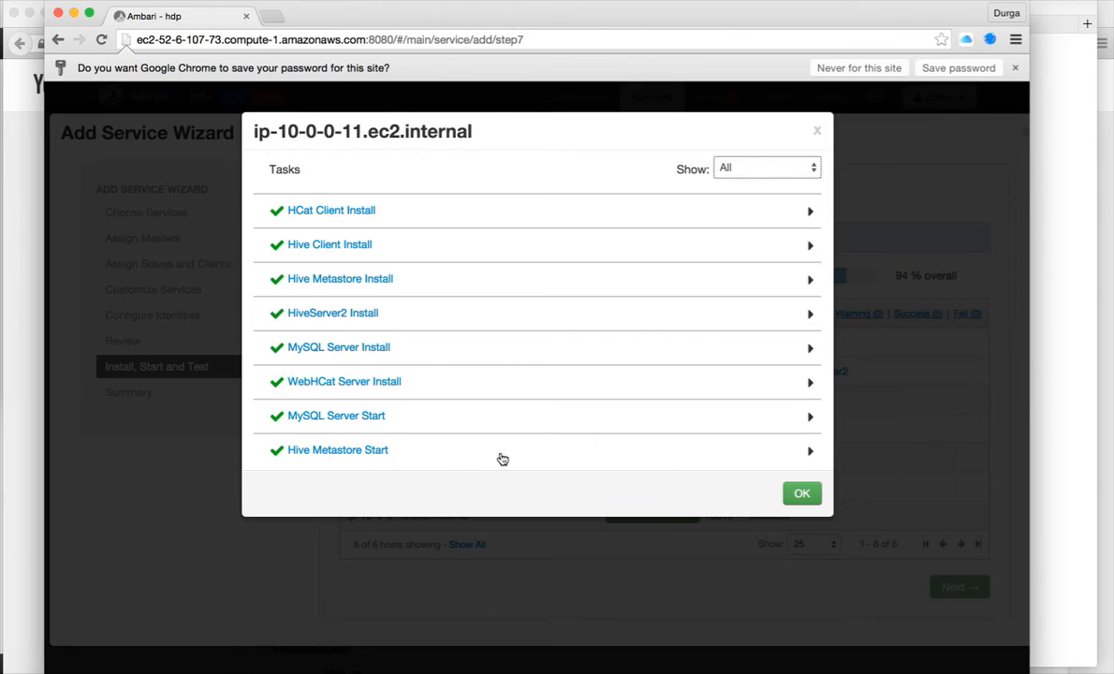
# Check host ip-10-0-0-12, which reports no tasks scheduled, and dismiss the message
pyautogui.click(801, 493)
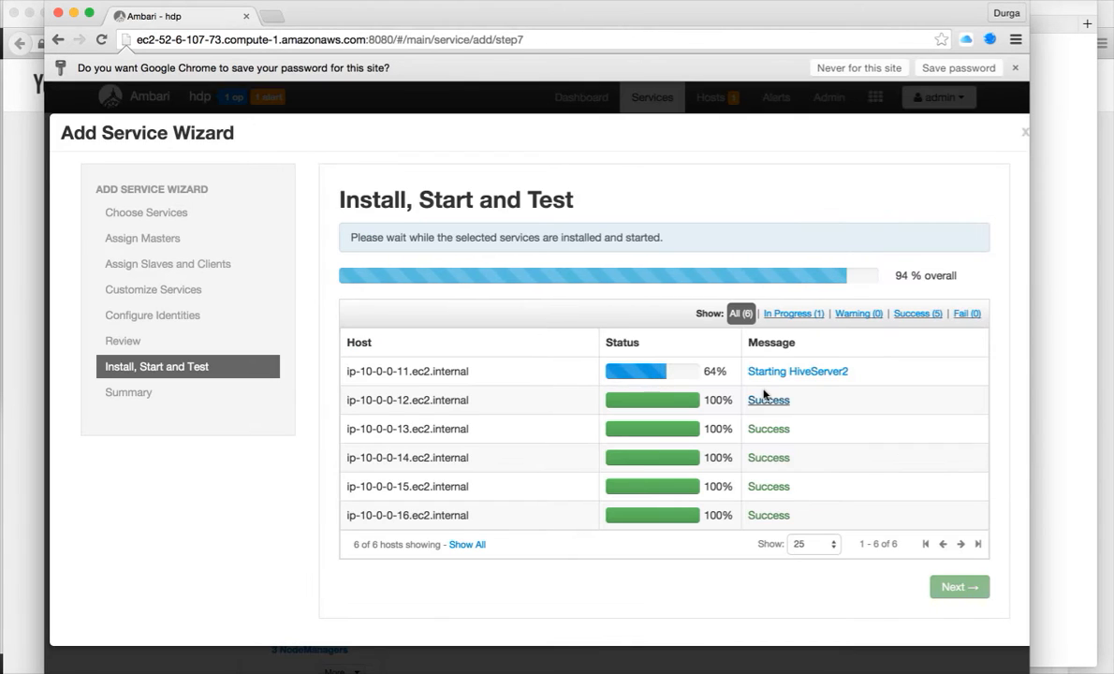
pyautogui.click(767, 400)
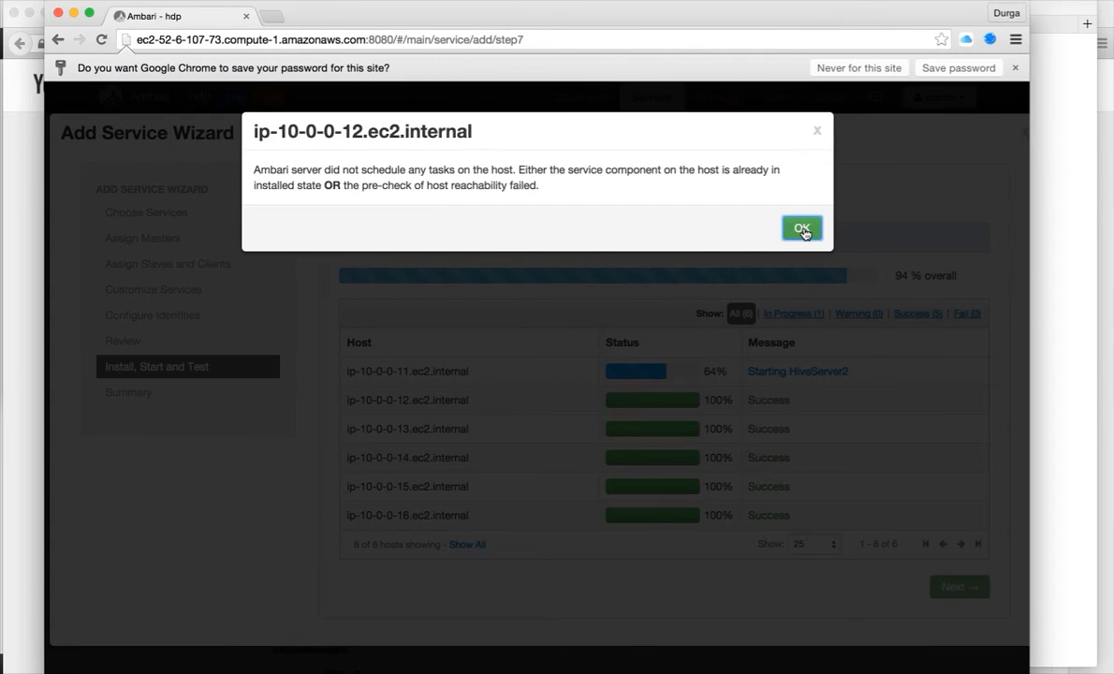
pyautogui.click(802, 228)
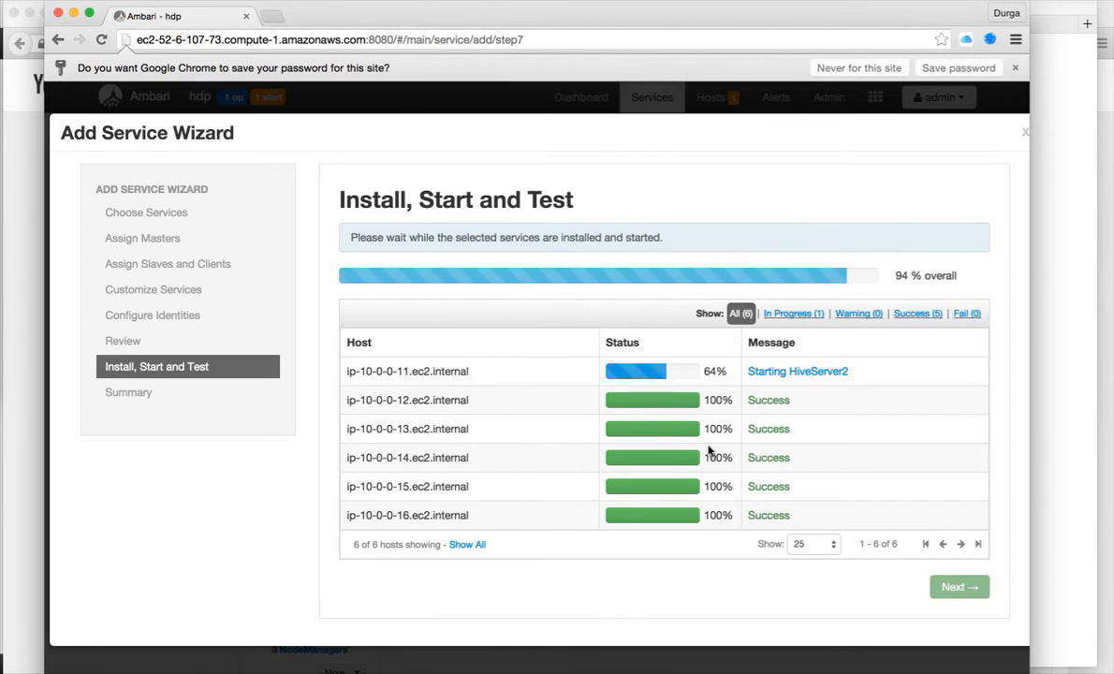
pyautogui.moveTo(676, 429)
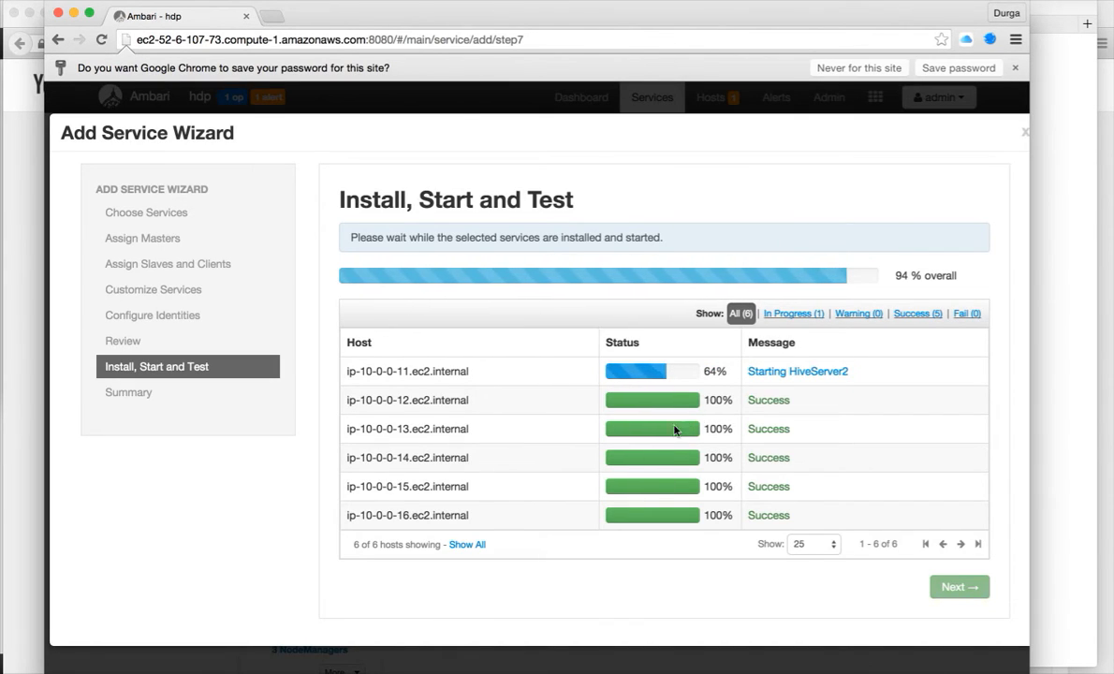
pyautogui.moveTo(678, 416)
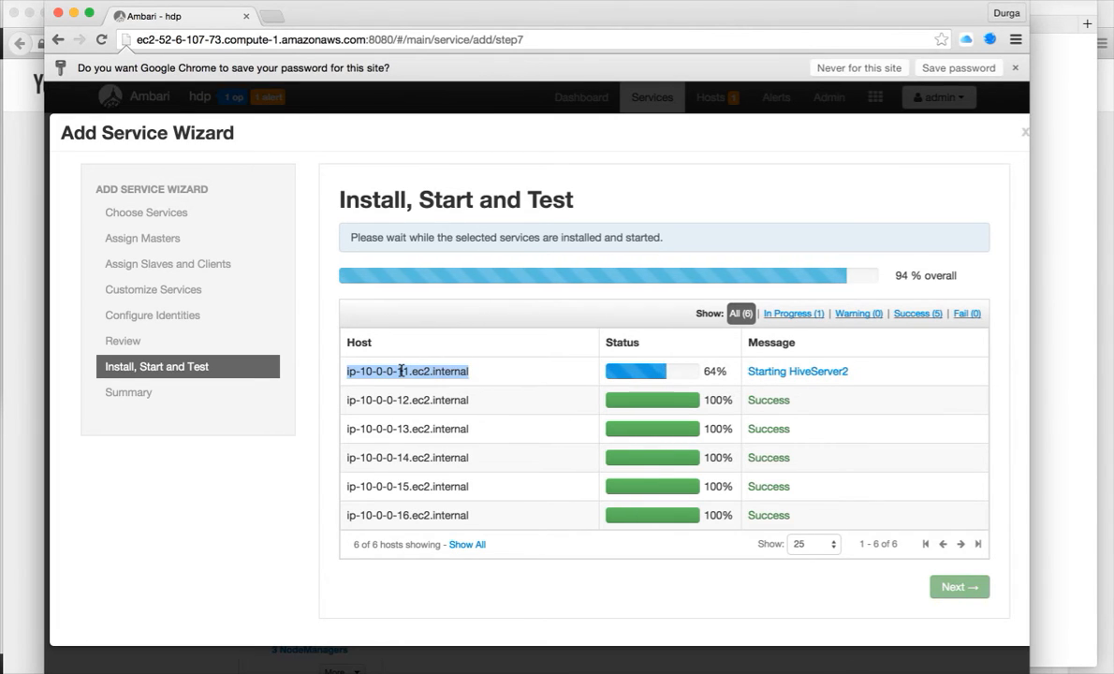
# View the MySQL Server Install task log for host ip-10-0-0-11
pyautogui.click(404, 370)
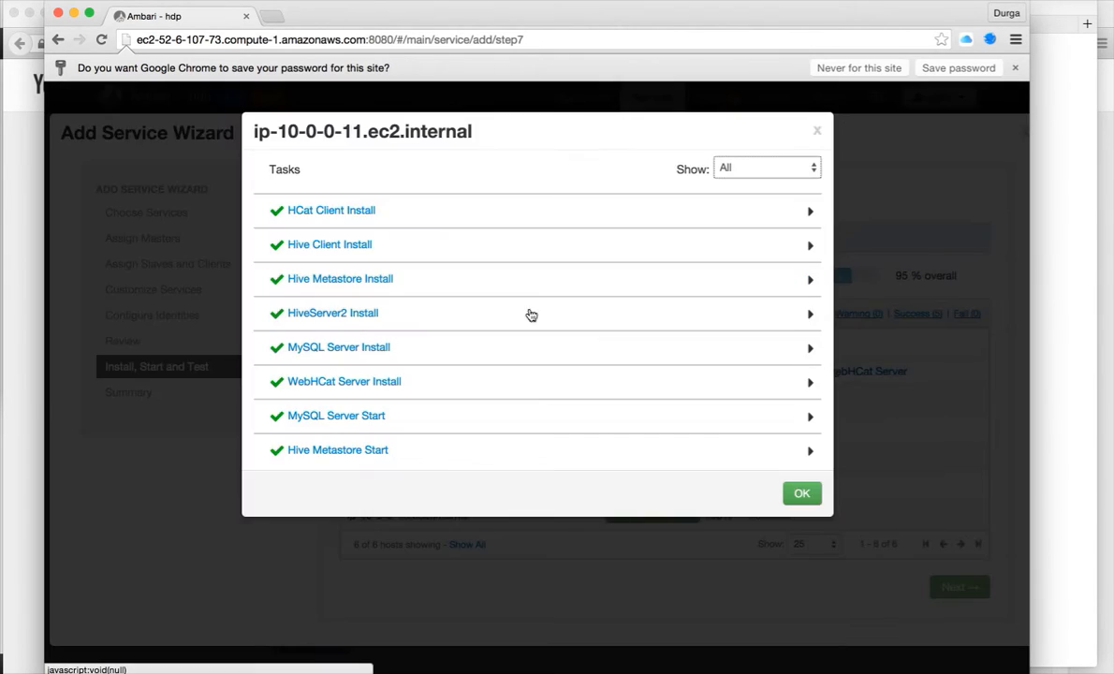
pyautogui.moveTo(358, 247)
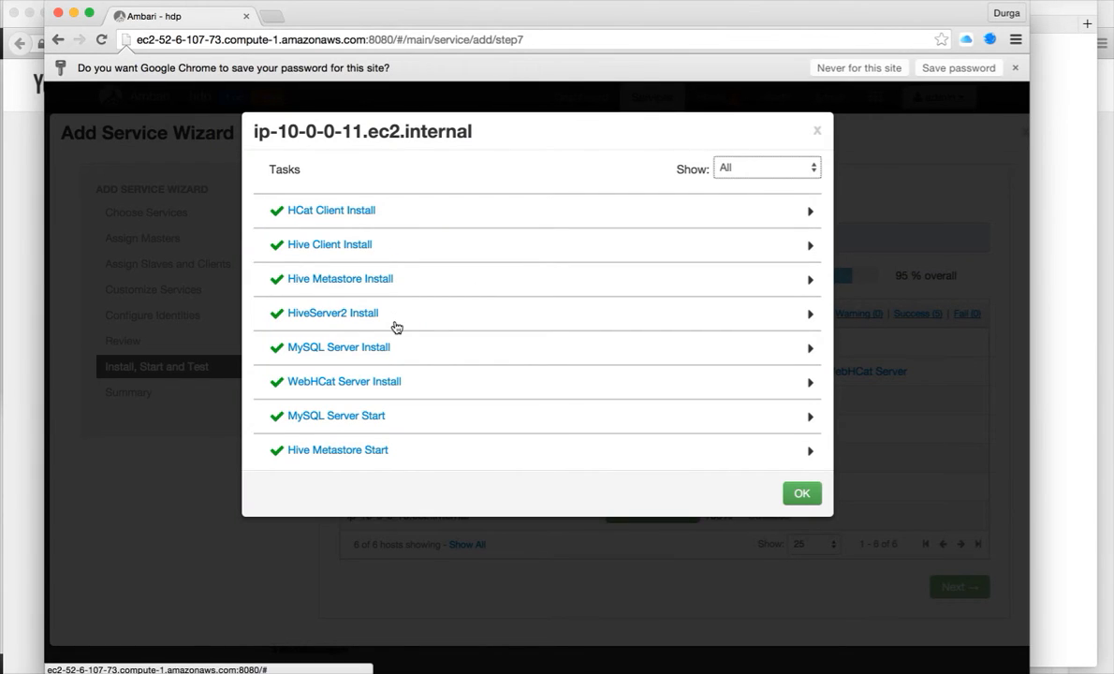
pyautogui.click(339, 346)
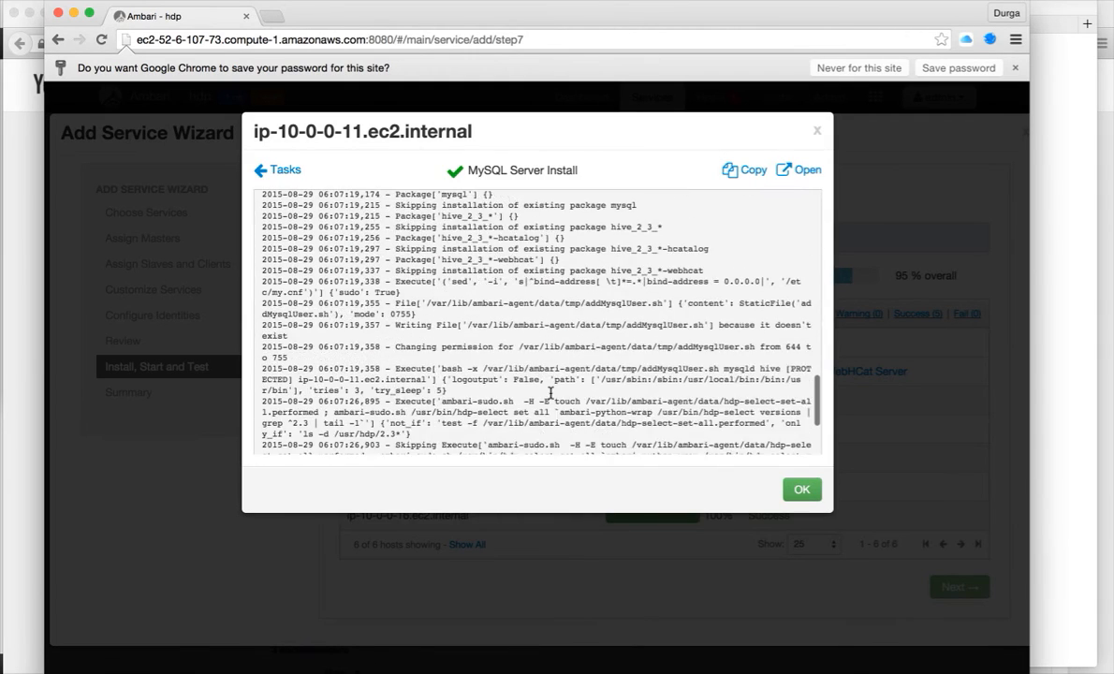
pyautogui.scroll(-3)
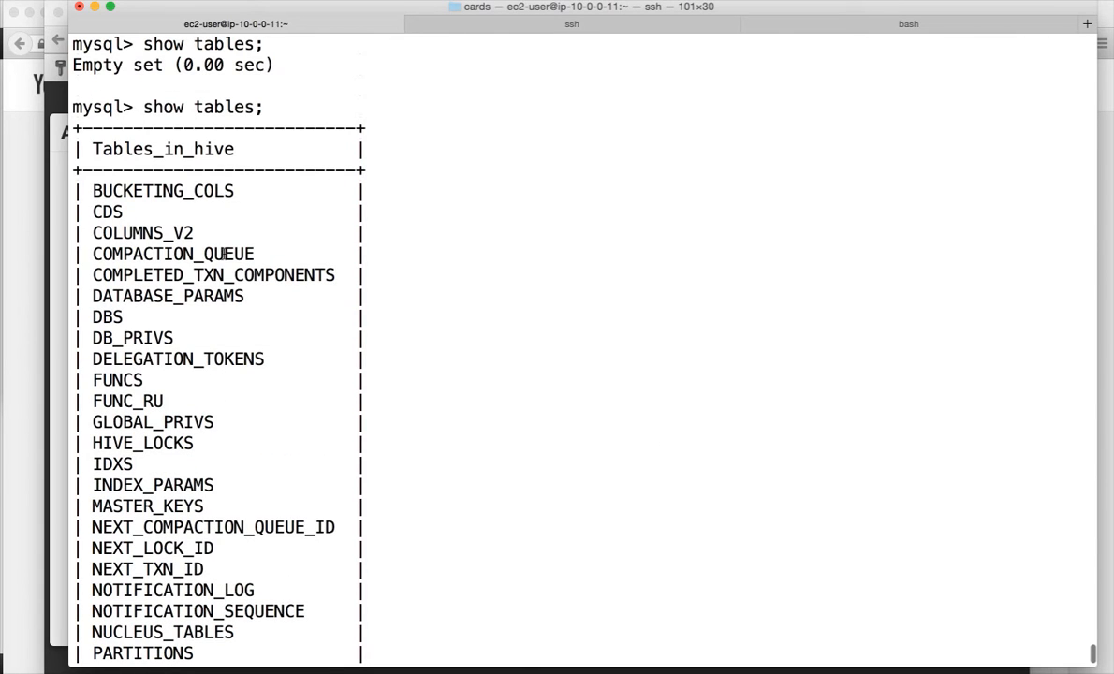
# Scroll through the show tables output for the hive database and highlight the TBLS table
pyautogui.scroll(-3)
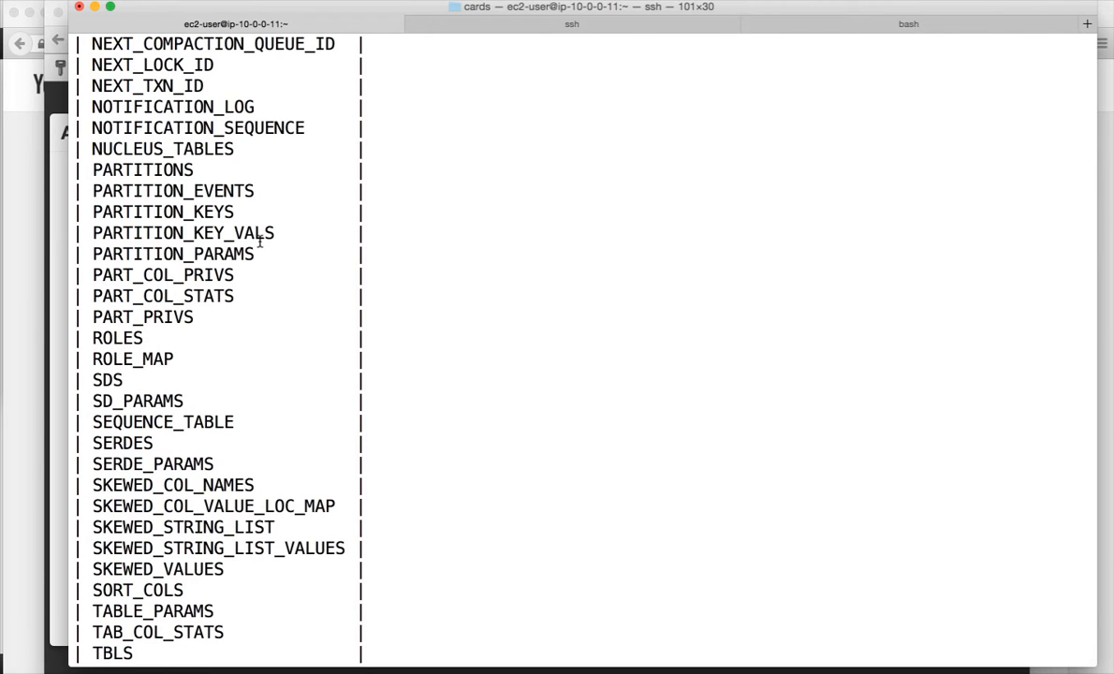
pyautogui.scroll(-3)
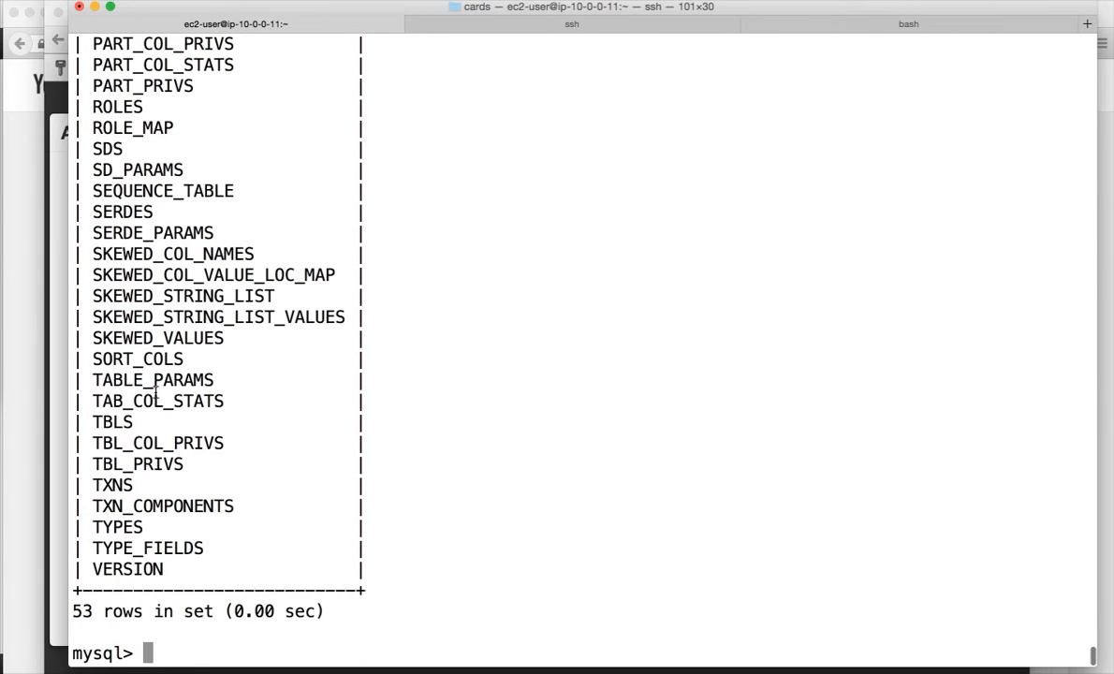
pyautogui.doubleClick(114, 423)
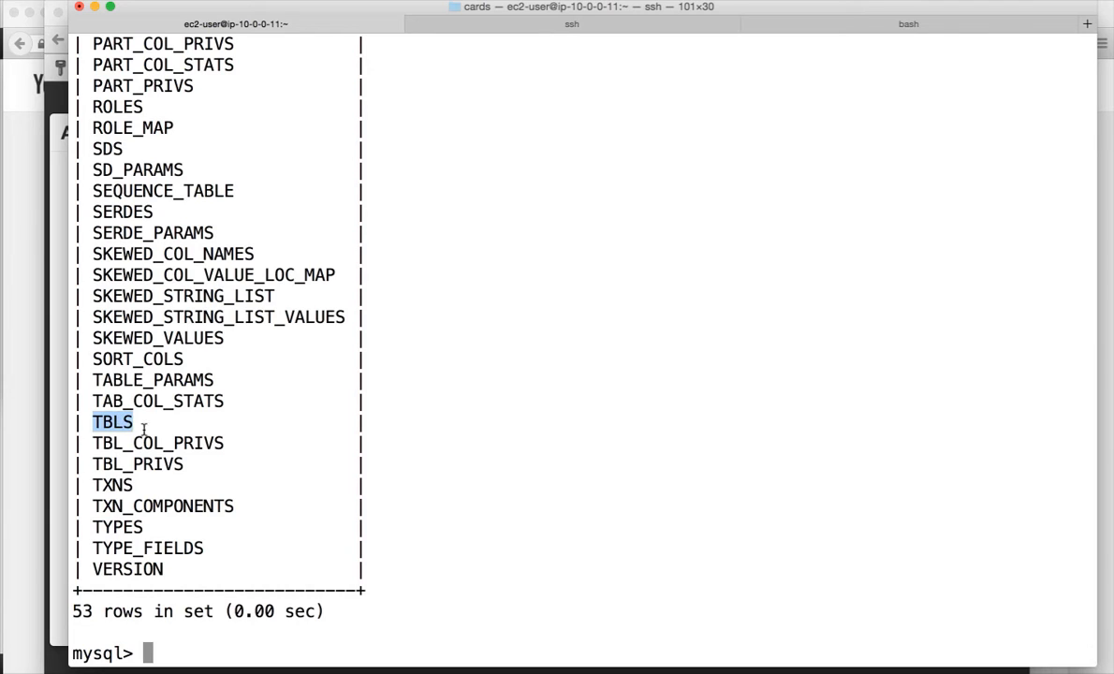
pyautogui.doubleClick(152, 379)
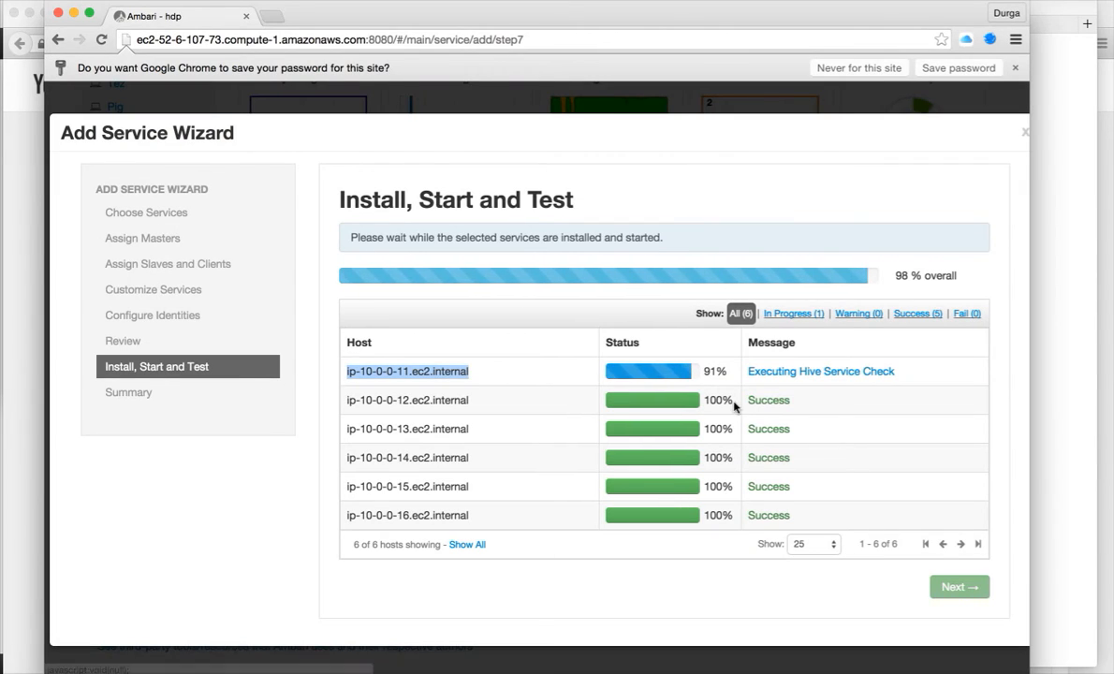
pyautogui.moveTo(723, 33)
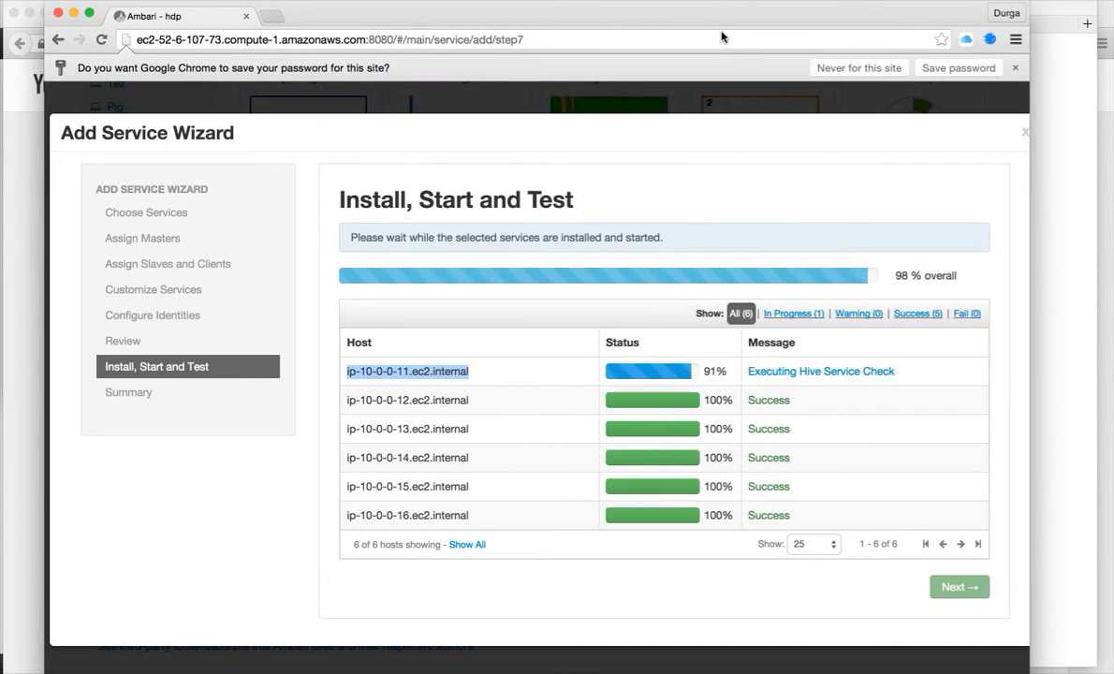
pyautogui.moveTo(809, 380)
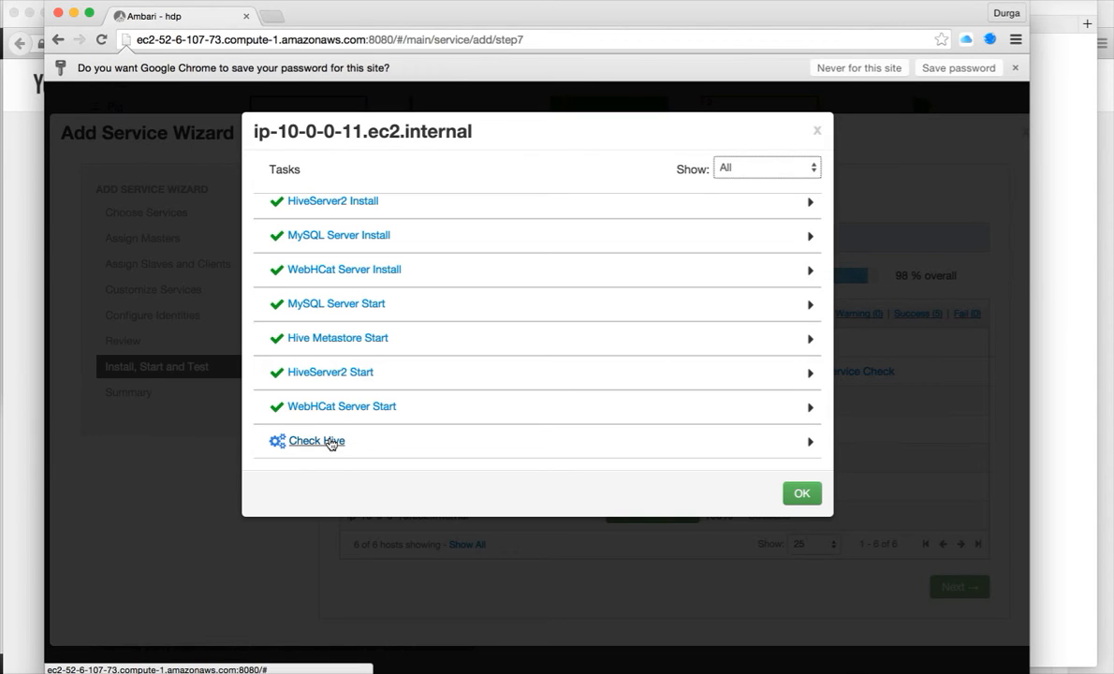
# Review the Check Hive task log, close it at 100% on all hosts, and move to the Summary step
pyautogui.click(316, 442)
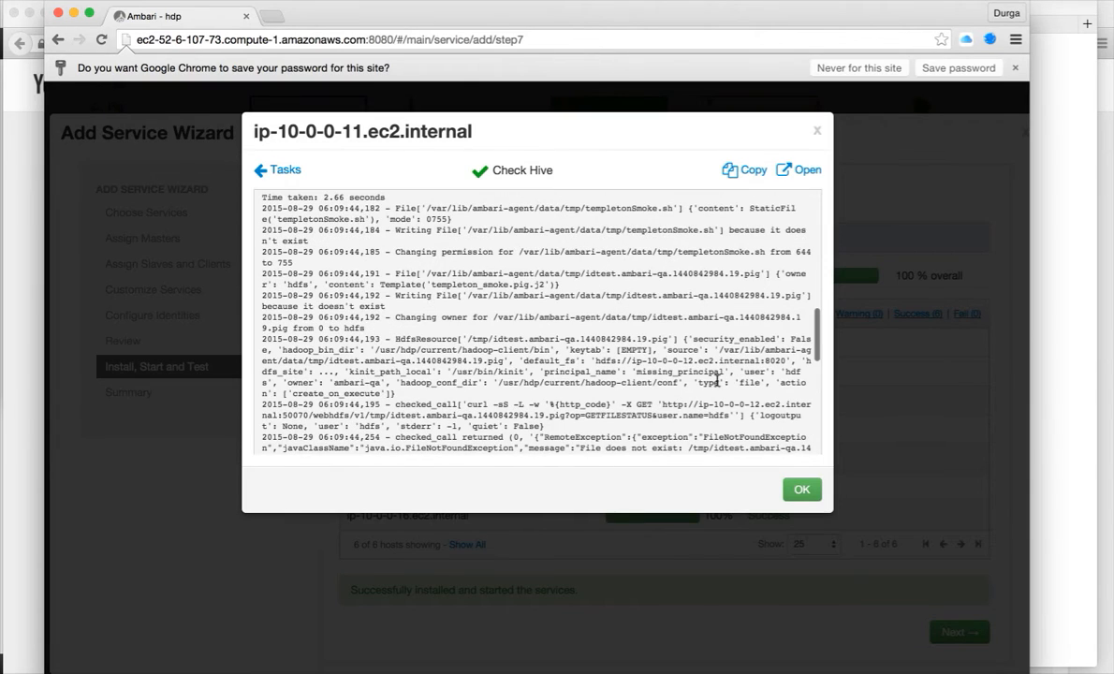
pyautogui.click(802, 491)
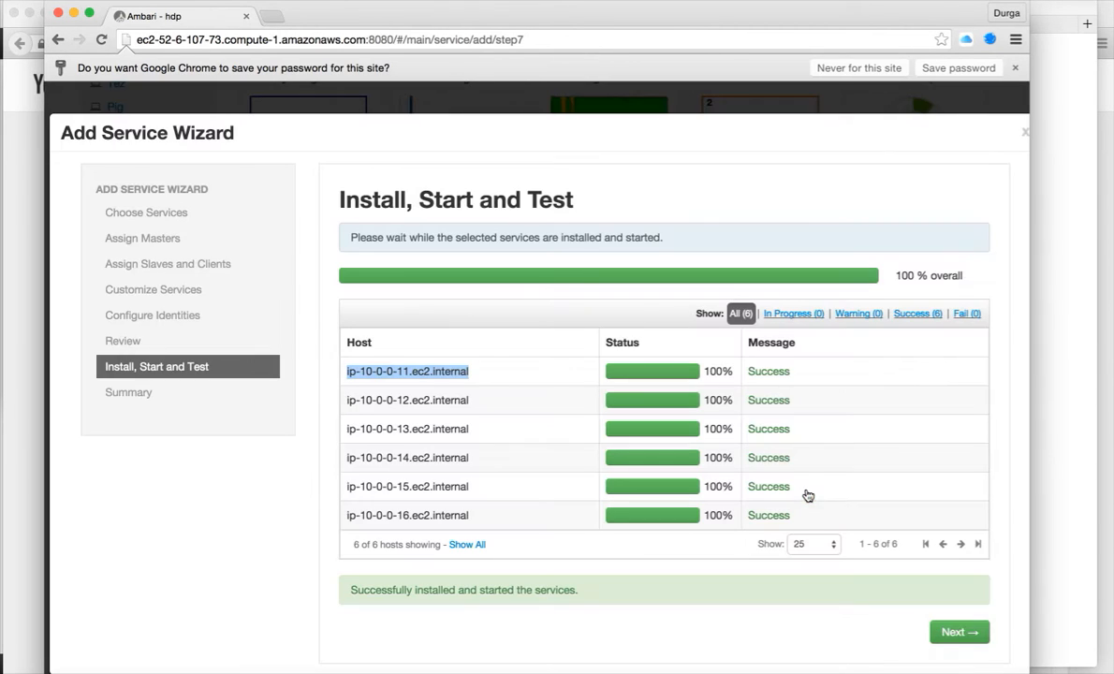
pyautogui.moveTo(784, 641)
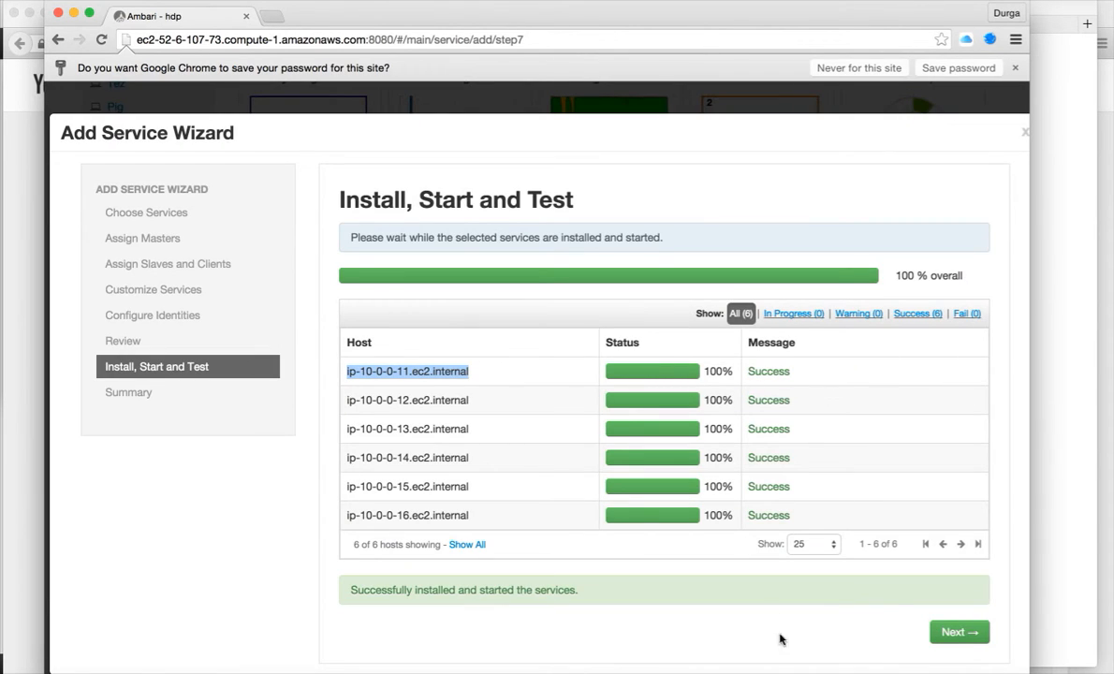
pyautogui.click(963, 633)
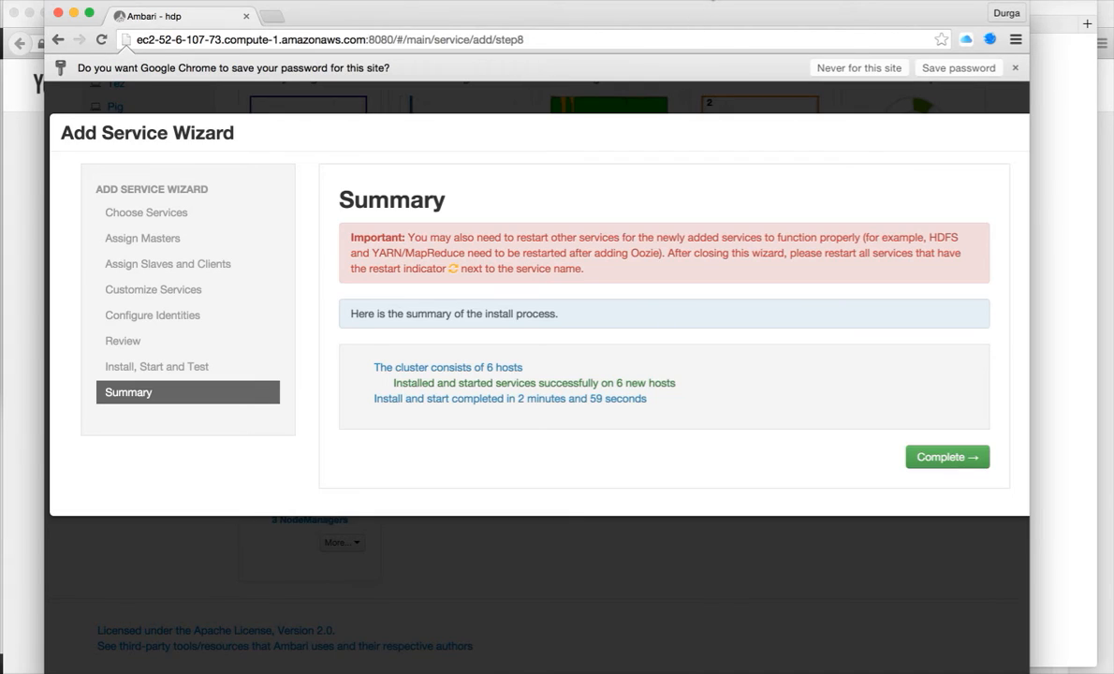
# Complete the Add Service Wizard so Hive appears on the Services page
pyautogui.click(948, 457)
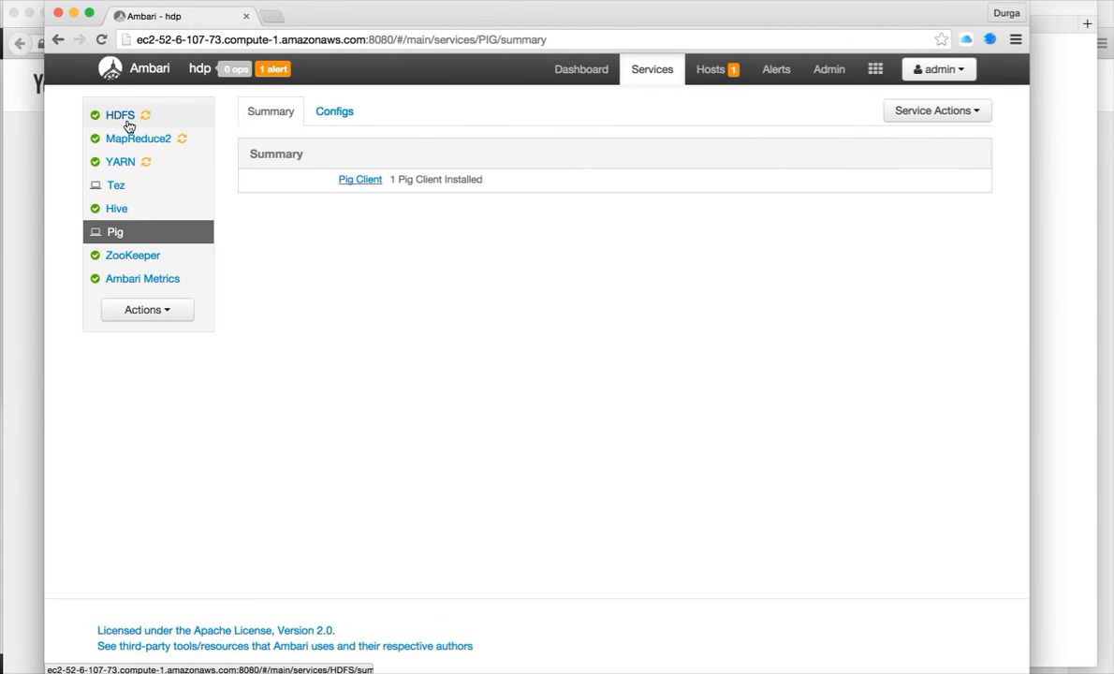
# Trigger a rolling restart of the HDFS DataNodes and reload the HDFS service page
pyautogui.click(120, 115)
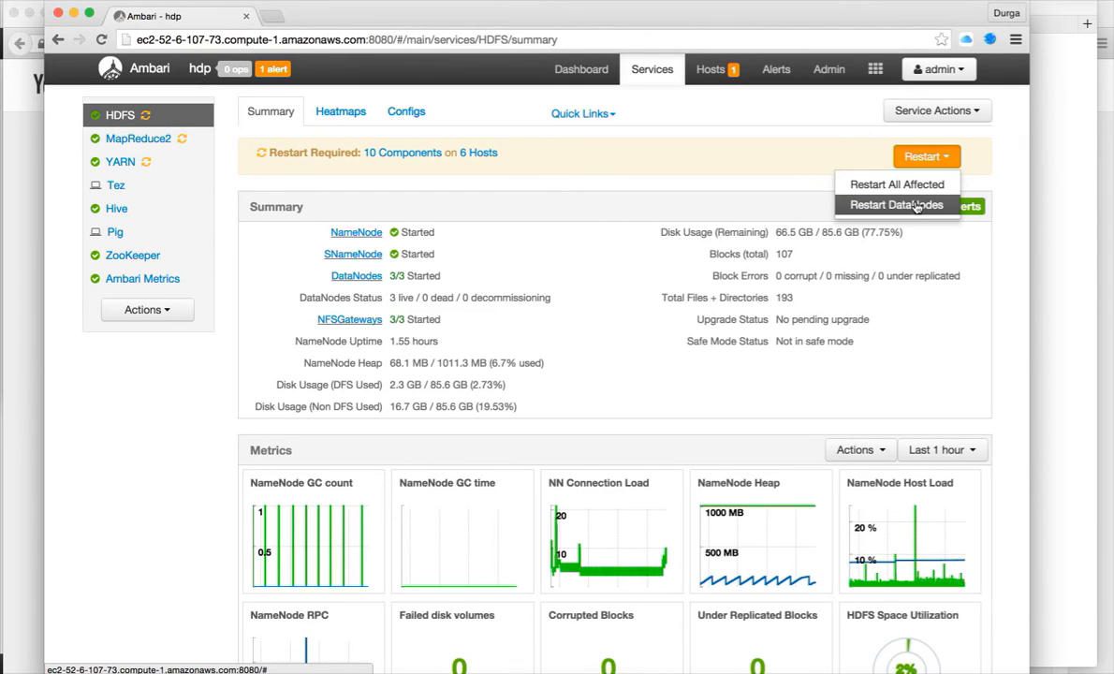
pyautogui.click(895, 204)
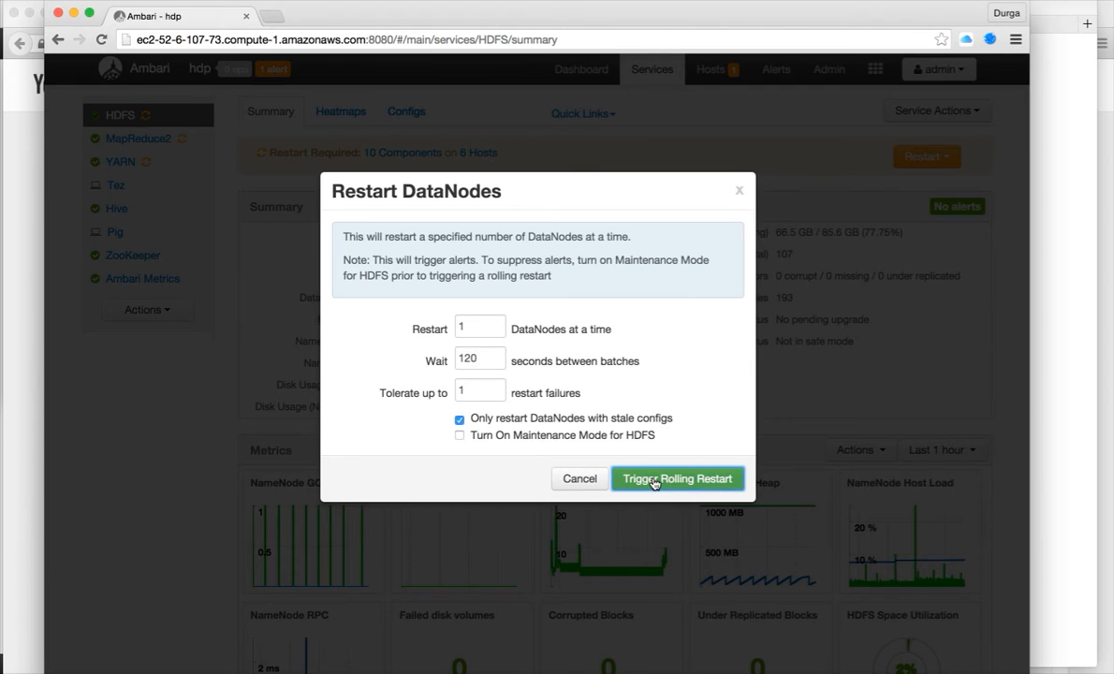
pyautogui.click(678, 479)
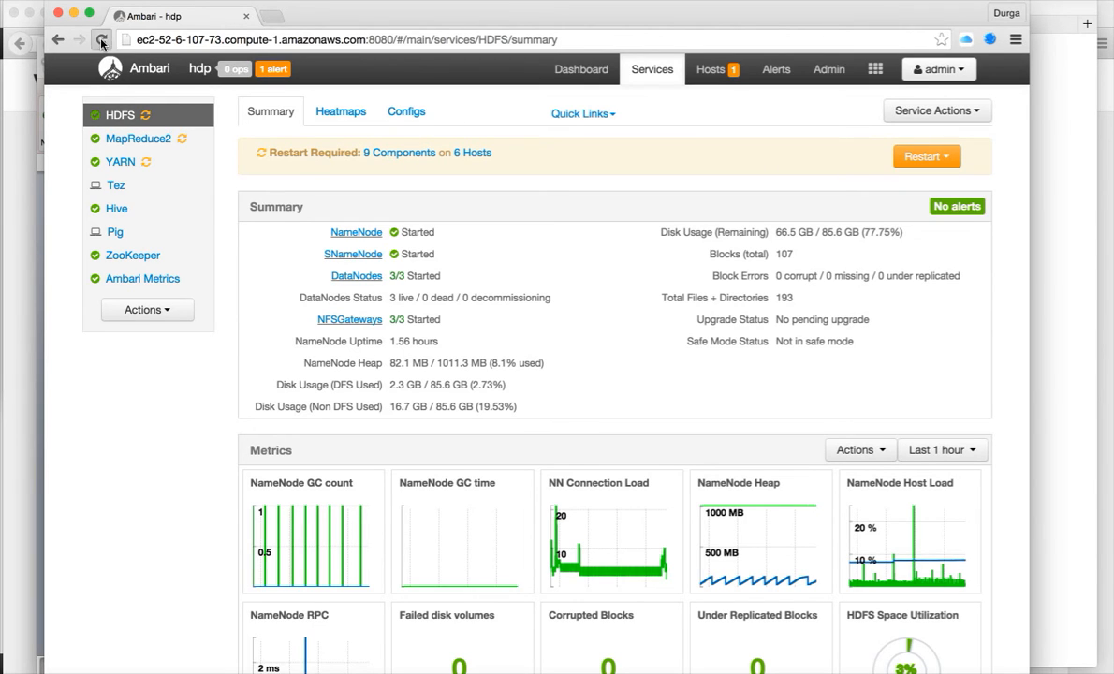
pyautogui.click(101, 37)
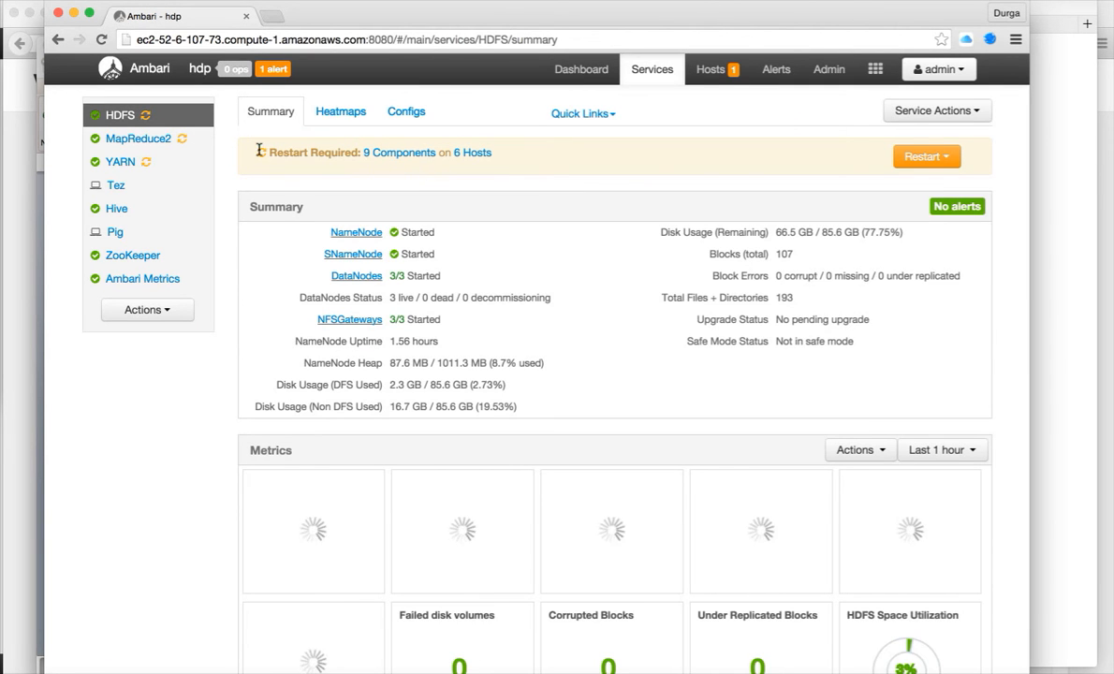
# Restart all YARN components with stale configurations
pyautogui.click(139, 138)
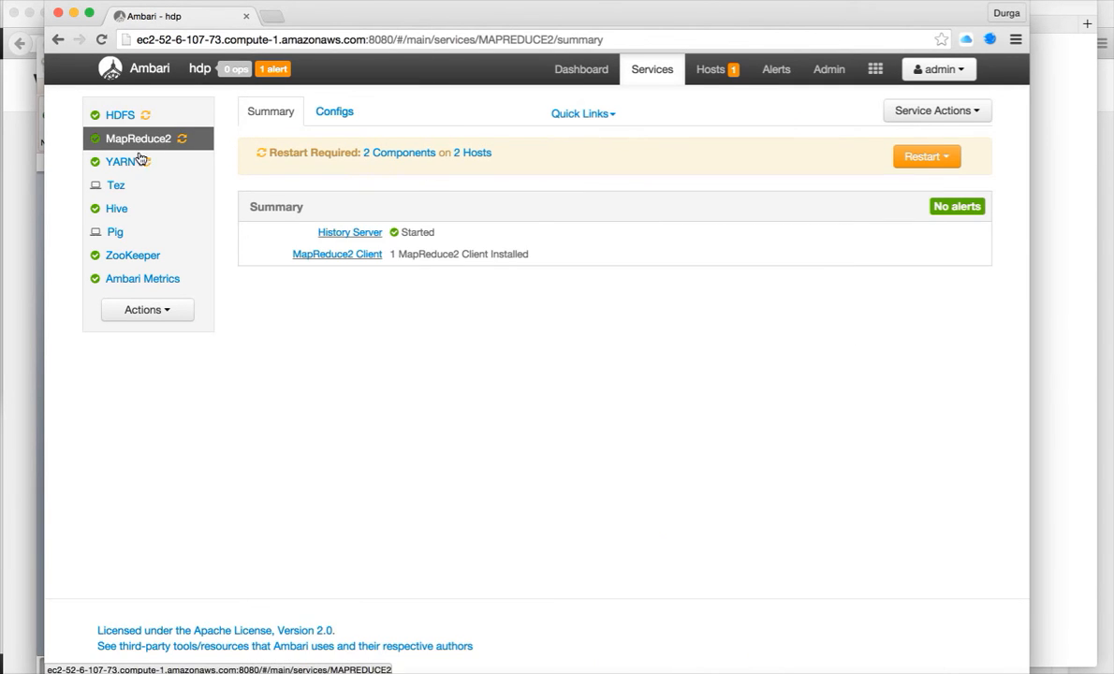
pyautogui.click(120, 161)
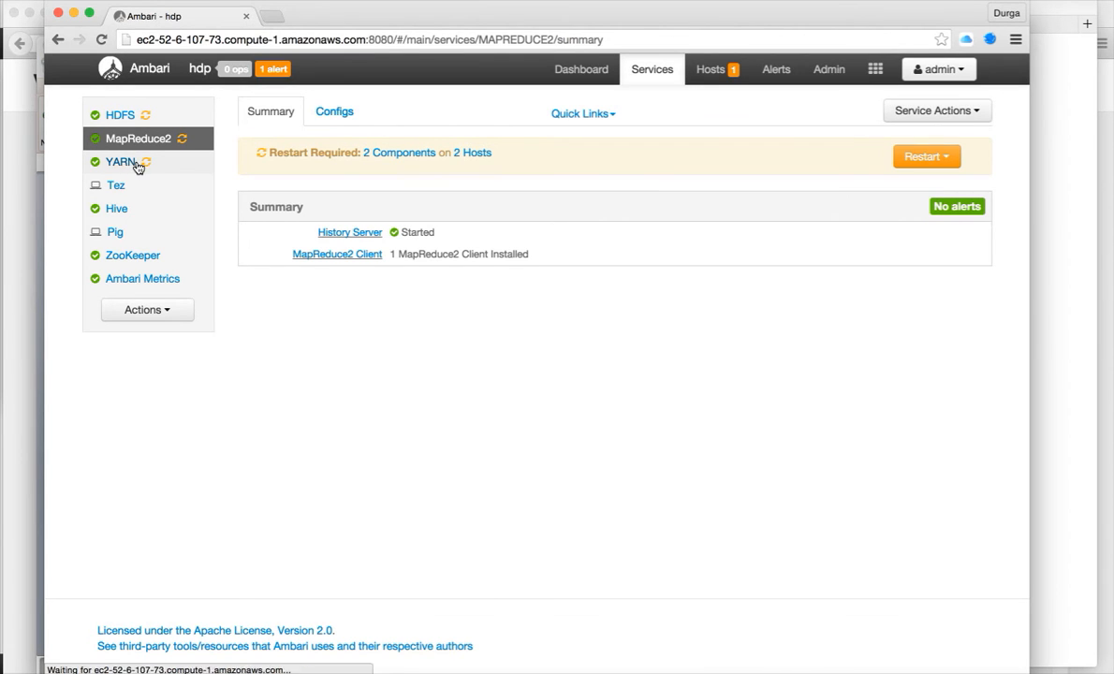
pyautogui.click(927, 158)
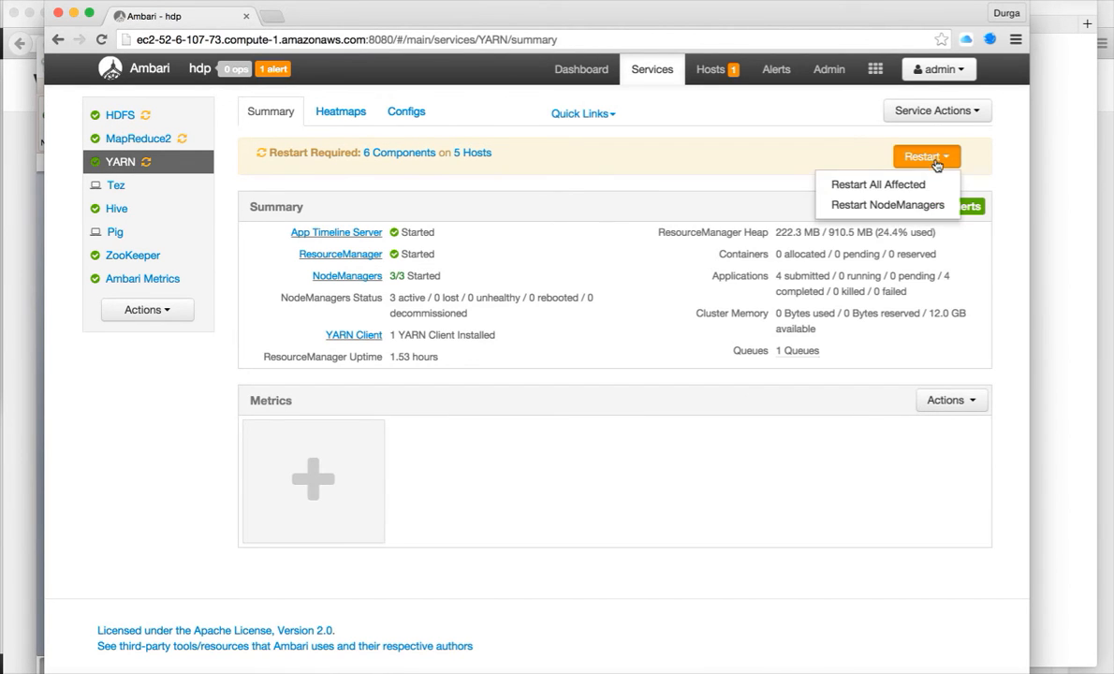
pyautogui.click(880, 184)
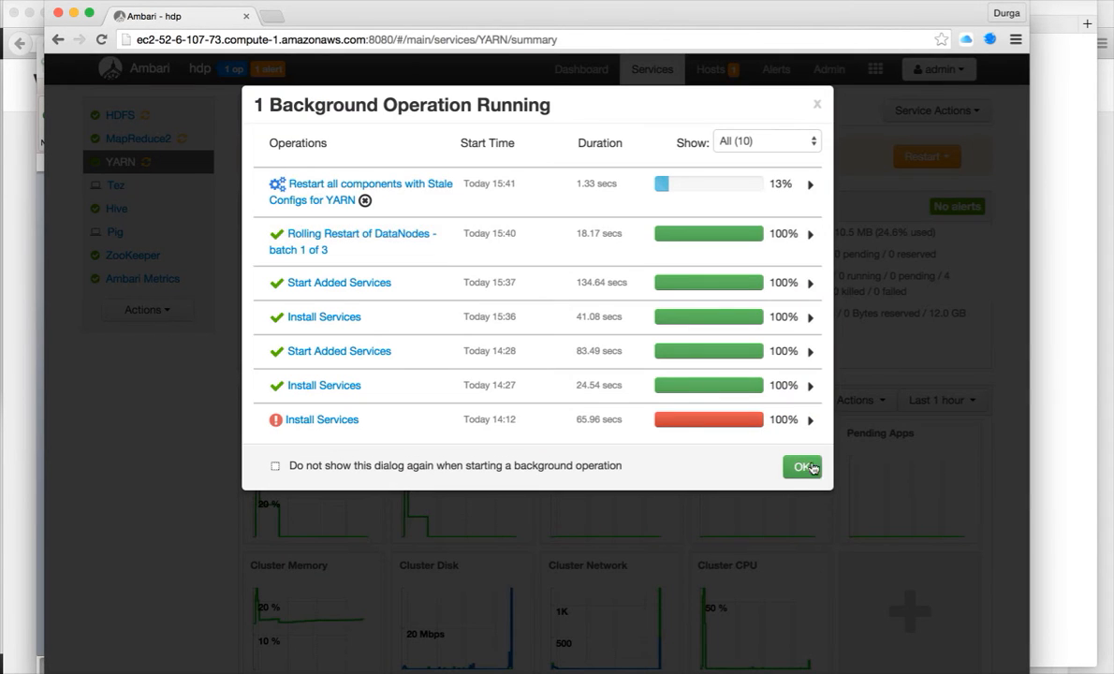
pyautogui.click(801, 466)
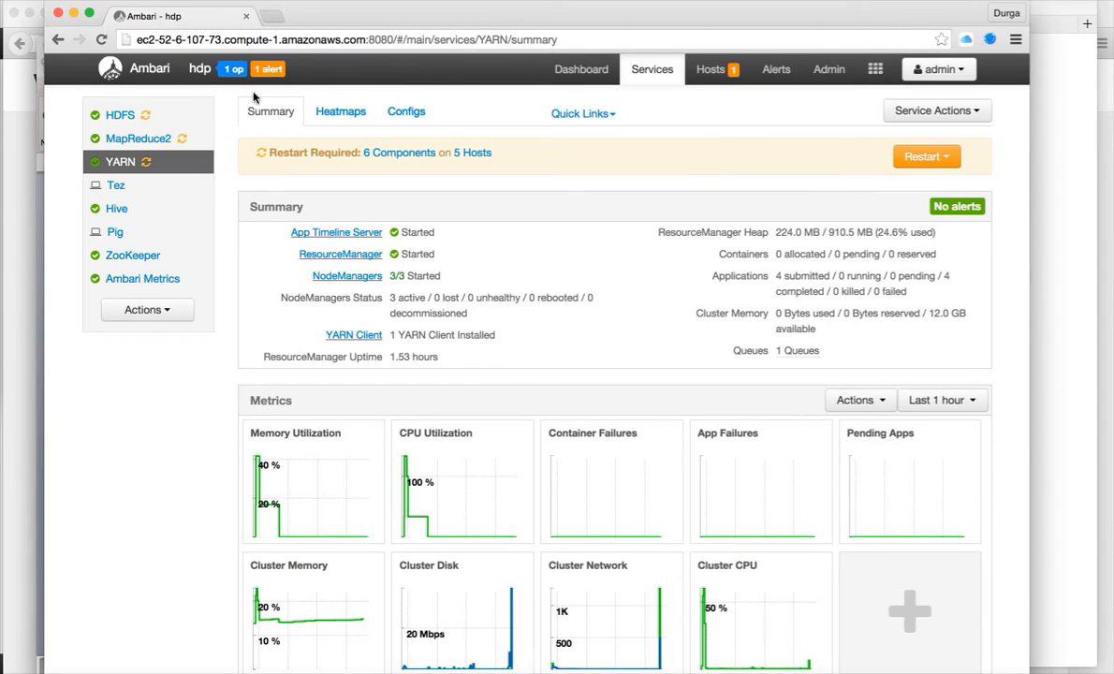
# Confirm Restart All Affected for MapReduce2, then begin the same restart for HDFS
pyautogui.click(139, 139)
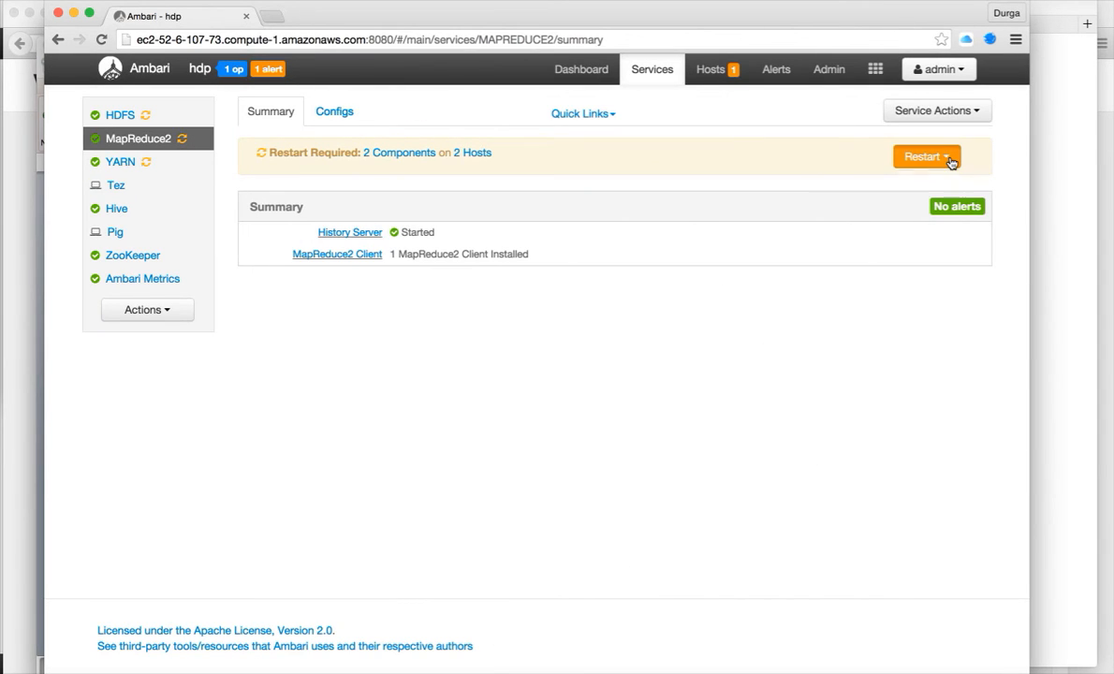
pyautogui.click(929, 158)
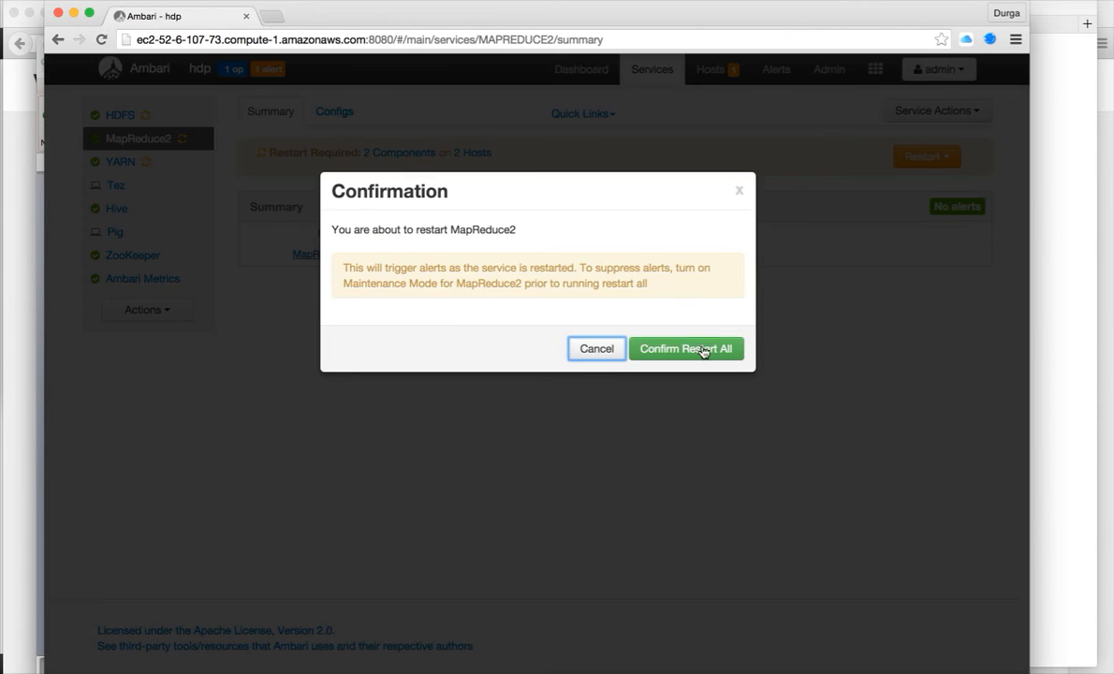
pyautogui.click(685, 348)
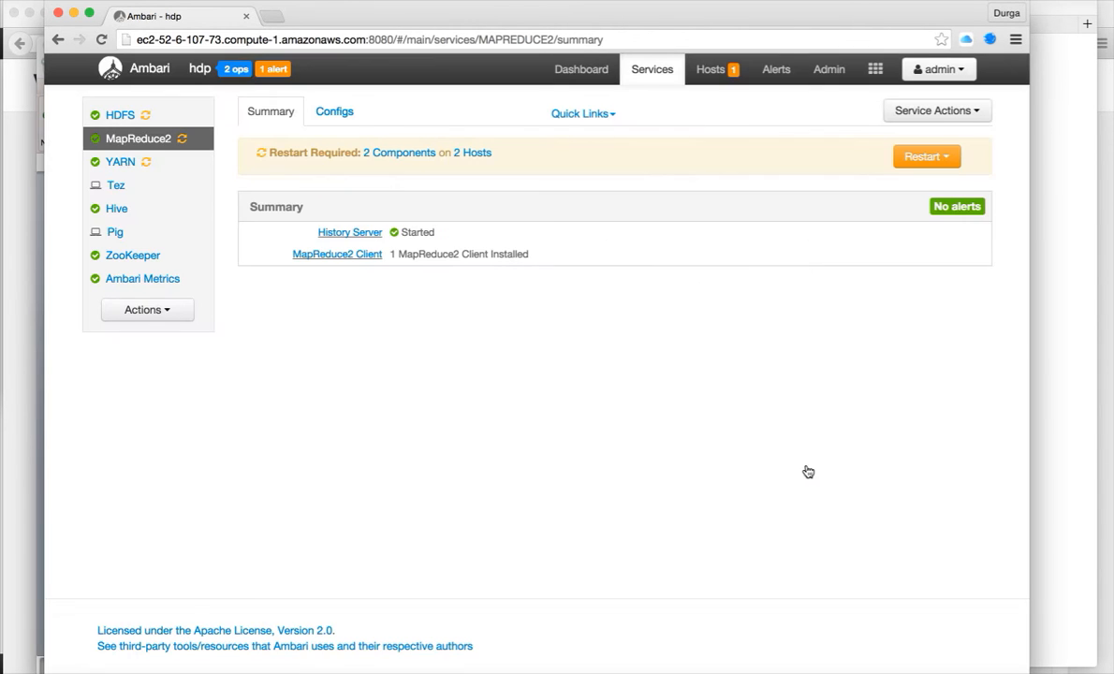
pyautogui.click(118, 114)
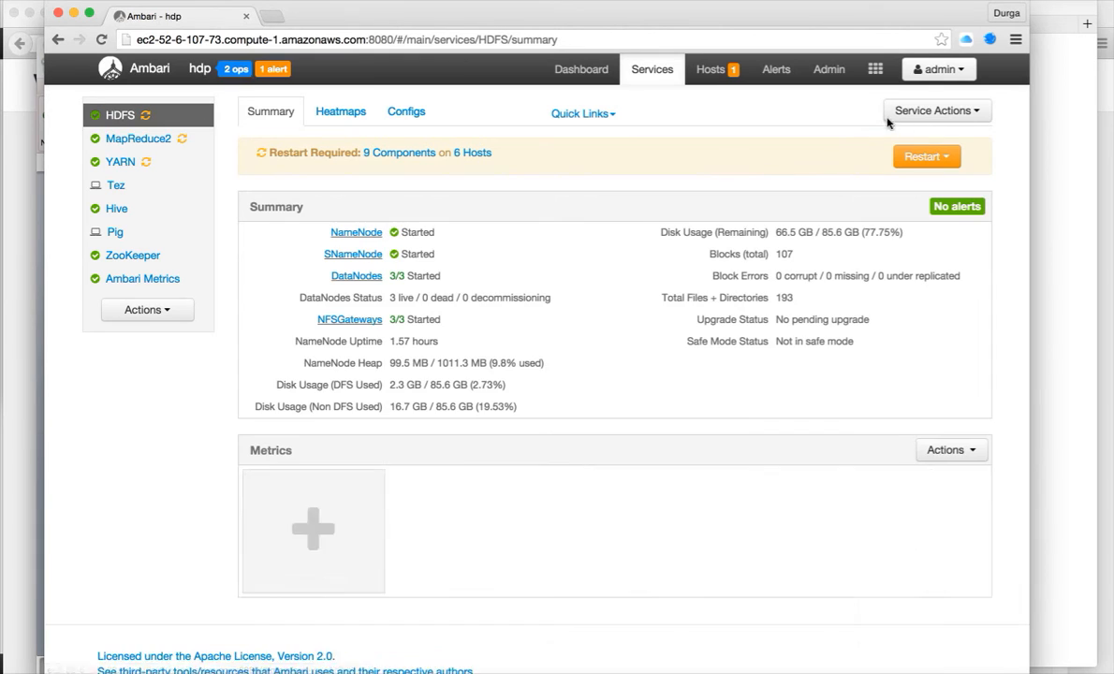
pyautogui.click(925, 158)
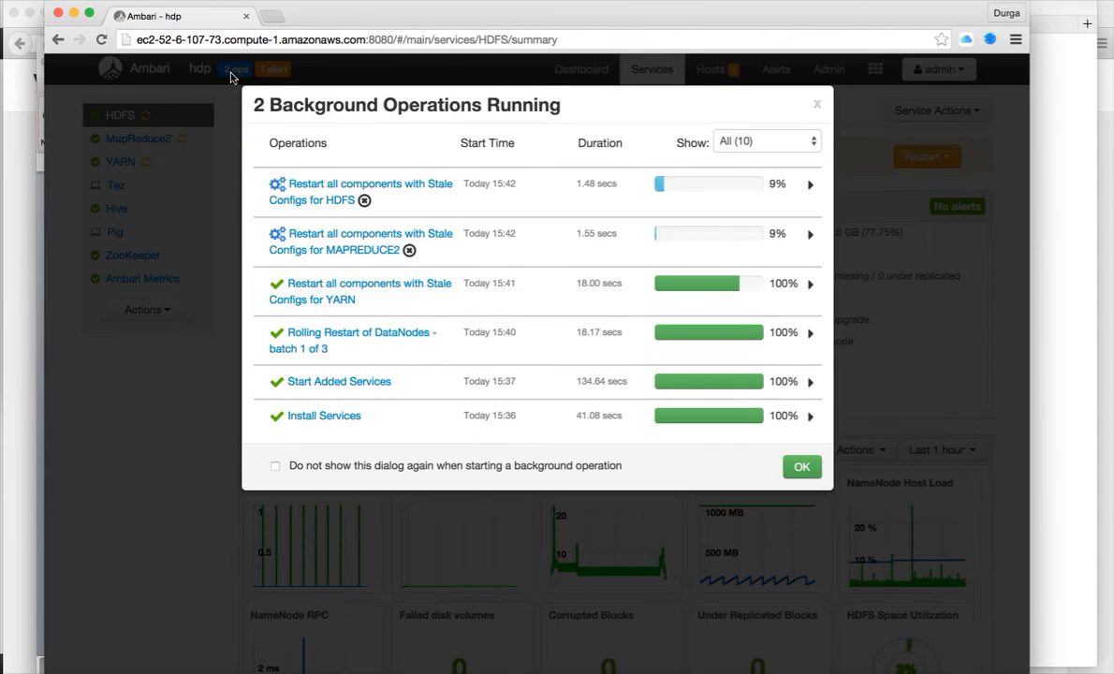
pyautogui.moveTo(779, 385)
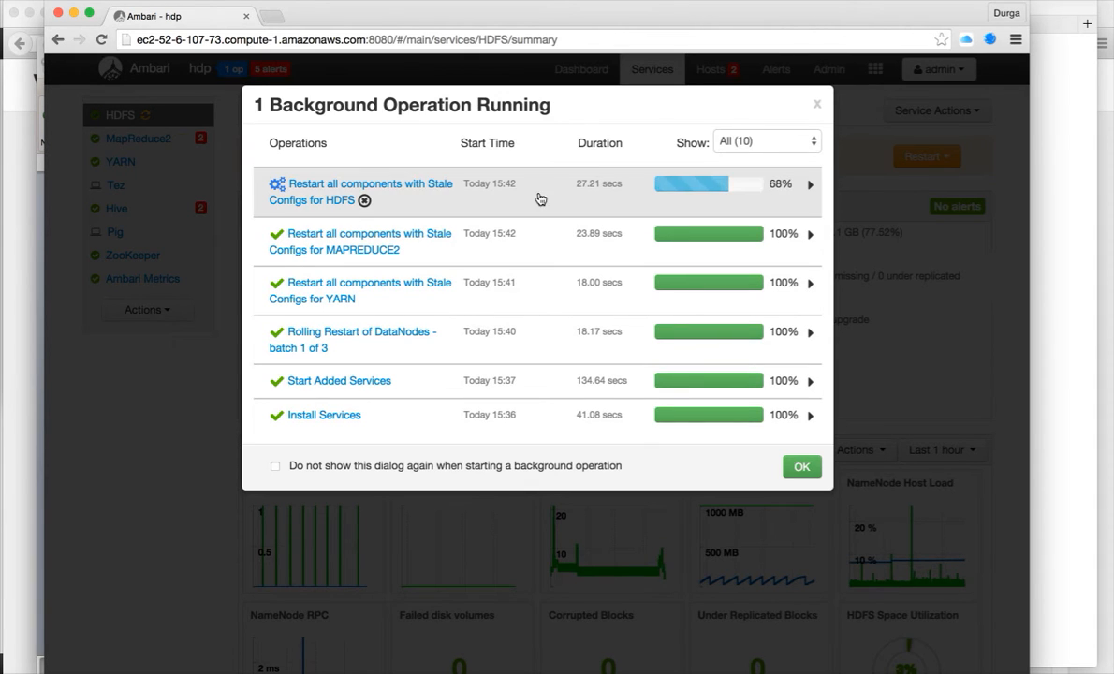
pyautogui.moveTo(459, 187)
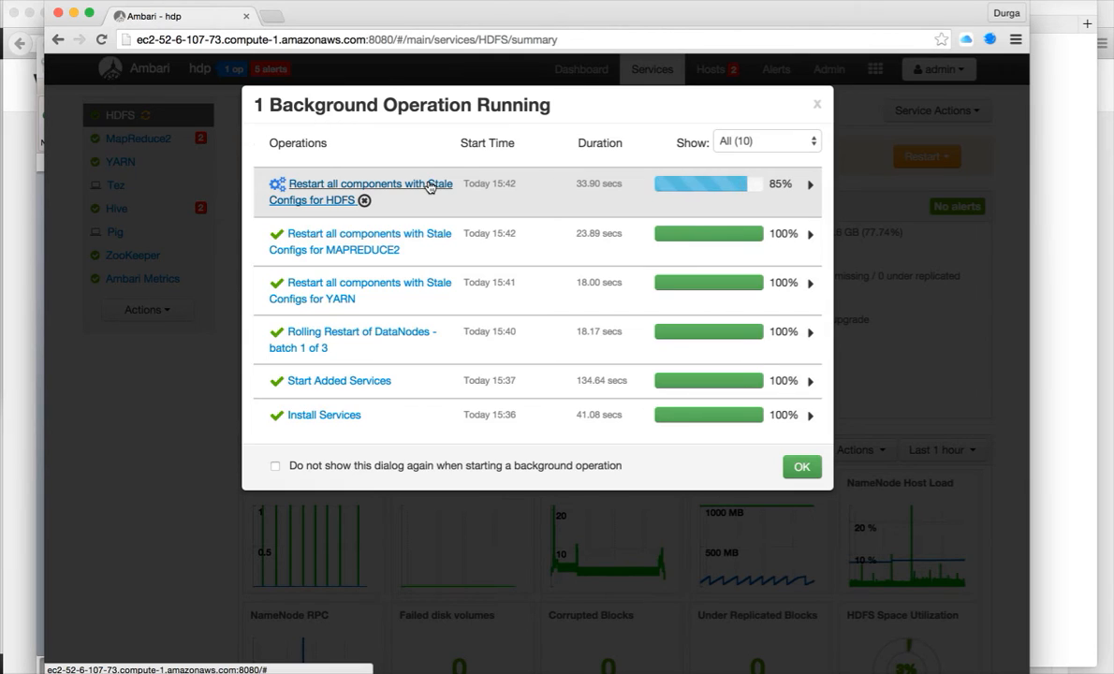
# Follow per-host progress of the HDFS restart and DataNode rolling restart batch 2 until complete
pyautogui.click(364, 184)
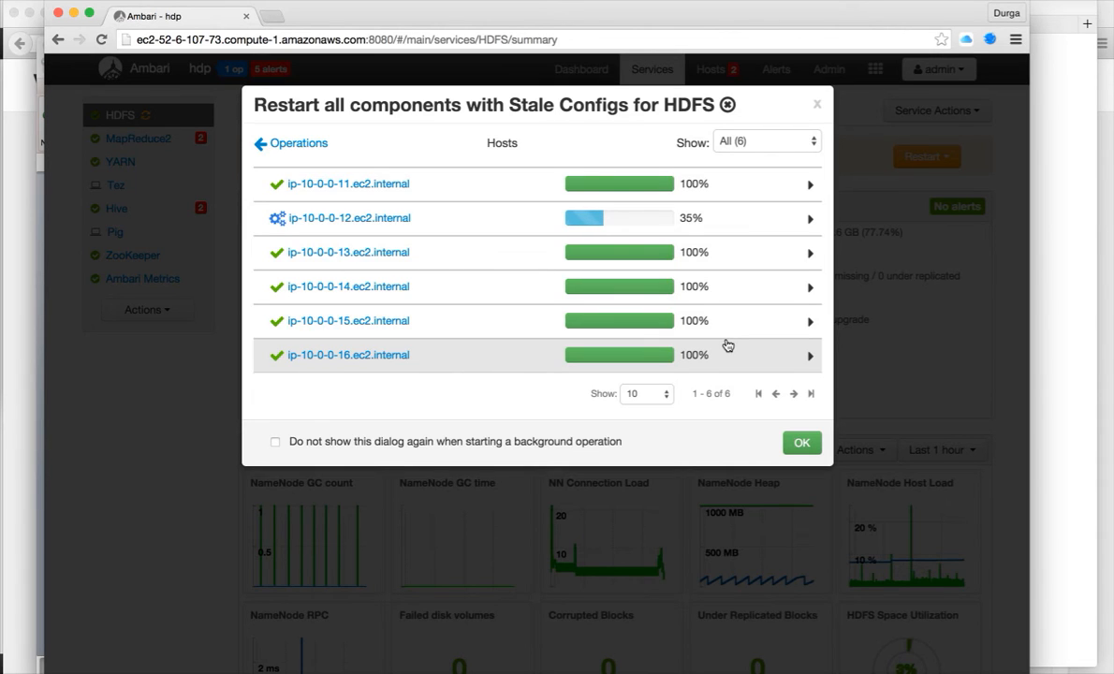
pyautogui.moveTo(708, 33)
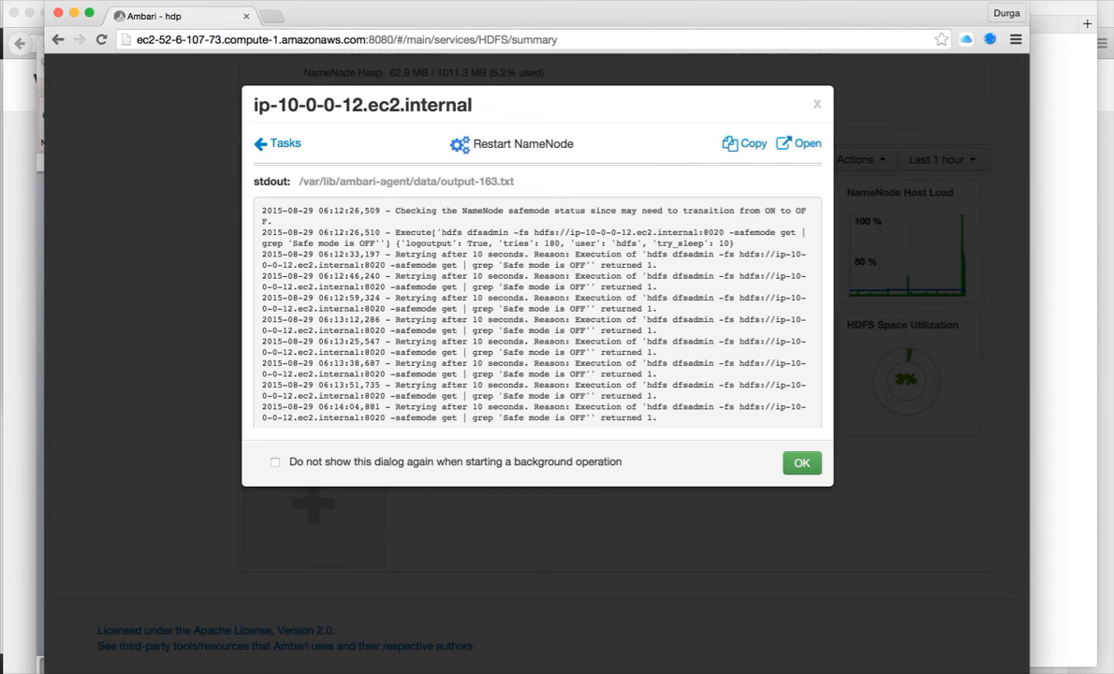
pyautogui.click(801, 463)
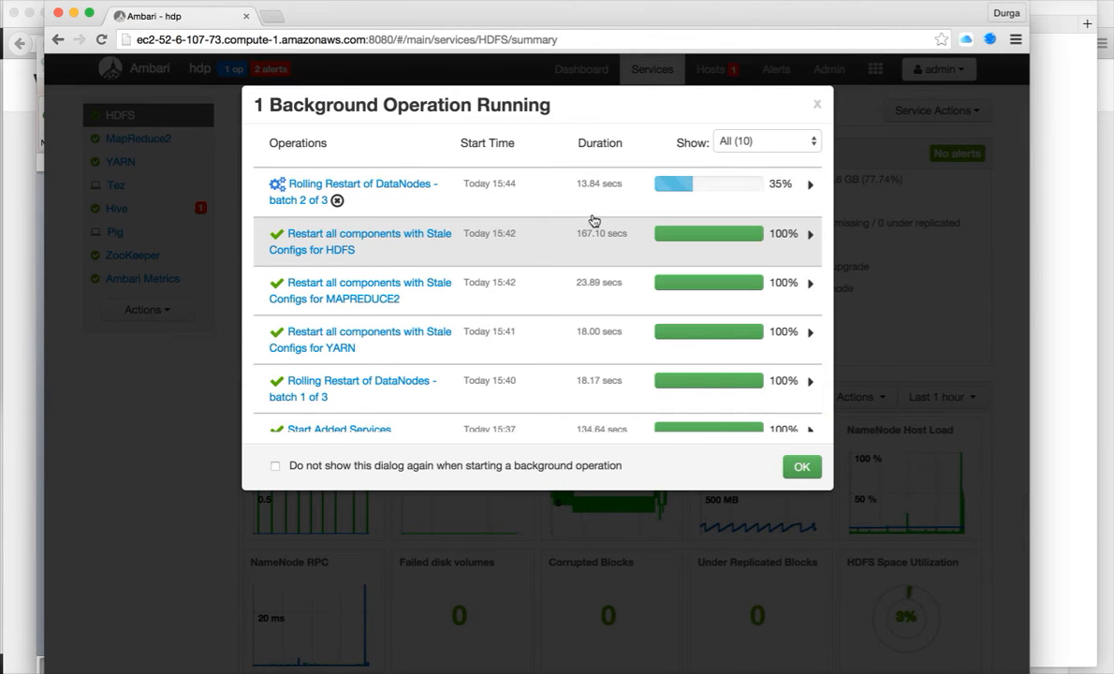
pyautogui.click(352, 191)
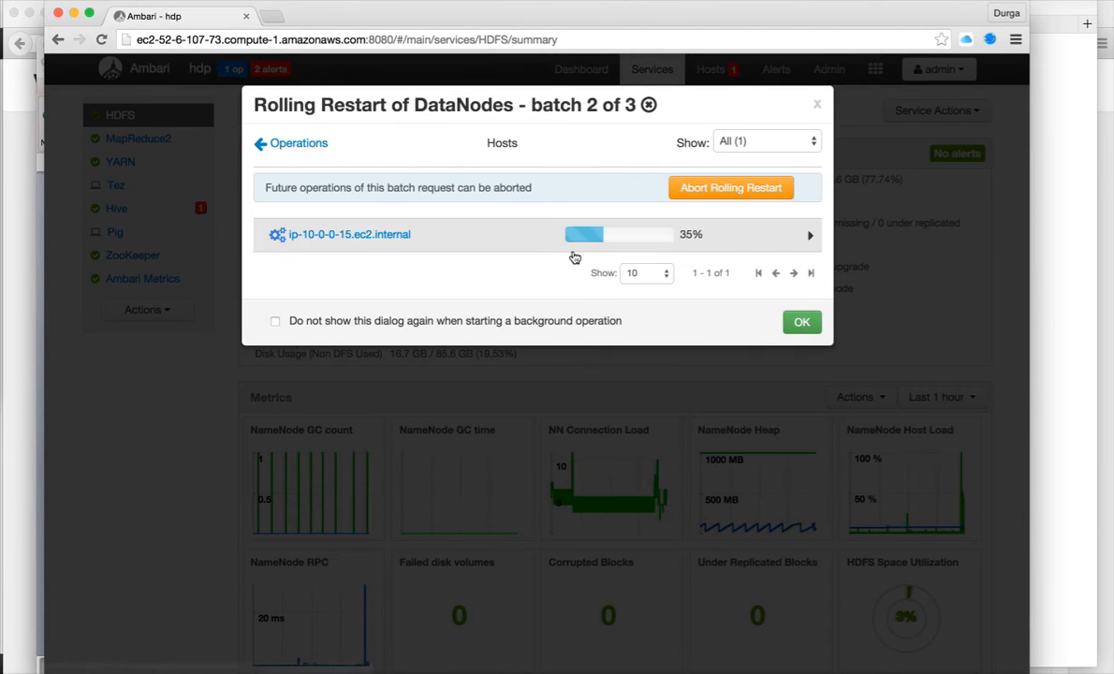
pyautogui.moveTo(547, 266)
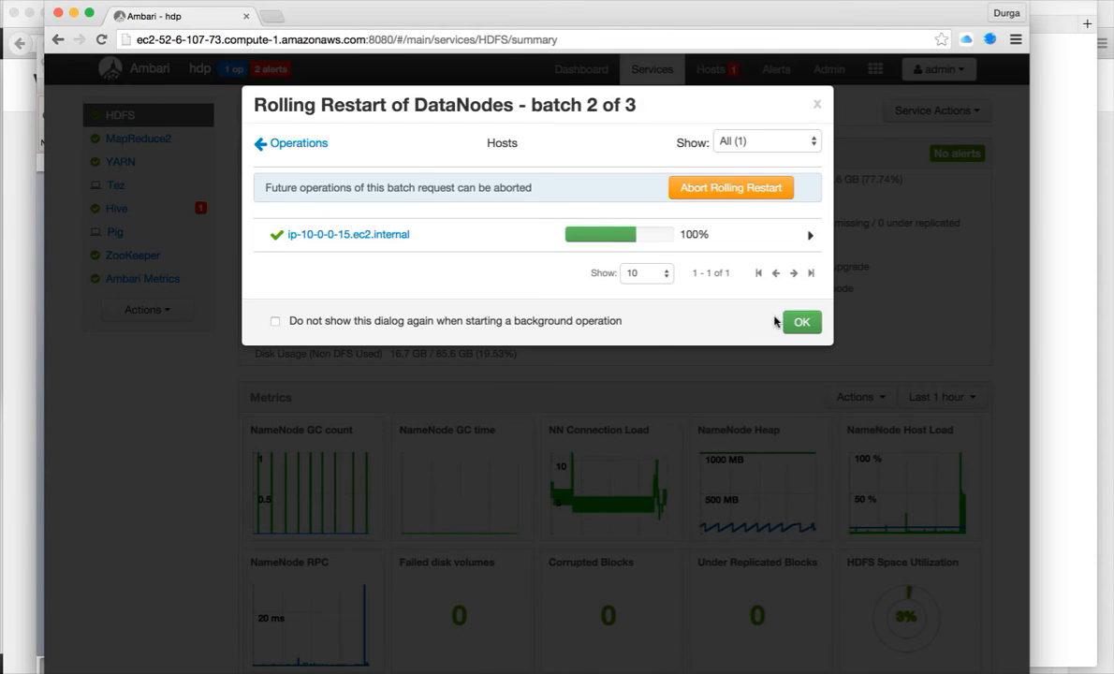
pyautogui.click(802, 322)
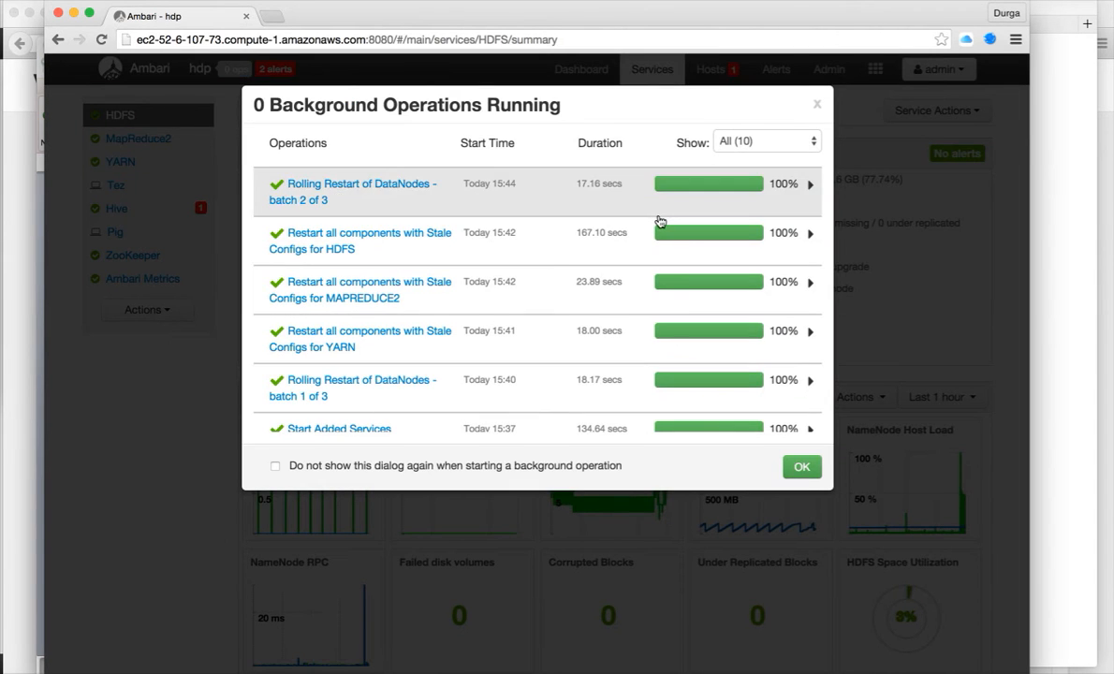
# Close the finished Background Operations list and reload the HDFS summary page
pyautogui.click(801, 468)
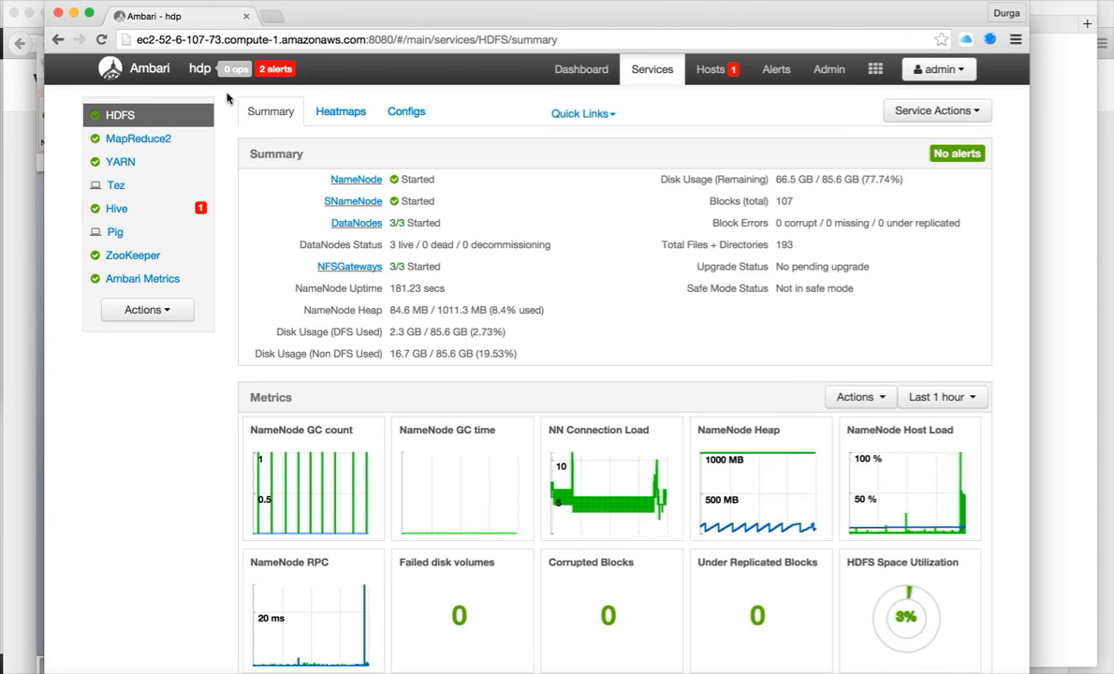
pyautogui.click(101, 45)
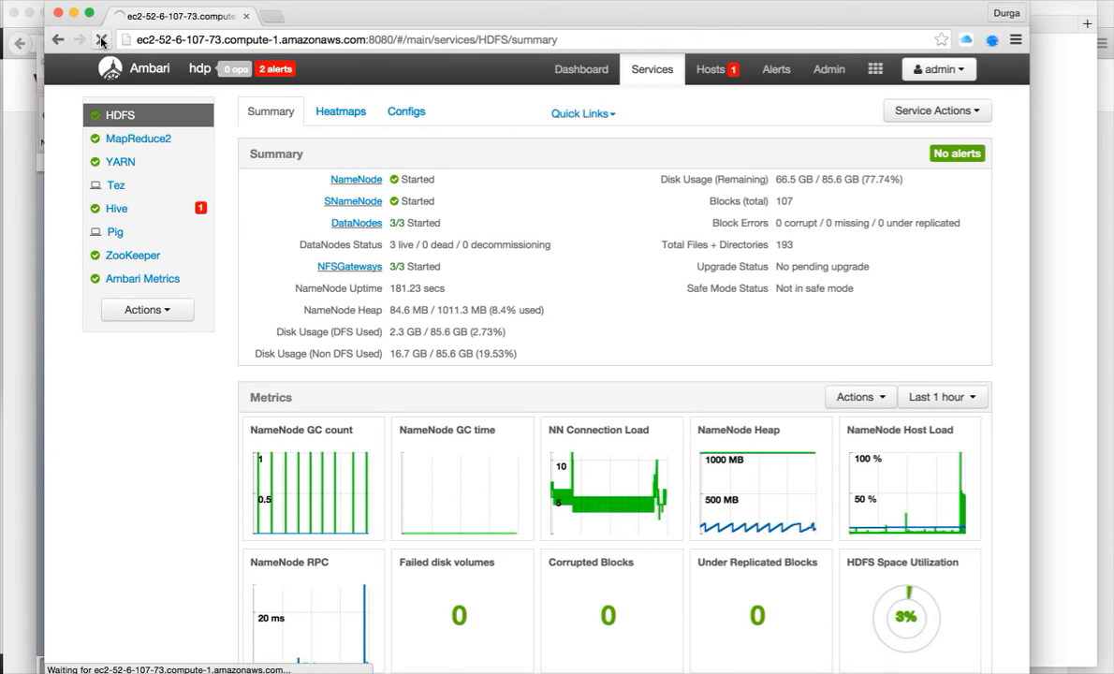
pyautogui.click(101, 45)
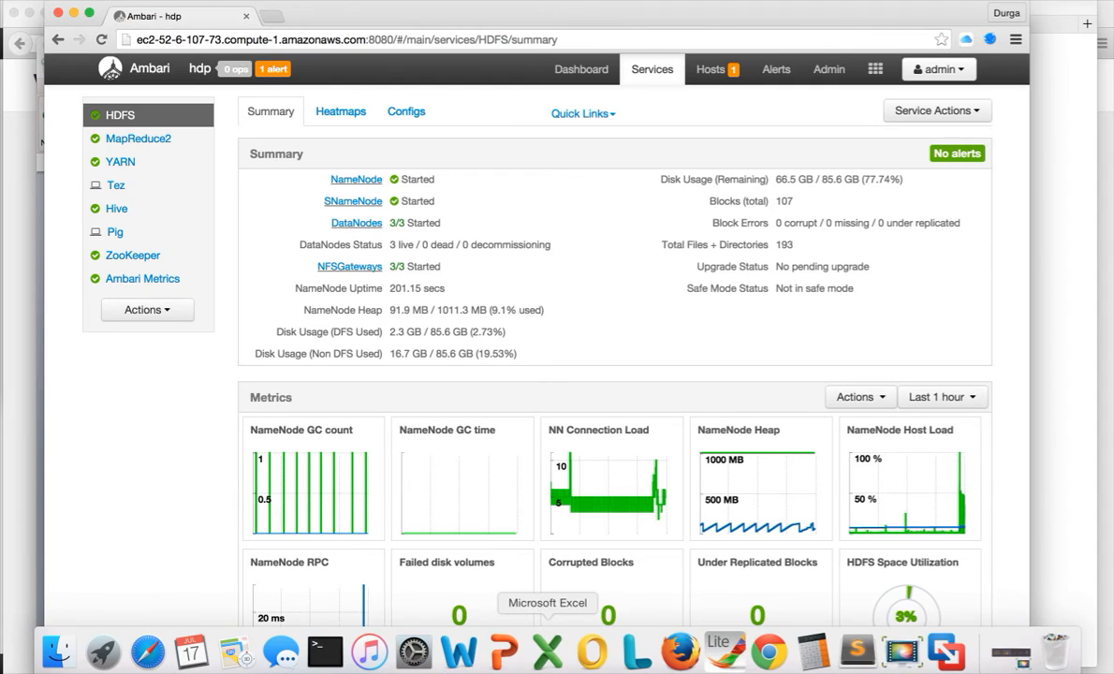
pyautogui.moveTo(326, 659)
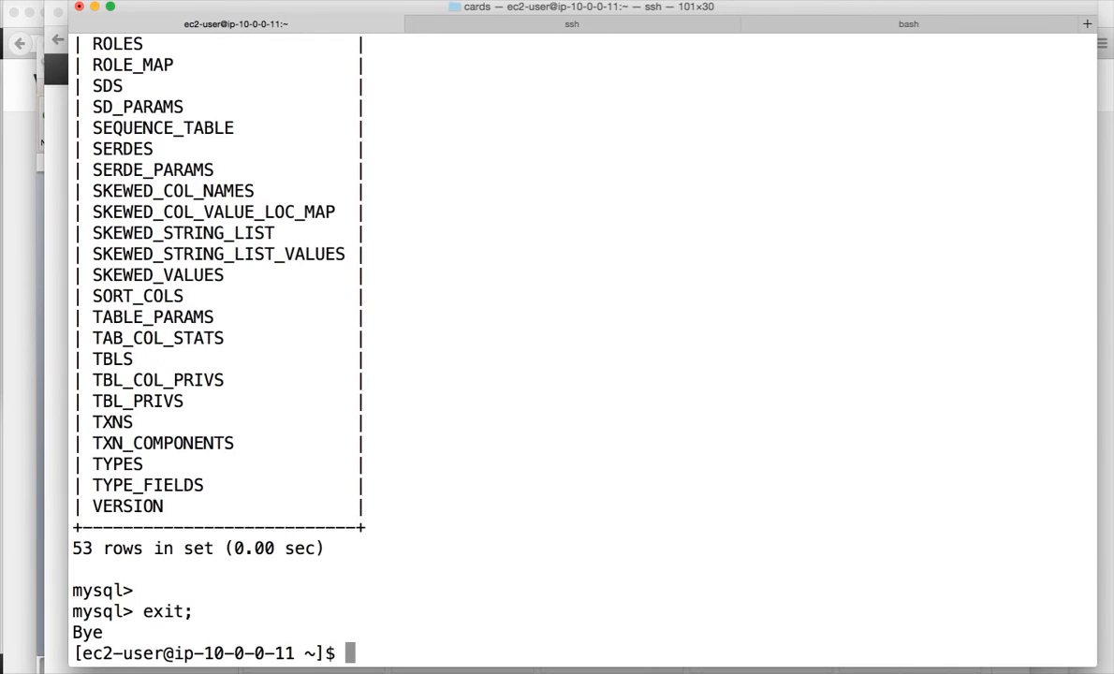
# Launch the Hive CLI, reach the hive> prompt, then exit back to the shell
pyautogui.write('hive')
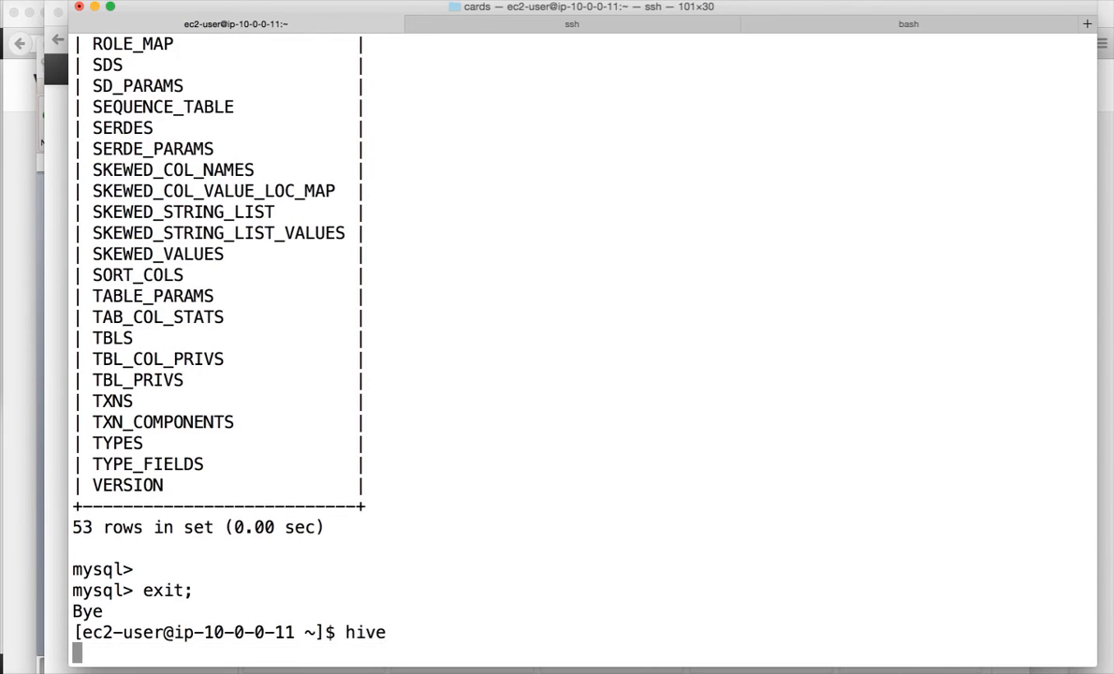
pyautogui.press('Return')
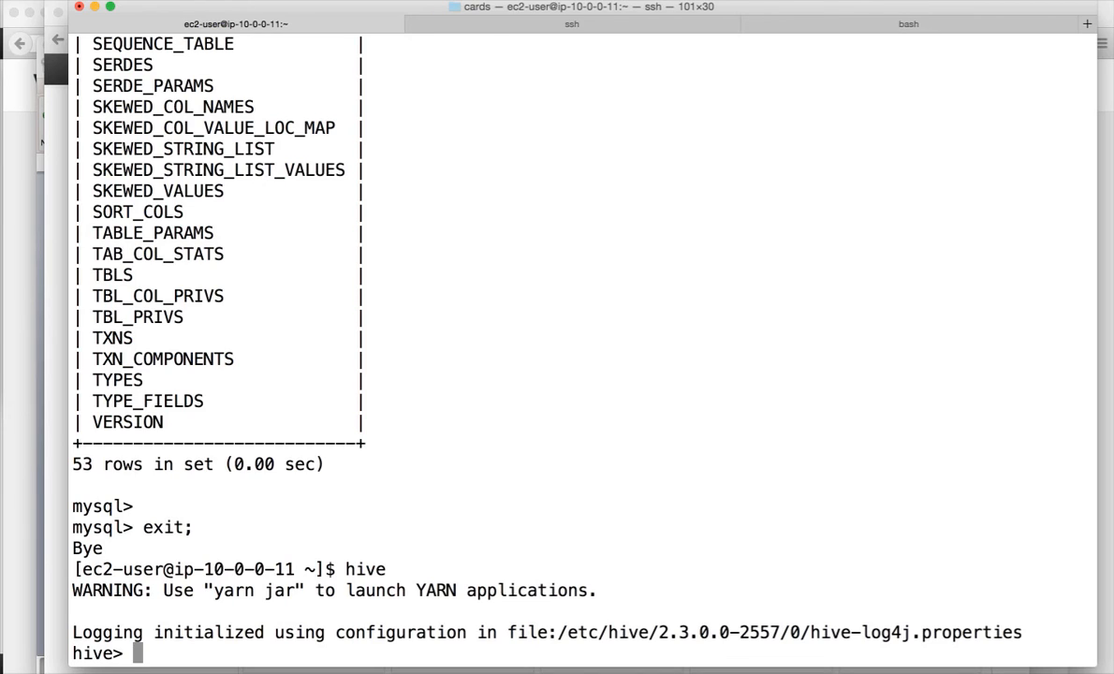
pyautogui.write('exit;')
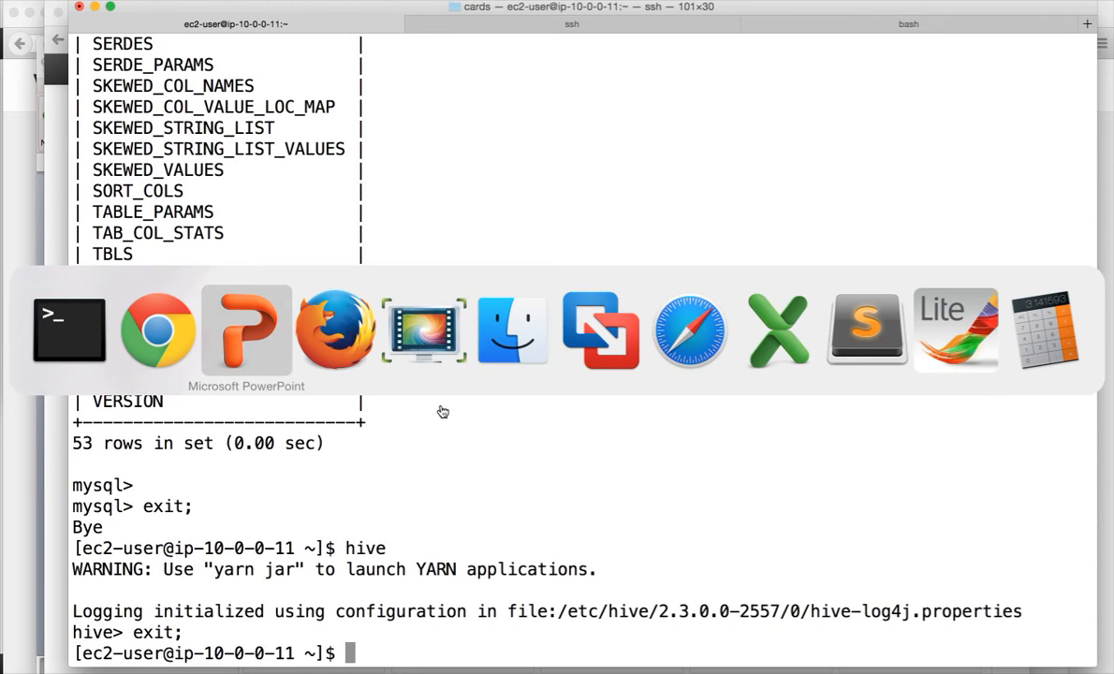
pyautogui.click(247, 329)
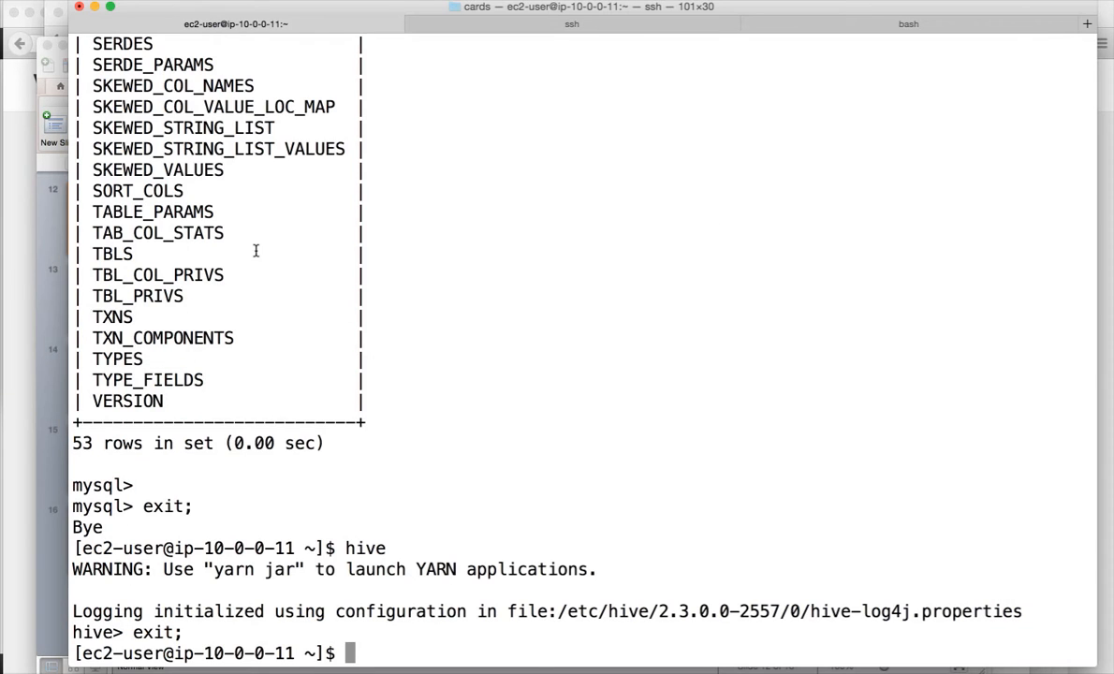
# Change to /etc/hive/conf and view hive-site.xml read-only
pyautogui.write('cd')
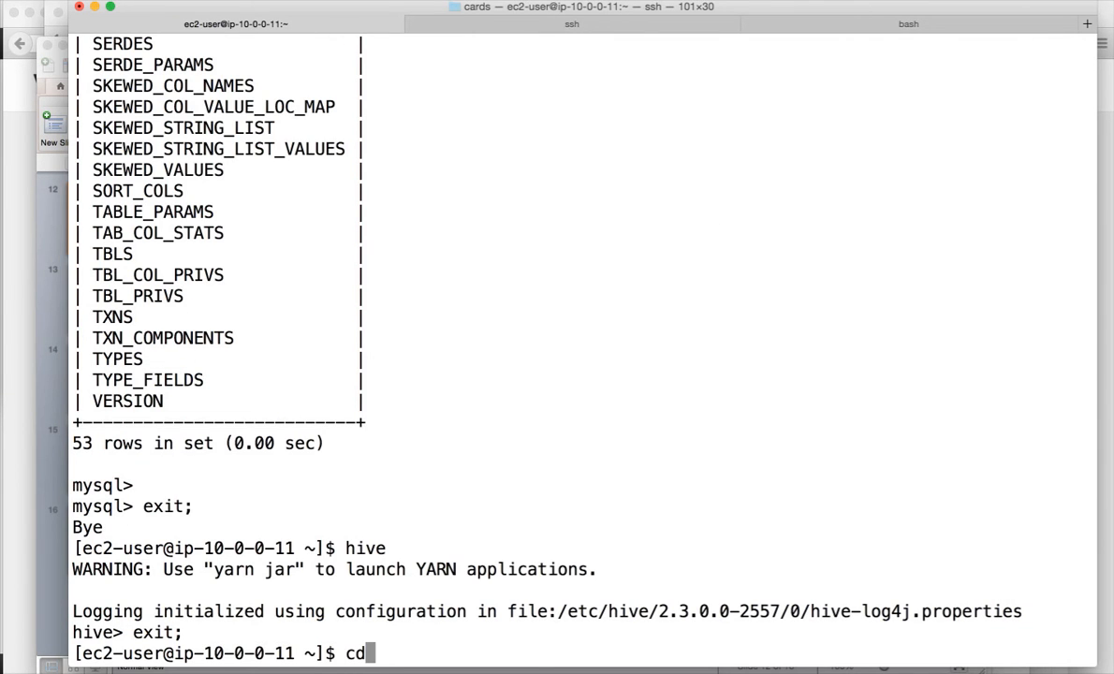
pyautogui.write('/etc/hive/conf')
pyautogui.write('ls -ltr')
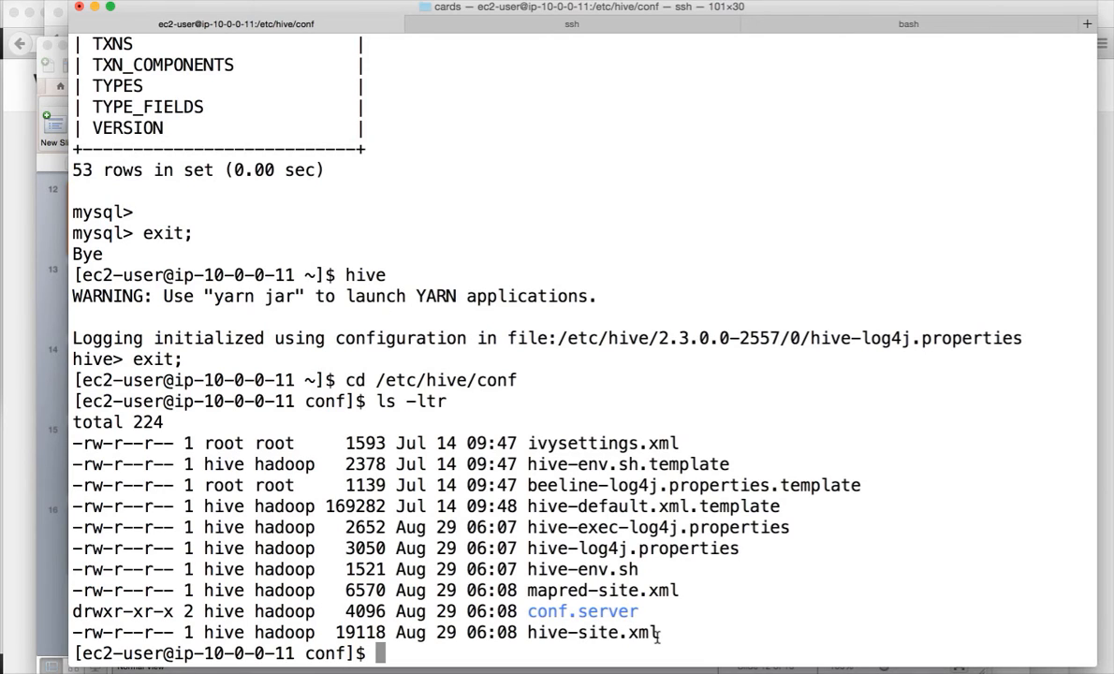
pyautogui.write('view hive')
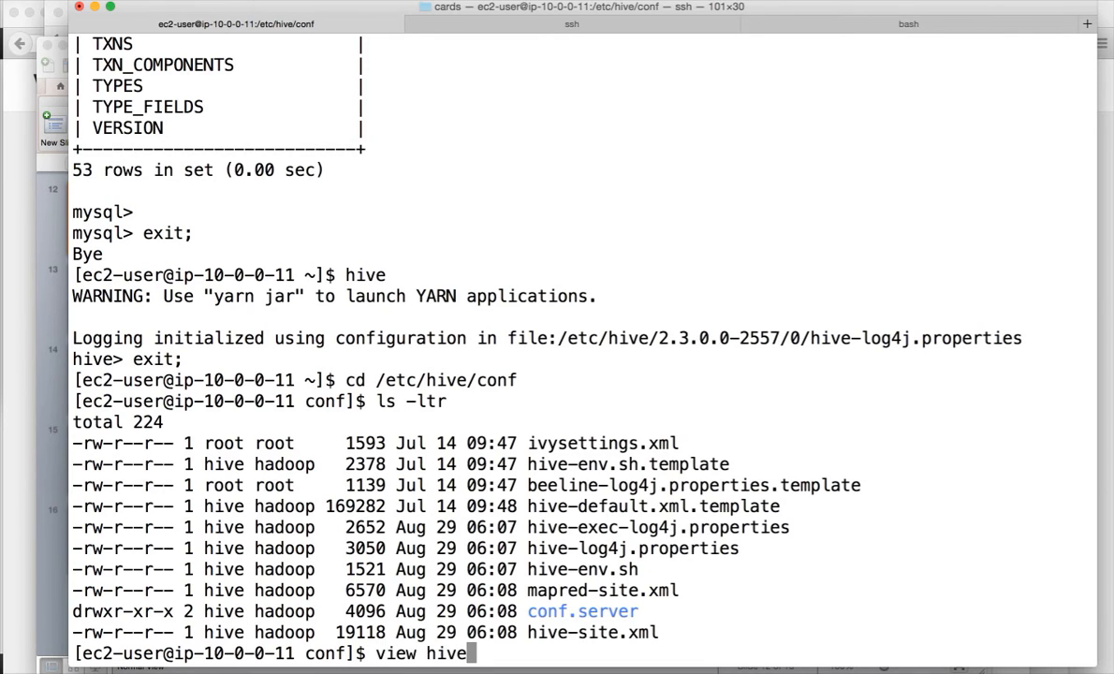
pyautogui.write('-site.')
pyautogui.write('/')
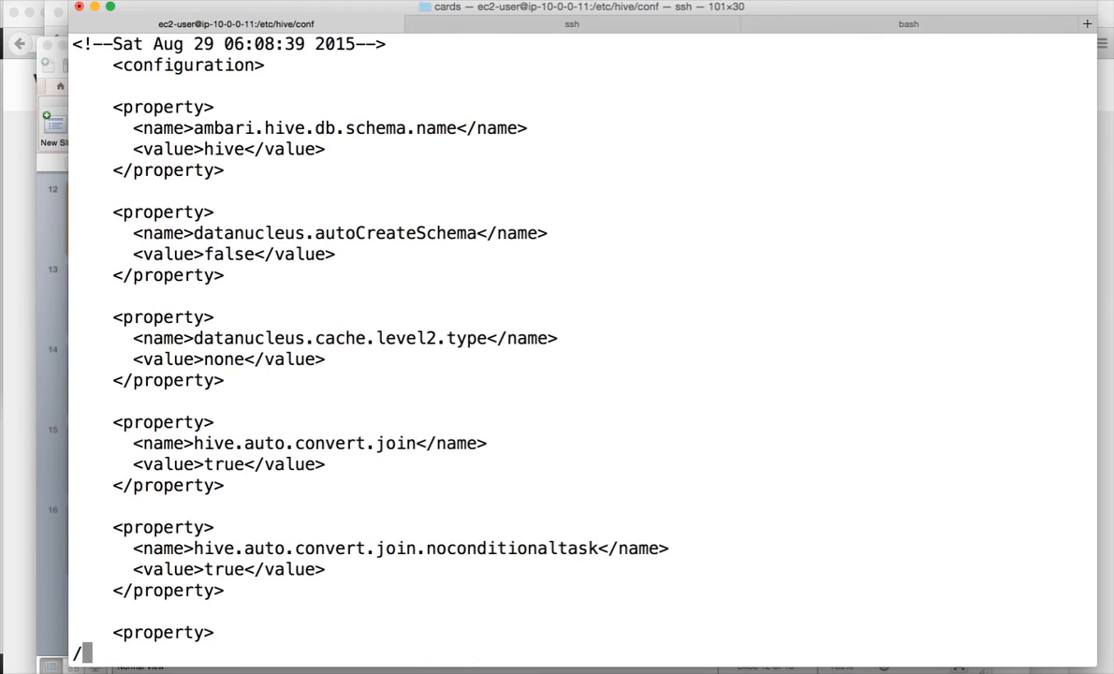
# Locate the warehouse directory path value in hive-site.xml and select it
pyautogui.write('warehouse')
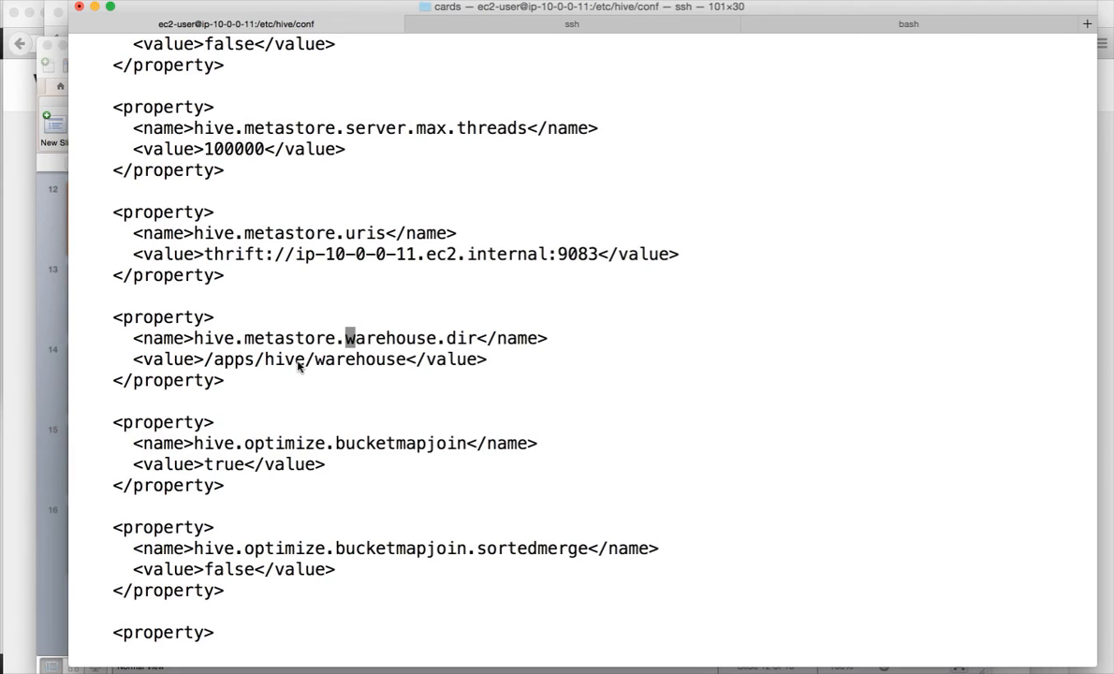
pyautogui.moveTo(367, 368)
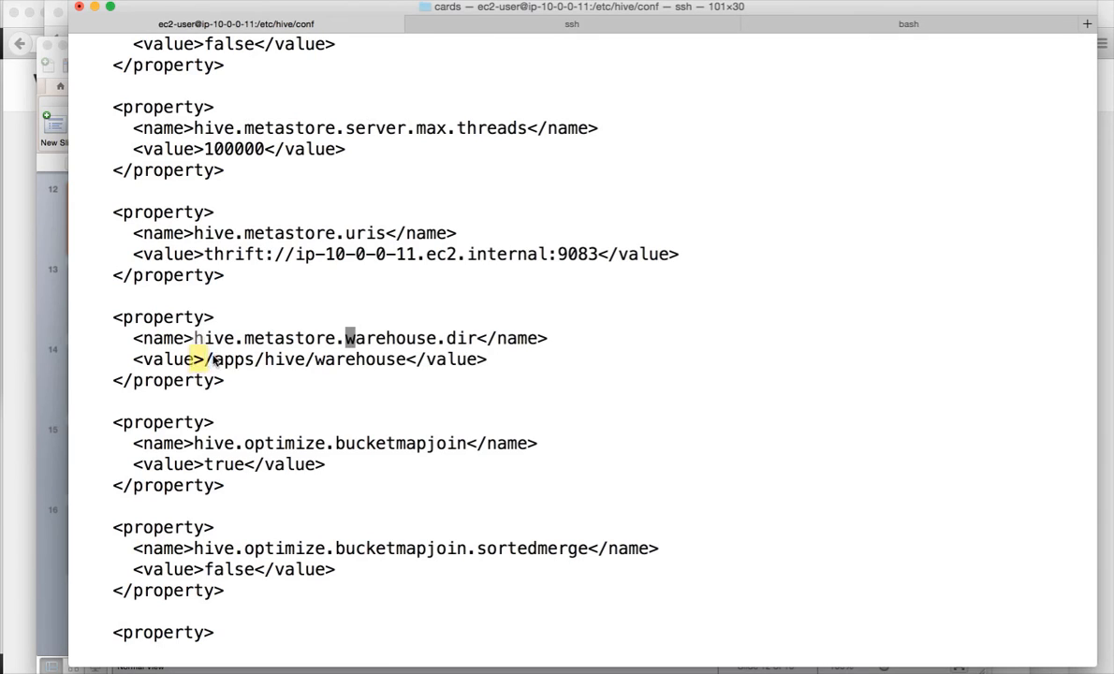
pyautogui.moveTo(206, 359); pyautogui.dragTo(352, 360)
pyautogui.write('had')
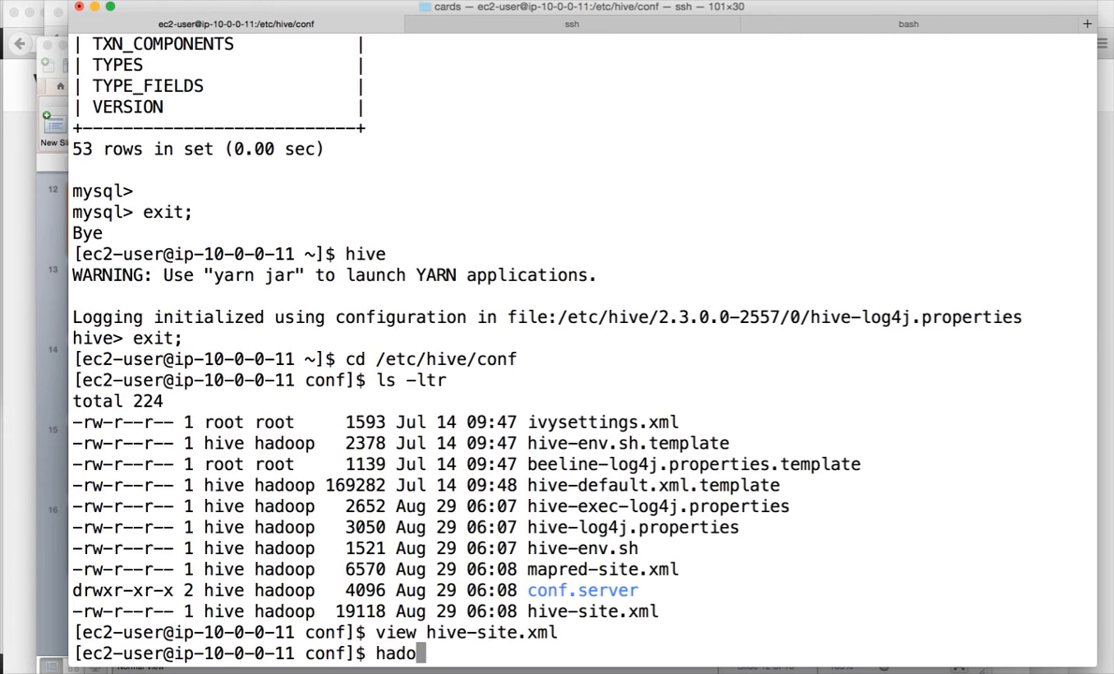
# List /apps/hive/ in HDFS with hadoop fs -ls, then reopen hive-site.xml read-only with view
pyautogui.write('op fs -ls /a')
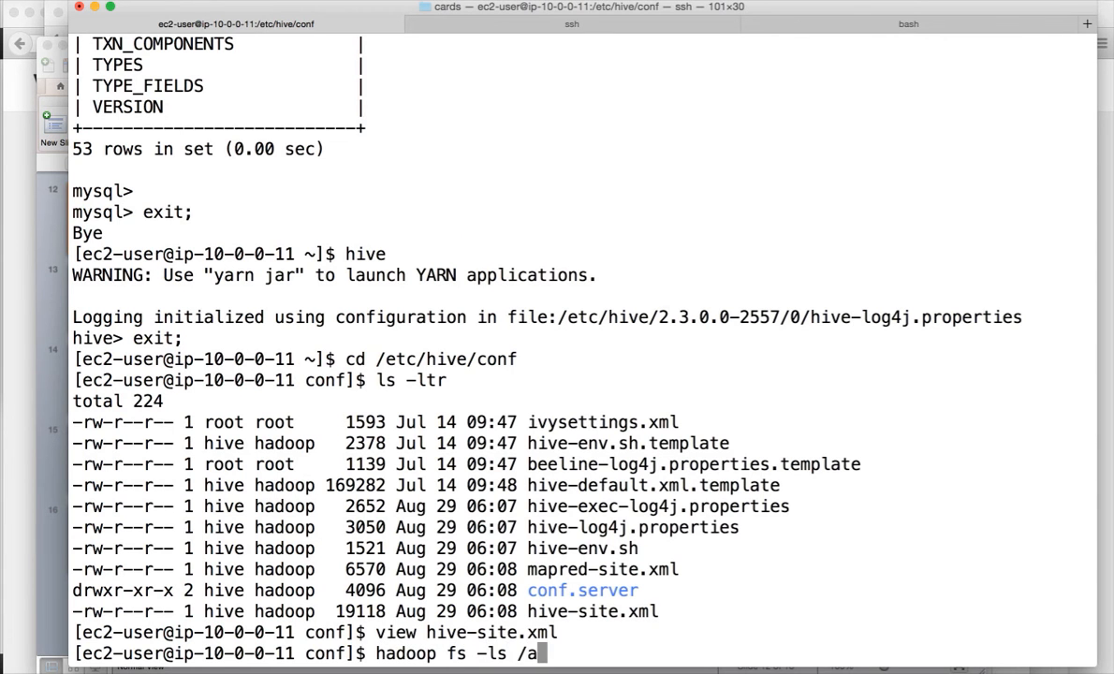
pyautogui.write('pps/hive/')
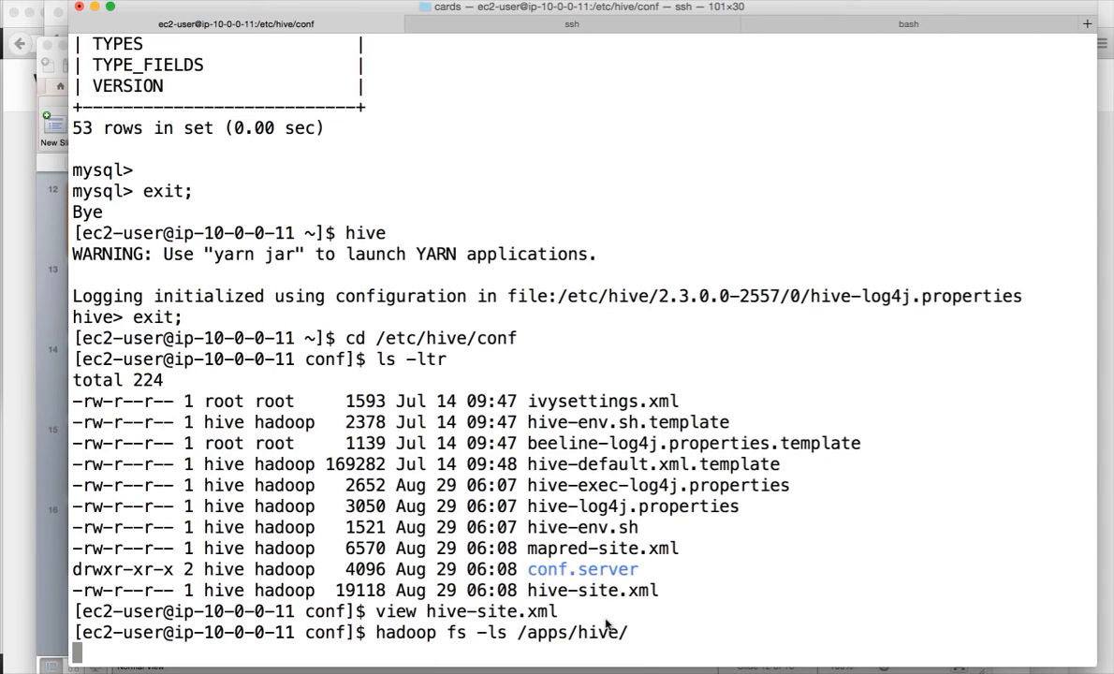
pyautogui.press('Return')
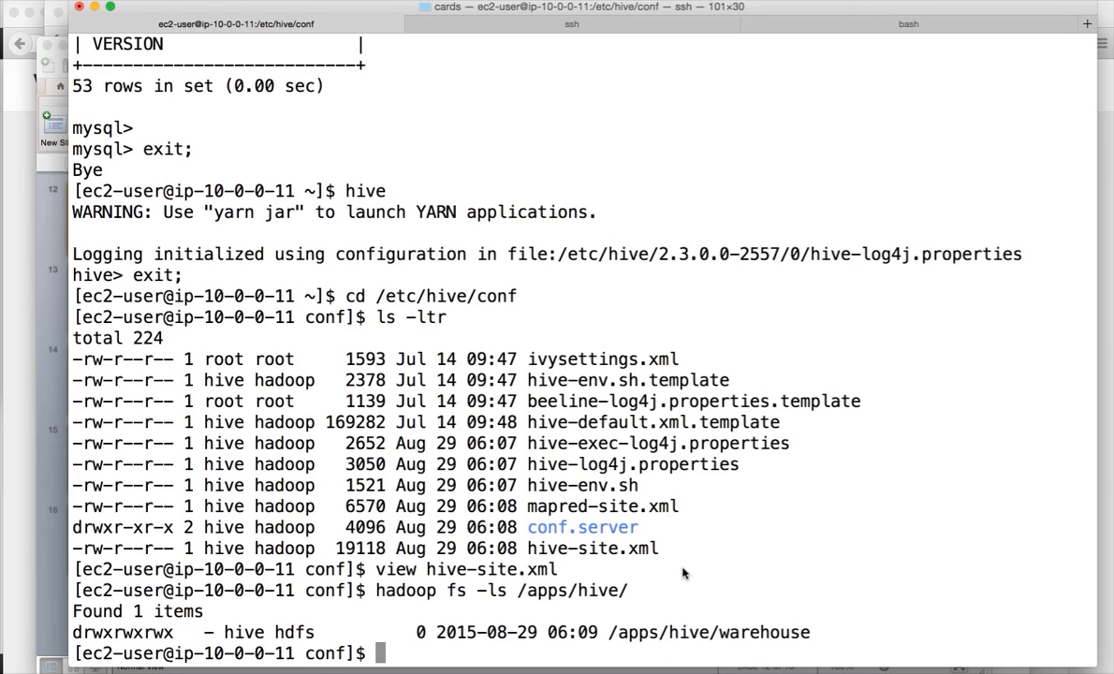
pyautogui.write('view hive-site.xml')
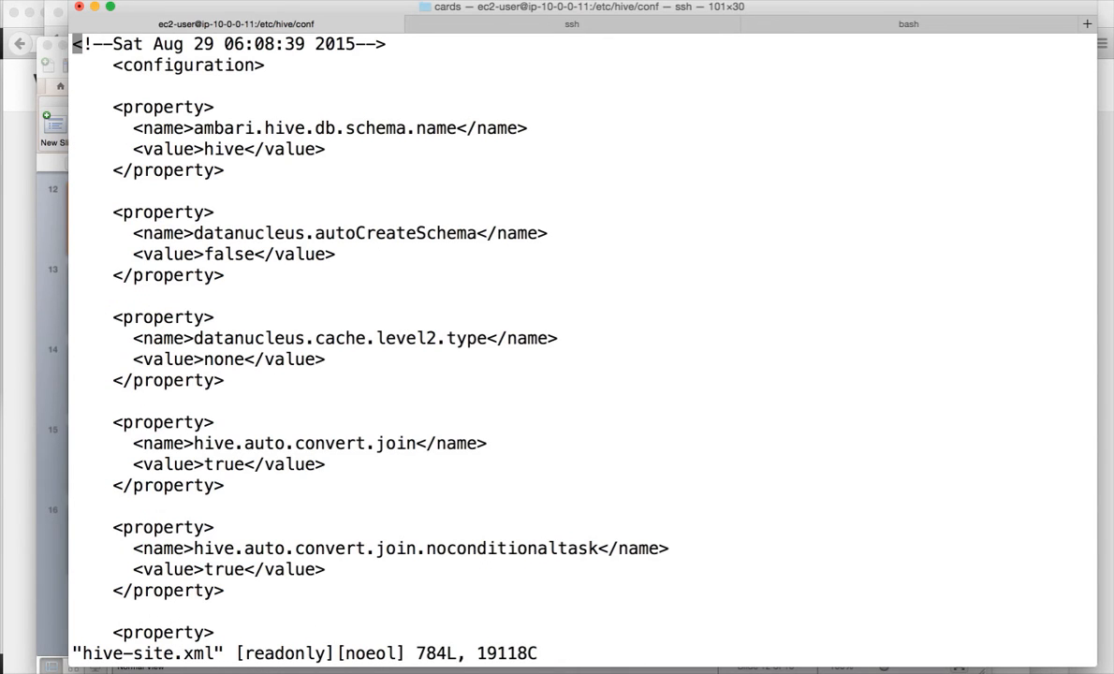
# Search hive-site.xml for warehouse.dir and move down through the following properties
pyautogui.write('/ware')
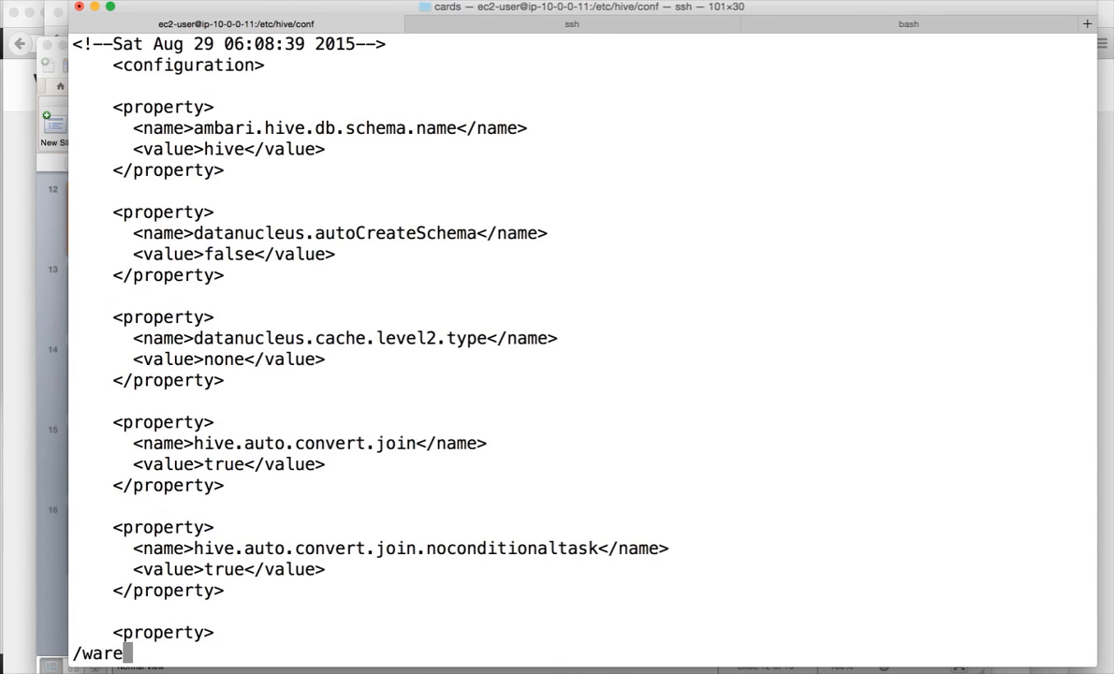
pyautogui.write('house.dir')
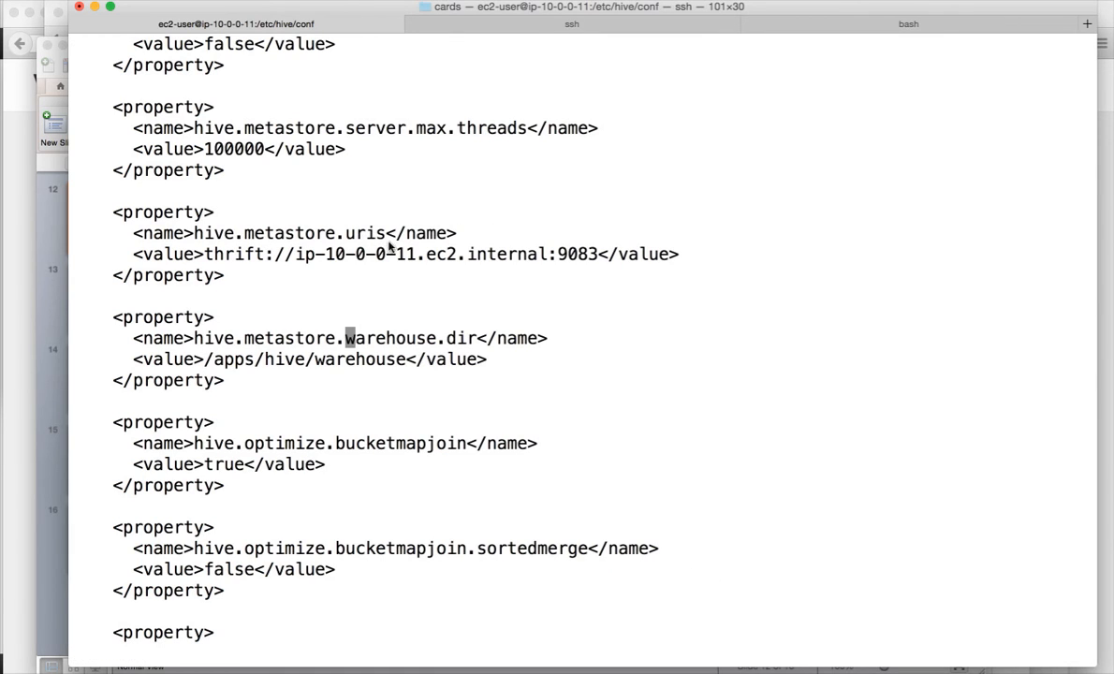
pyautogui.moveTo(442, 257)
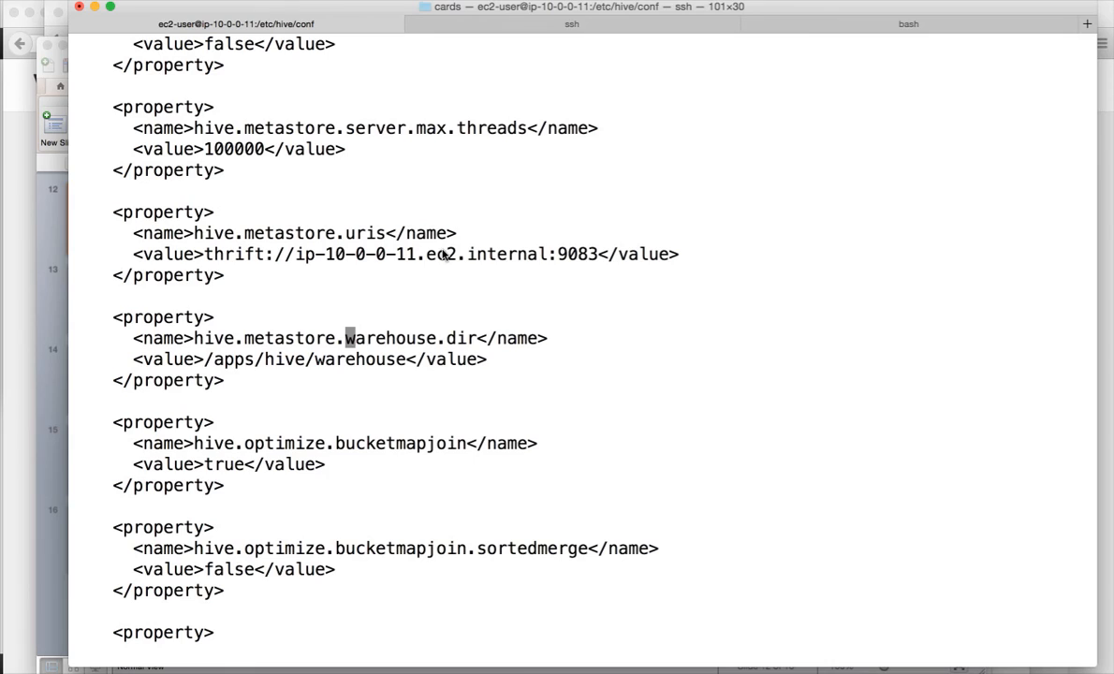
pyautogui.moveTo(571, 255)
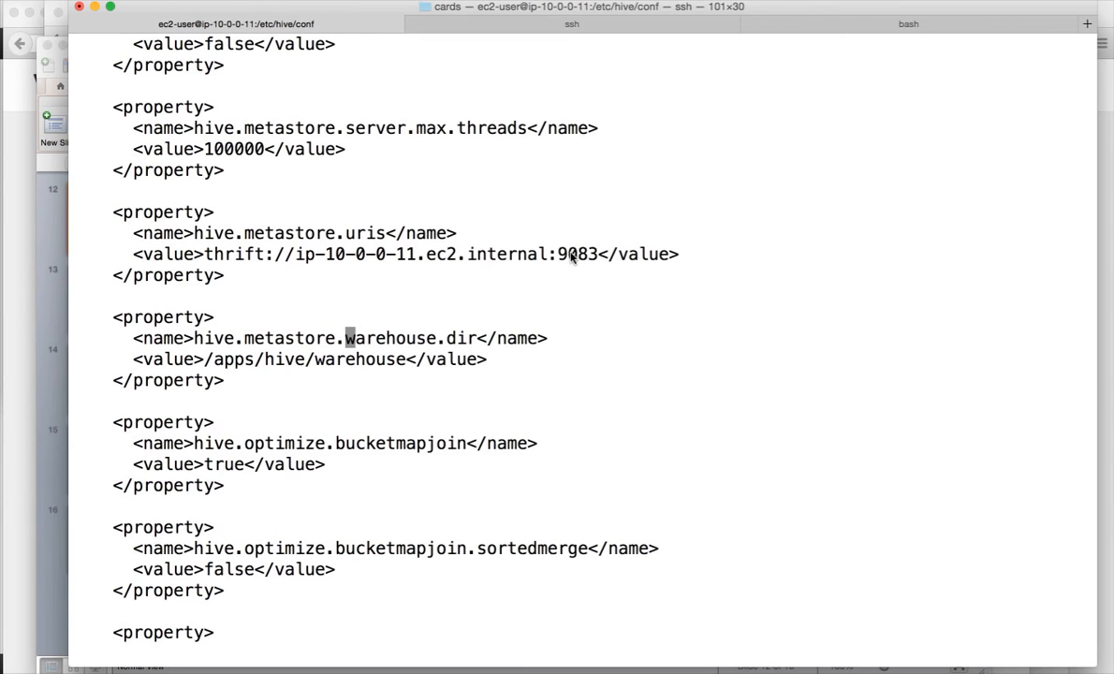
pyautogui.moveTo(386, 228)
pyautogui.write('/')
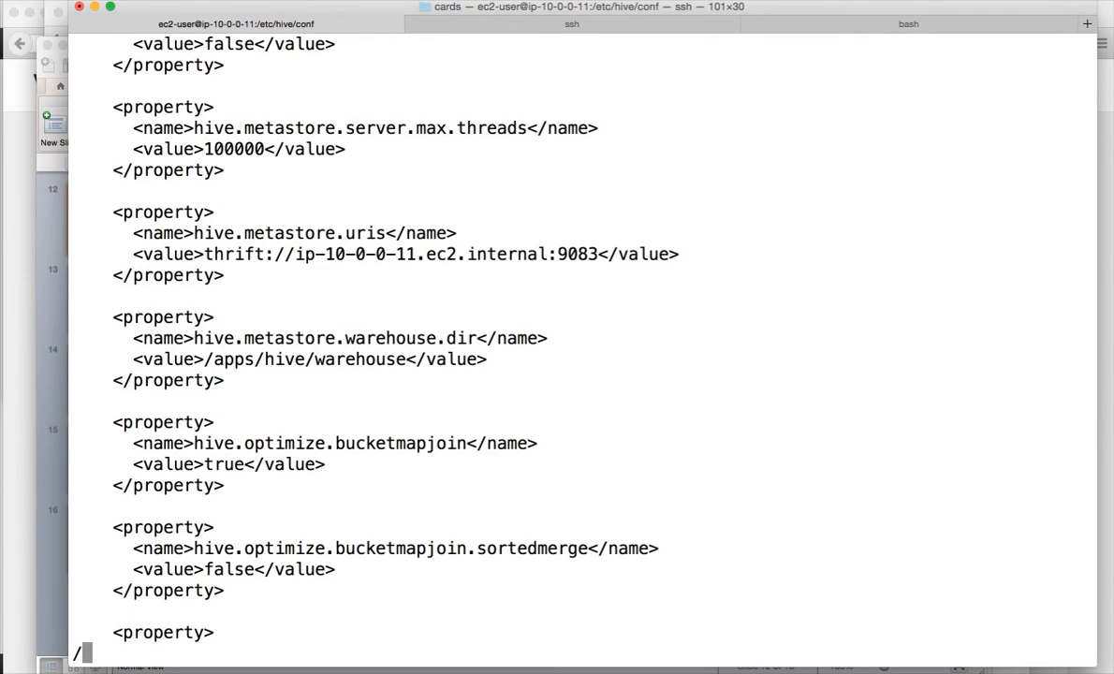
pyautogui.scroll(-3)
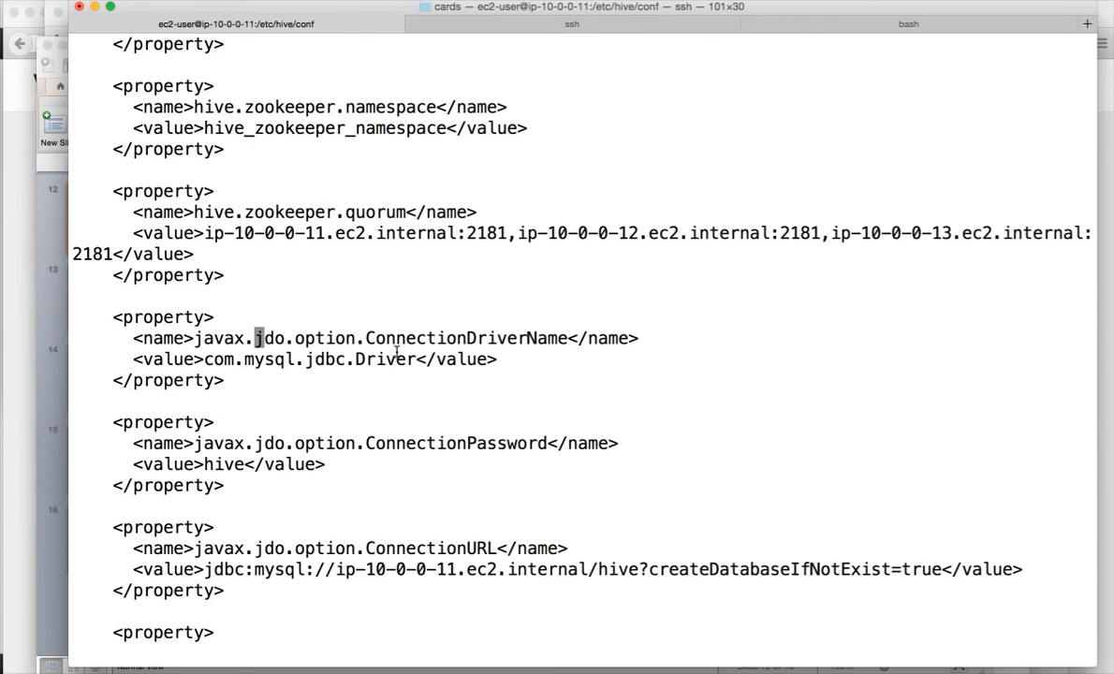
# Read the ZooKeeper quorum and javax.jdo JDBC settings through to </configuration>
pyautogui.moveTo(204, 359); pyautogui.dragTo(420, 360)
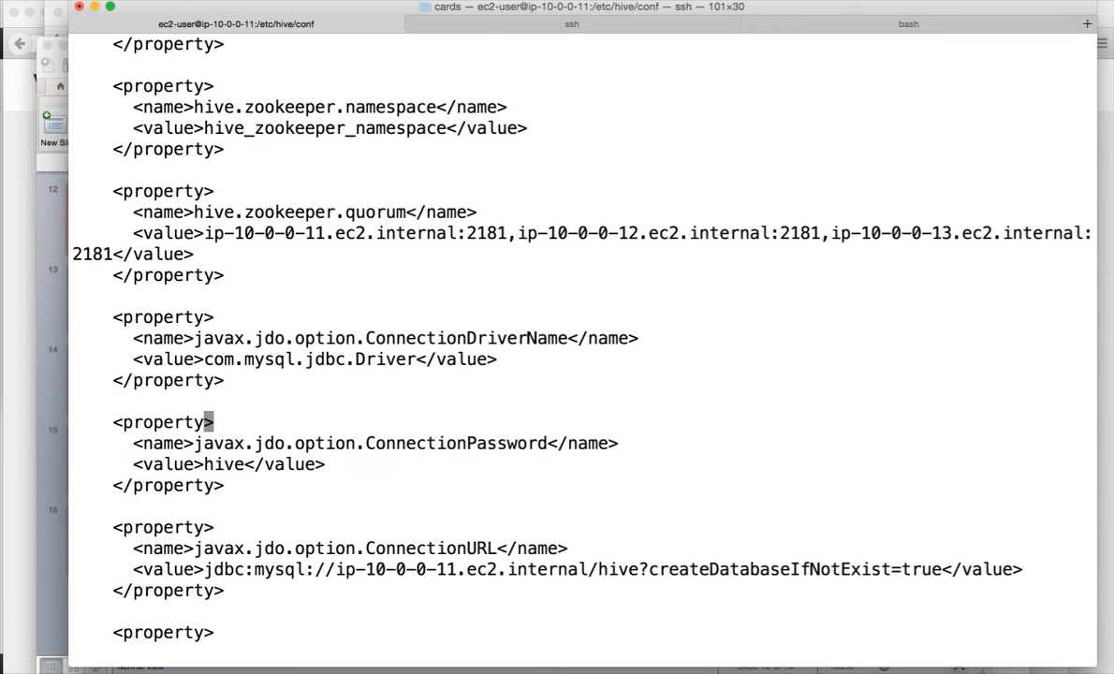
pyautogui.scroll(-3)
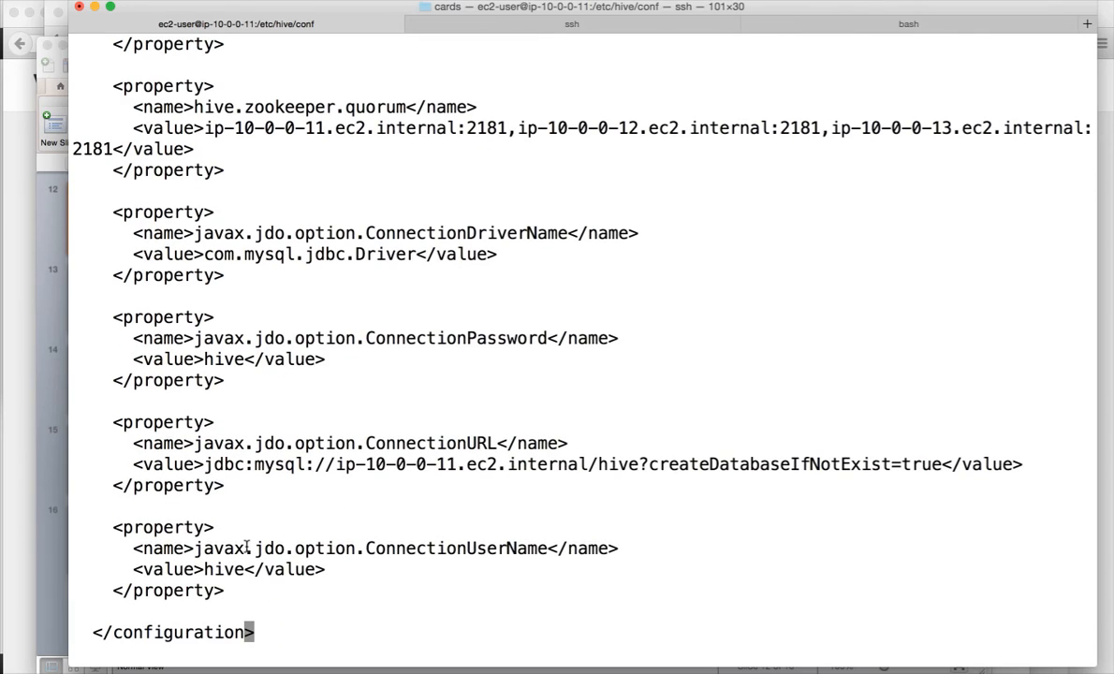
pyautogui.doubleClick(365, 549)
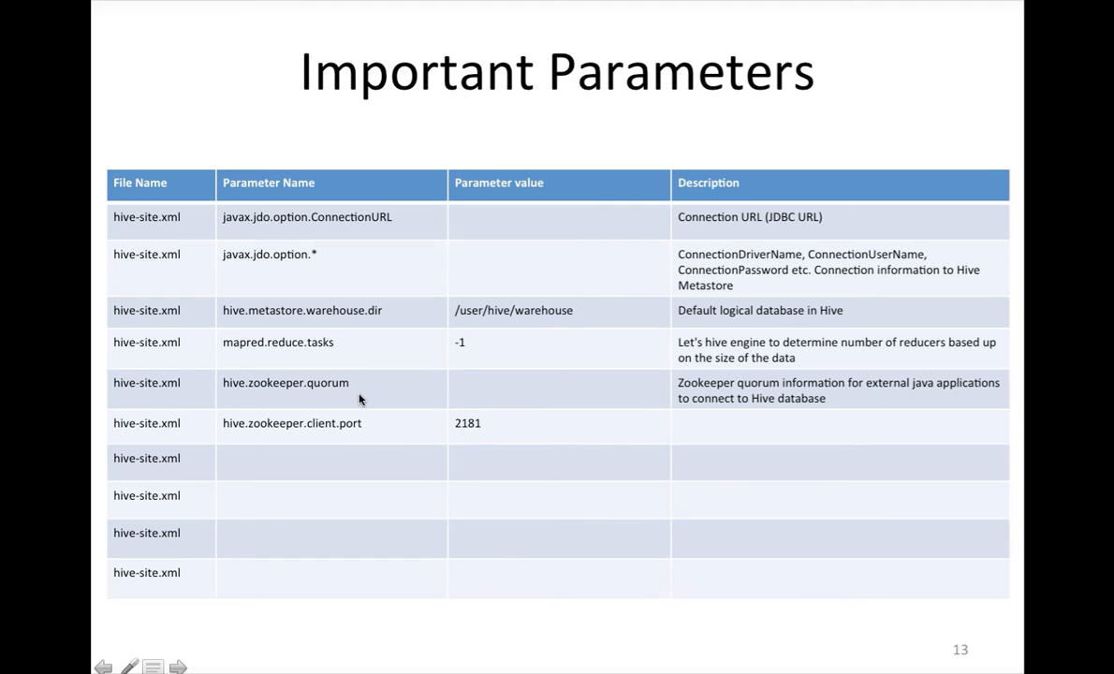
pyautogui.moveTo(816, 416)
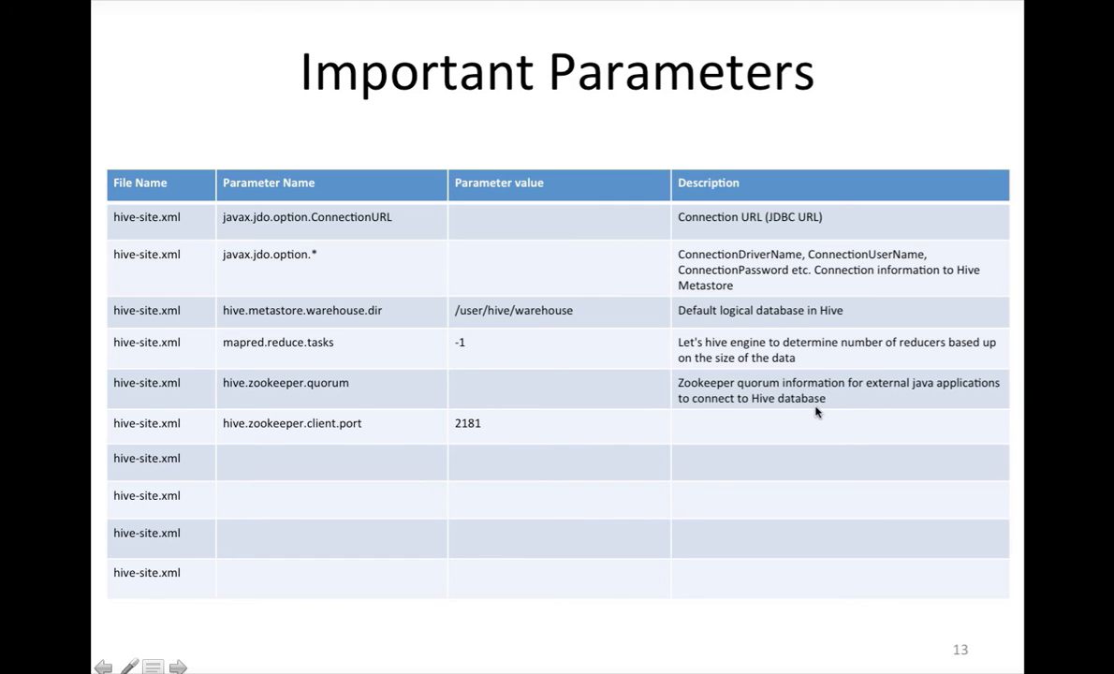
pyautogui.moveTo(794, 404)
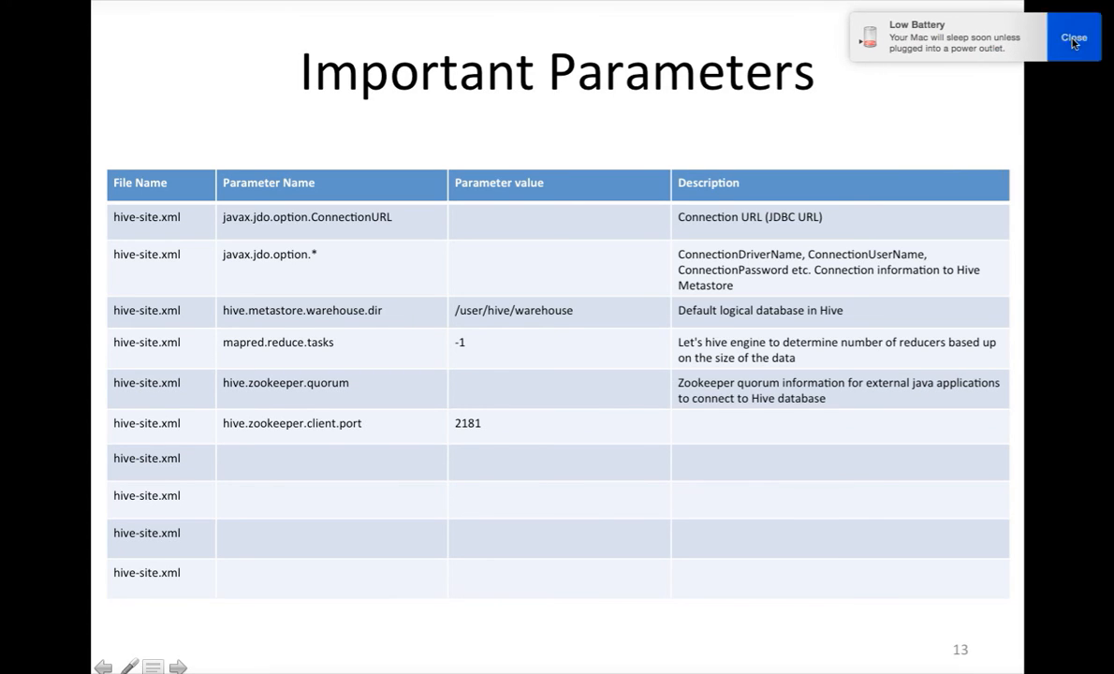
# Dismiss the Low Battery notification while reviewing the Important Parameters slide
pyautogui.click(1071, 36)
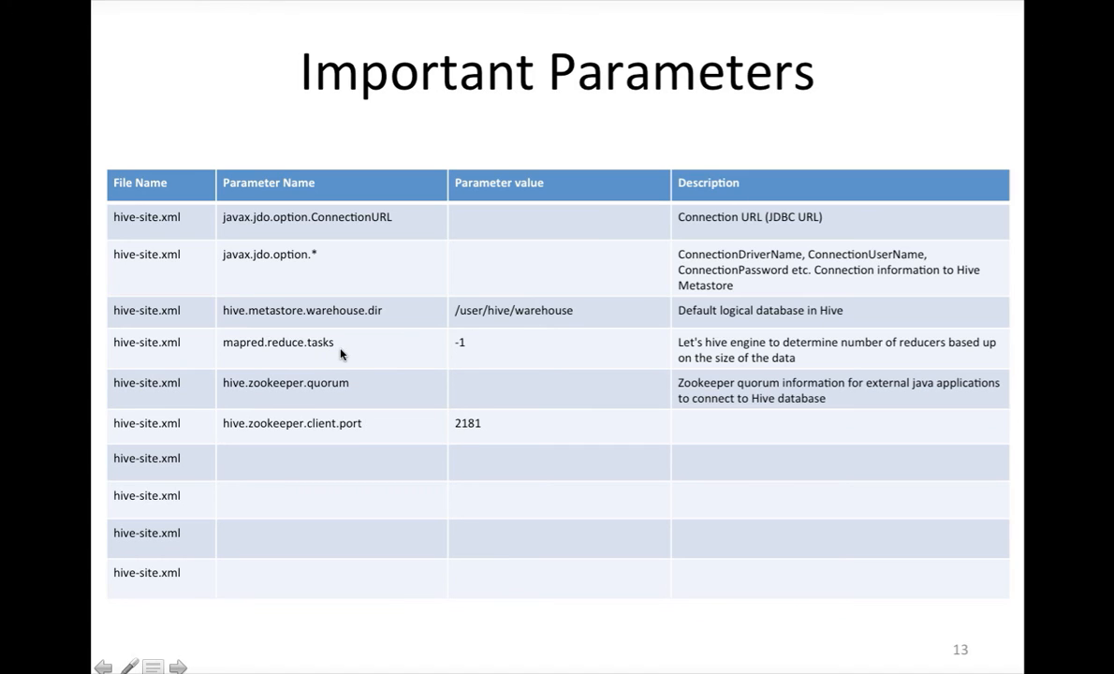
pyautogui.moveTo(352, 352)
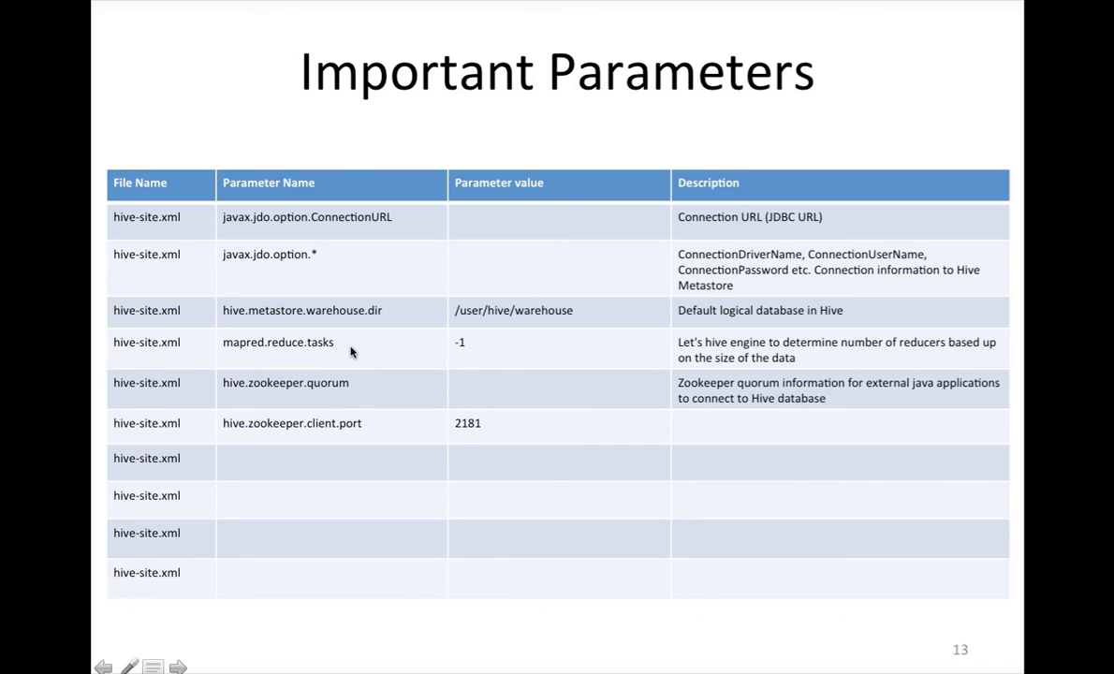
pyautogui.moveTo(480, 351)
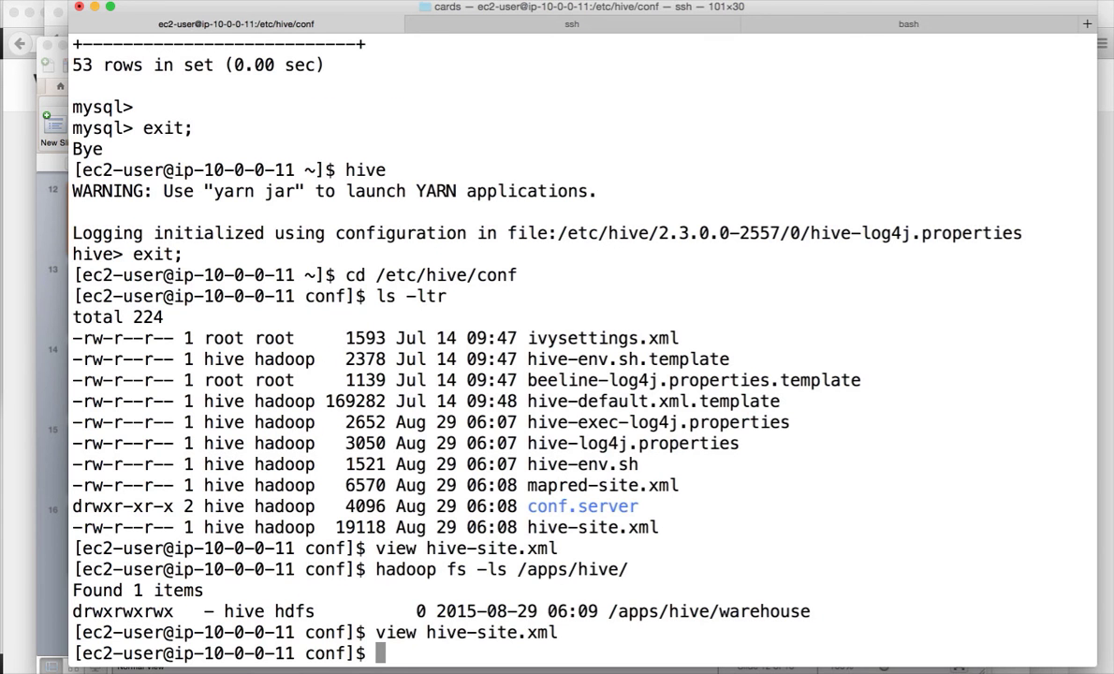
# List /tmp with ls -ltr, change into /tmp/ec2-user and list its files
pyautogui.write('ls -ltr /')
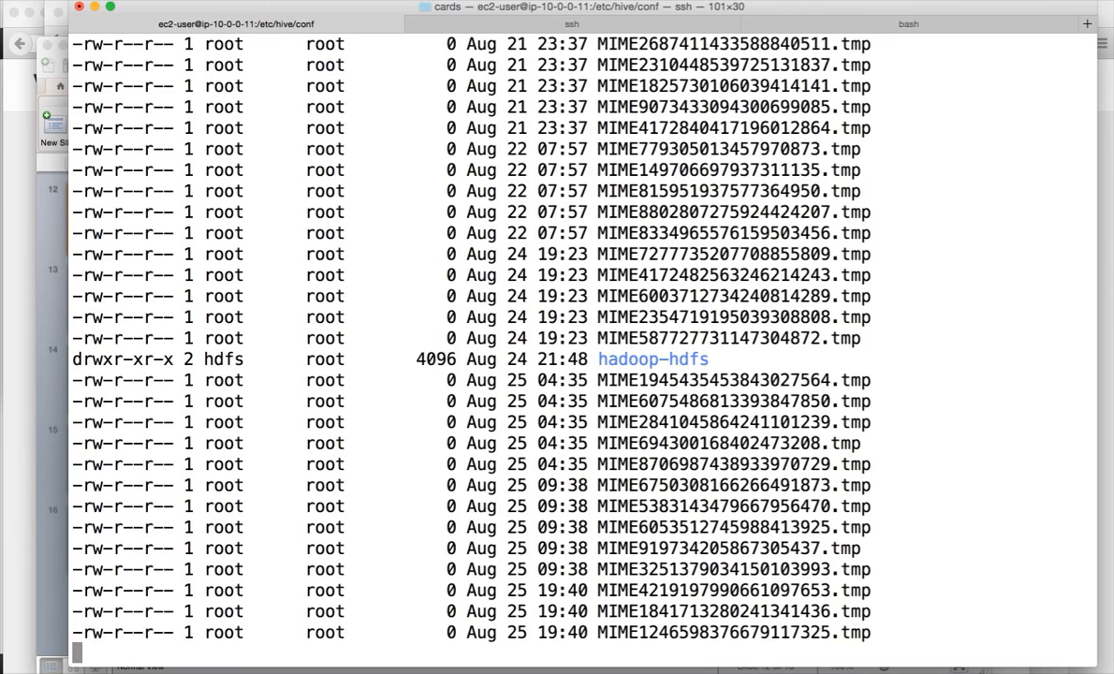
pyautogui.press('Return')
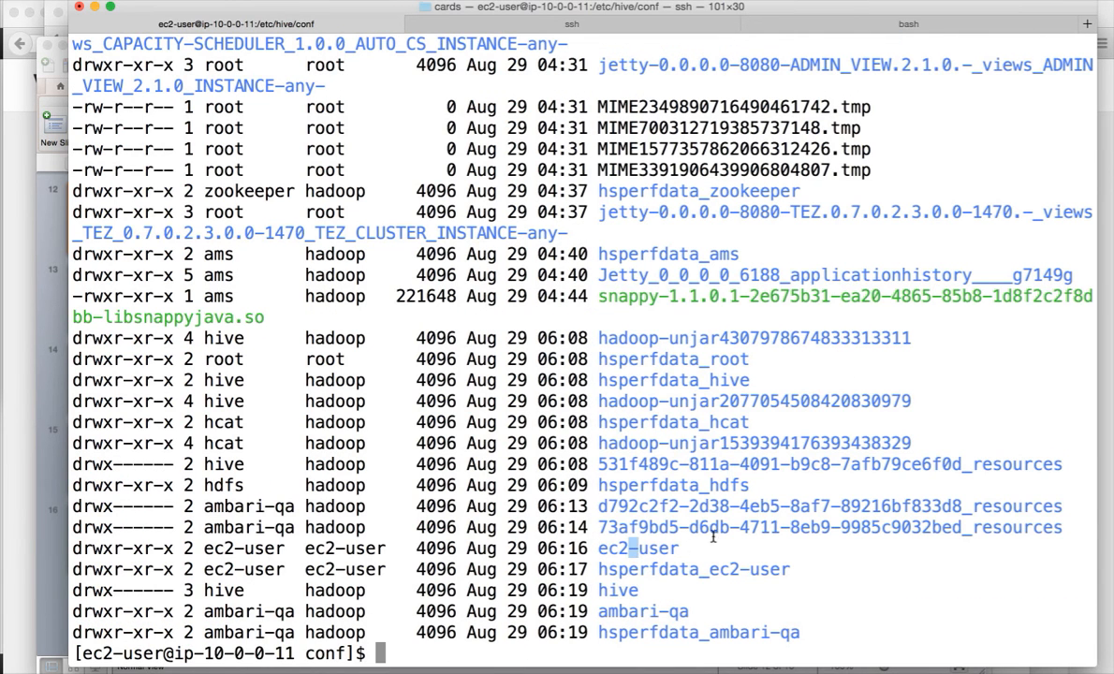
pyautogui.write('cd /et')
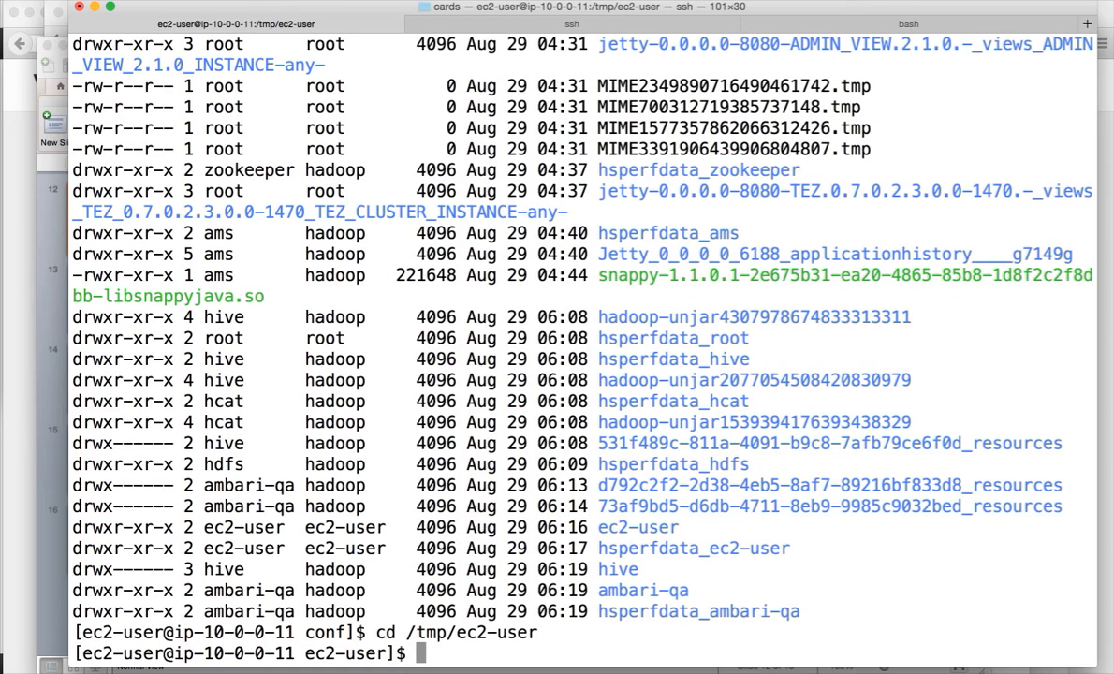
pyautogui.write('ls -ltr')
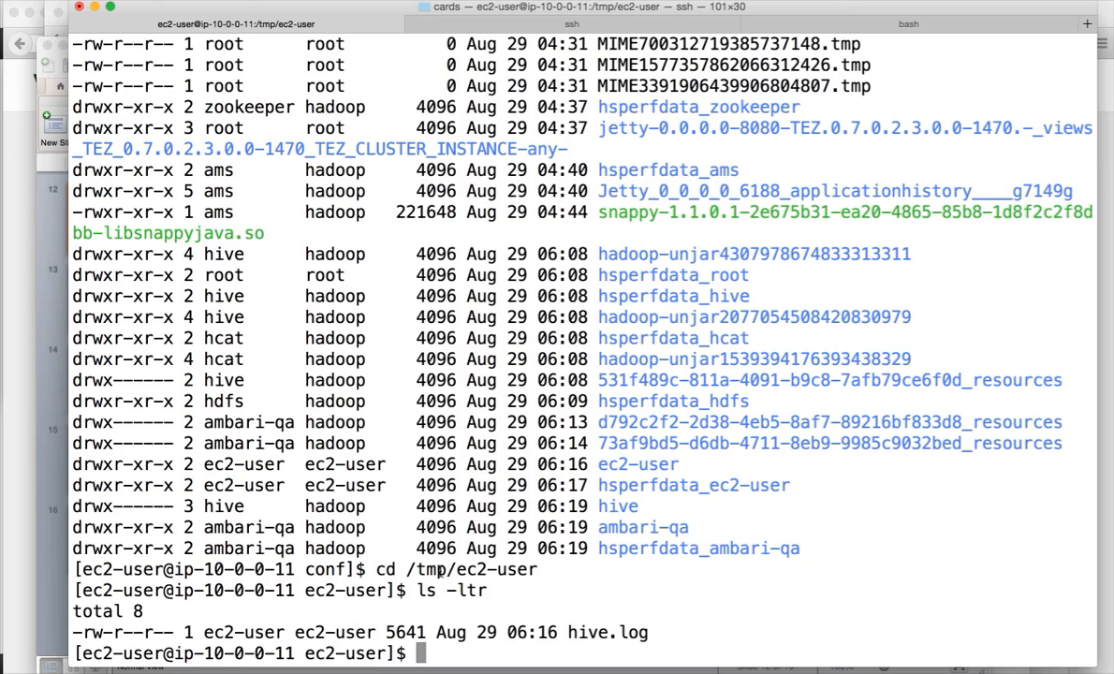
# View hive.log to read its Hive session entries, then quit vi
pyautogui.doubleClick(603, 633)
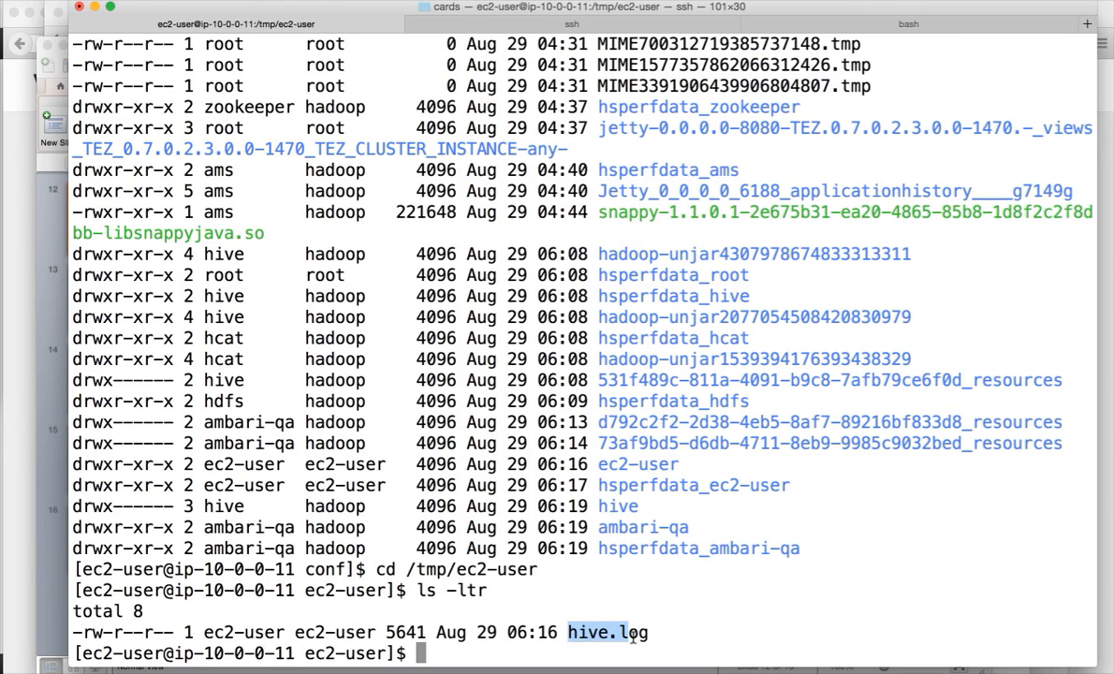
pyautogui.write('view hive.')
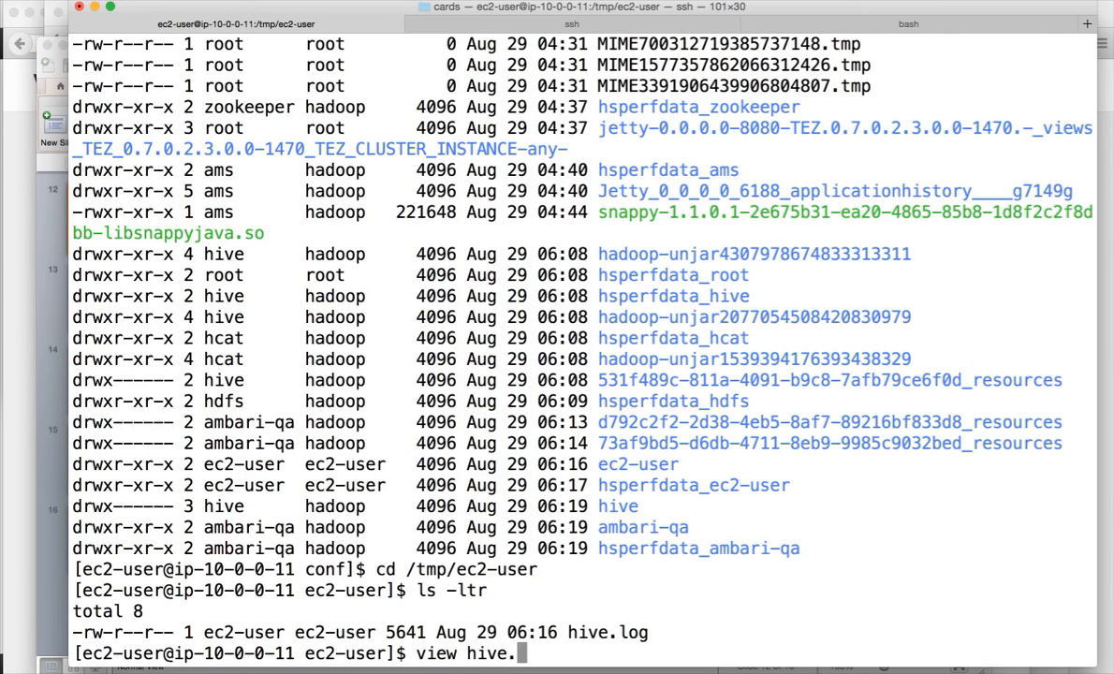
pyautogui.write('log')
pyautogui.write(':x')
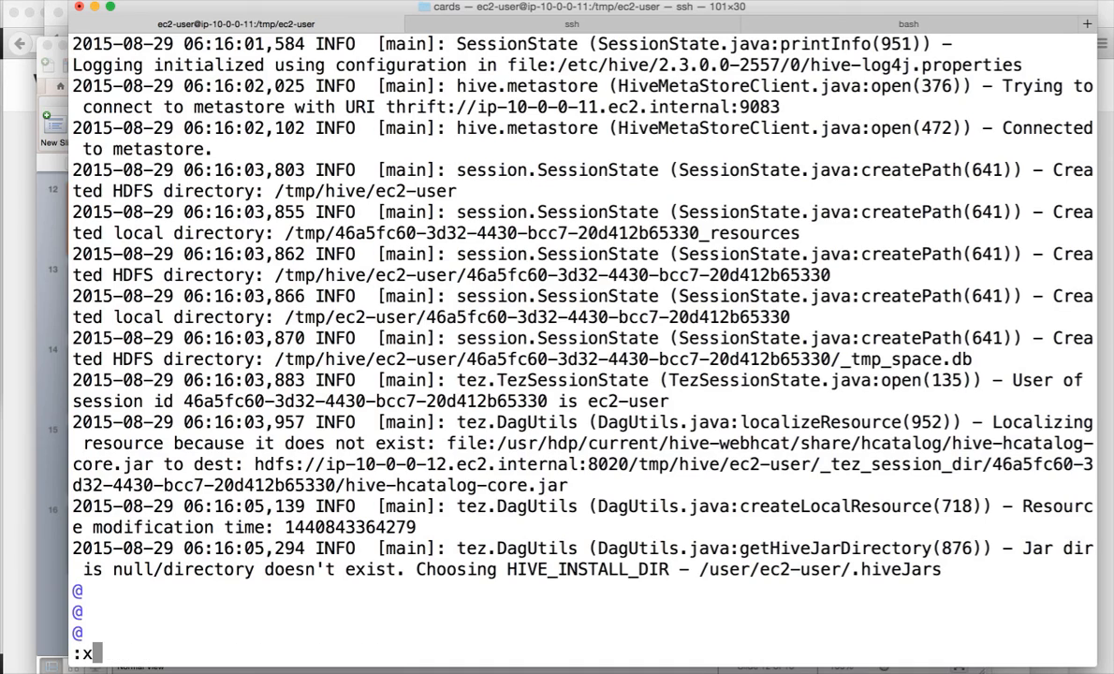
pyautogui.press('Return')
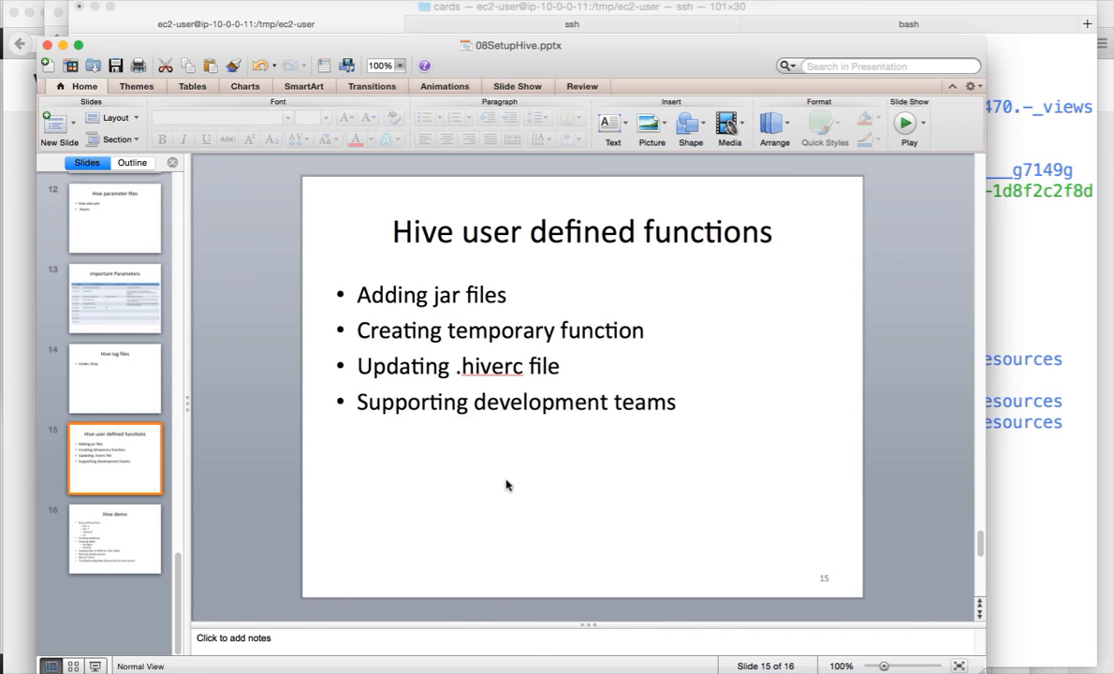
pyautogui.moveTo(514, 423)
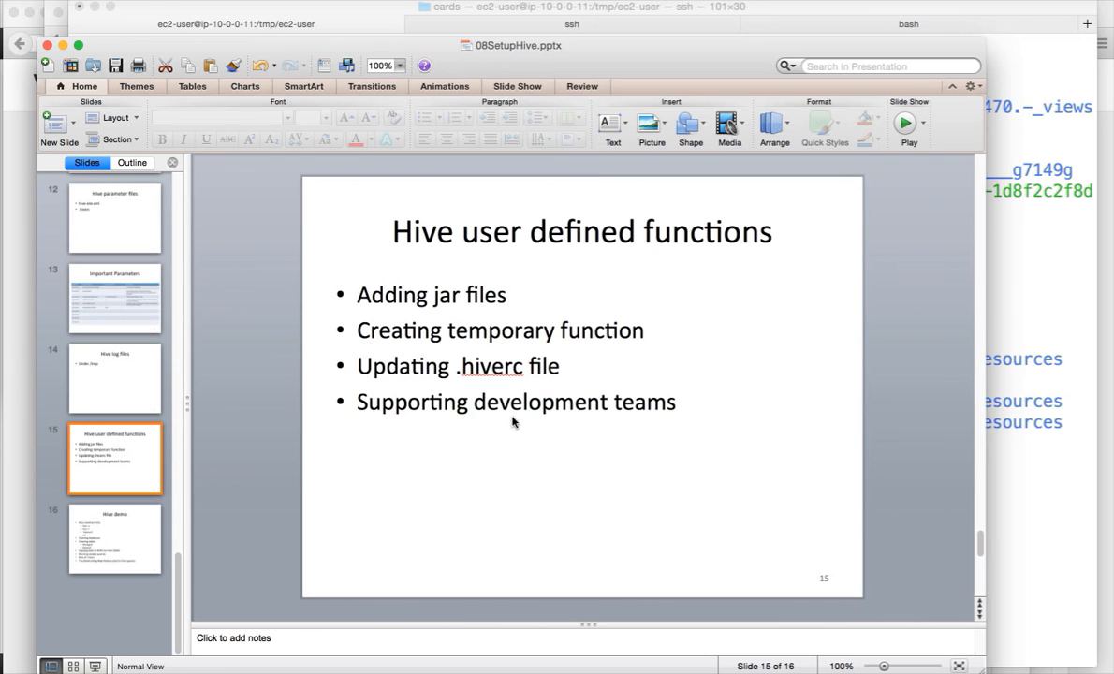
# Select slide 15 'Hive user defined functions' in the Slides pane
pyautogui.click(115, 539)
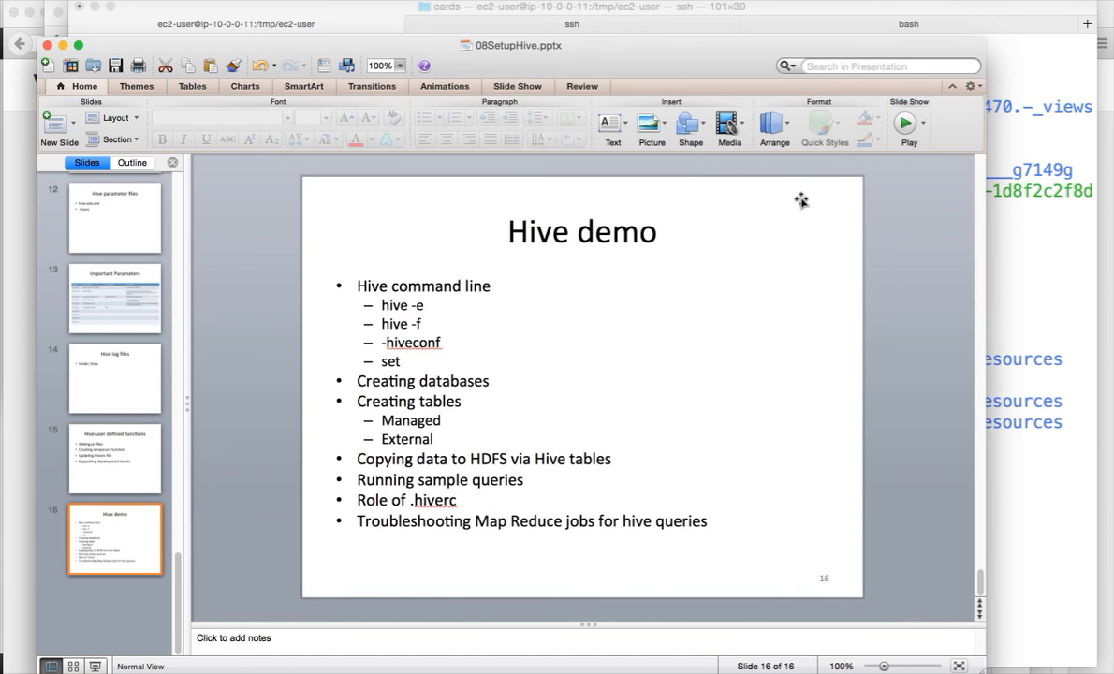
pyautogui.moveTo(895, 255)
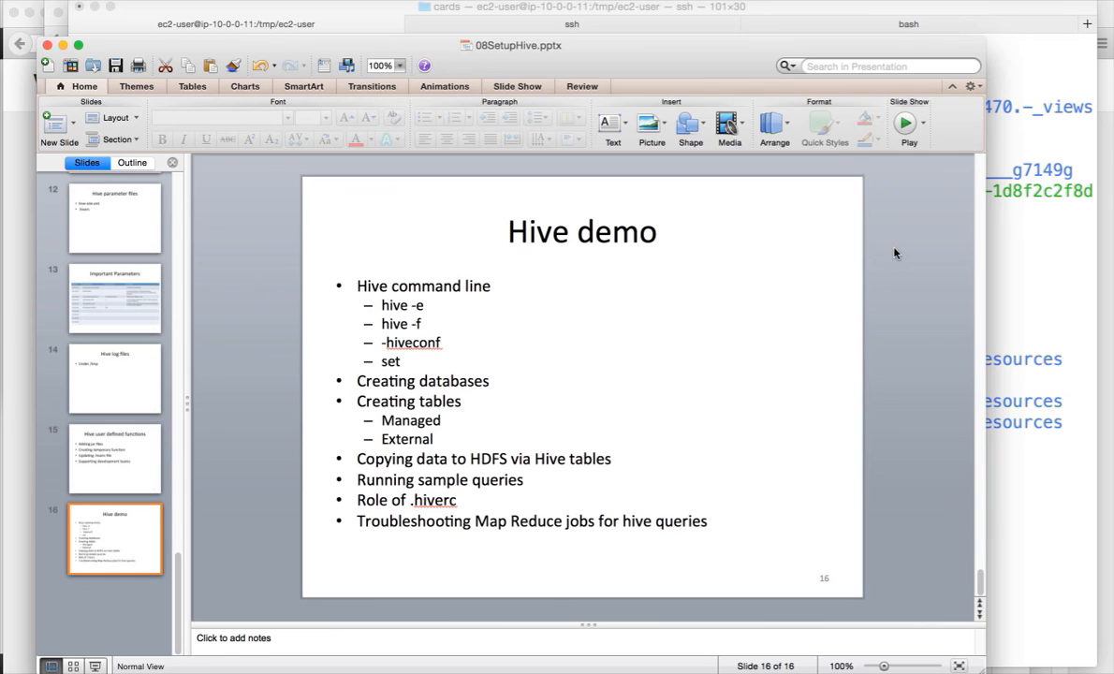
pyautogui.moveTo(847, 139)
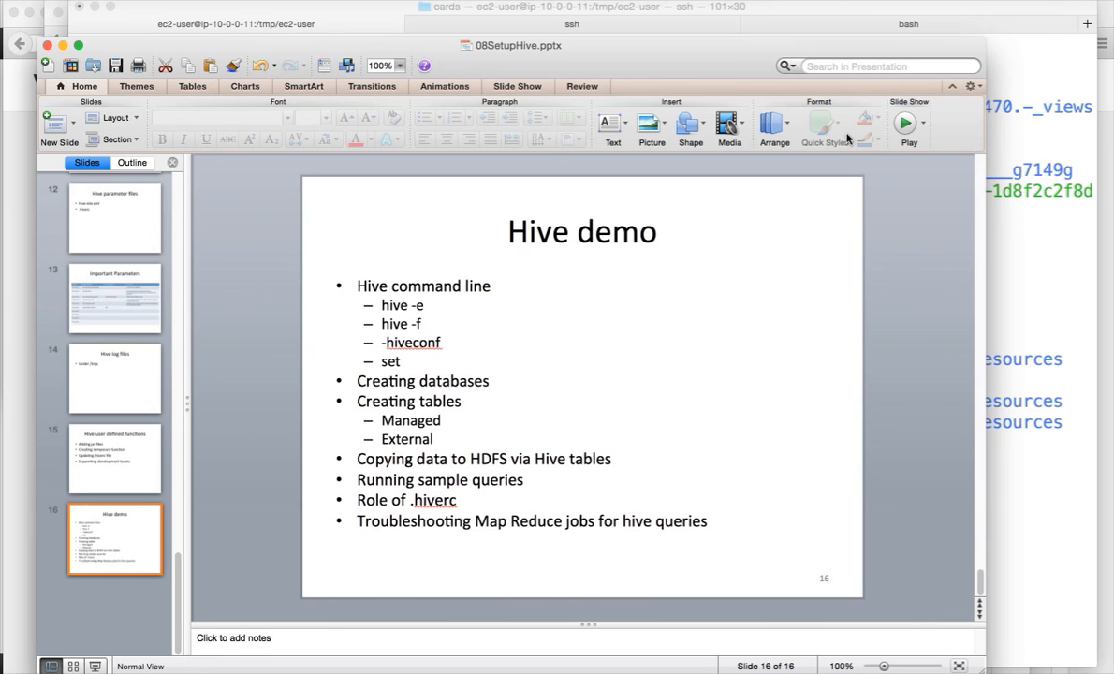